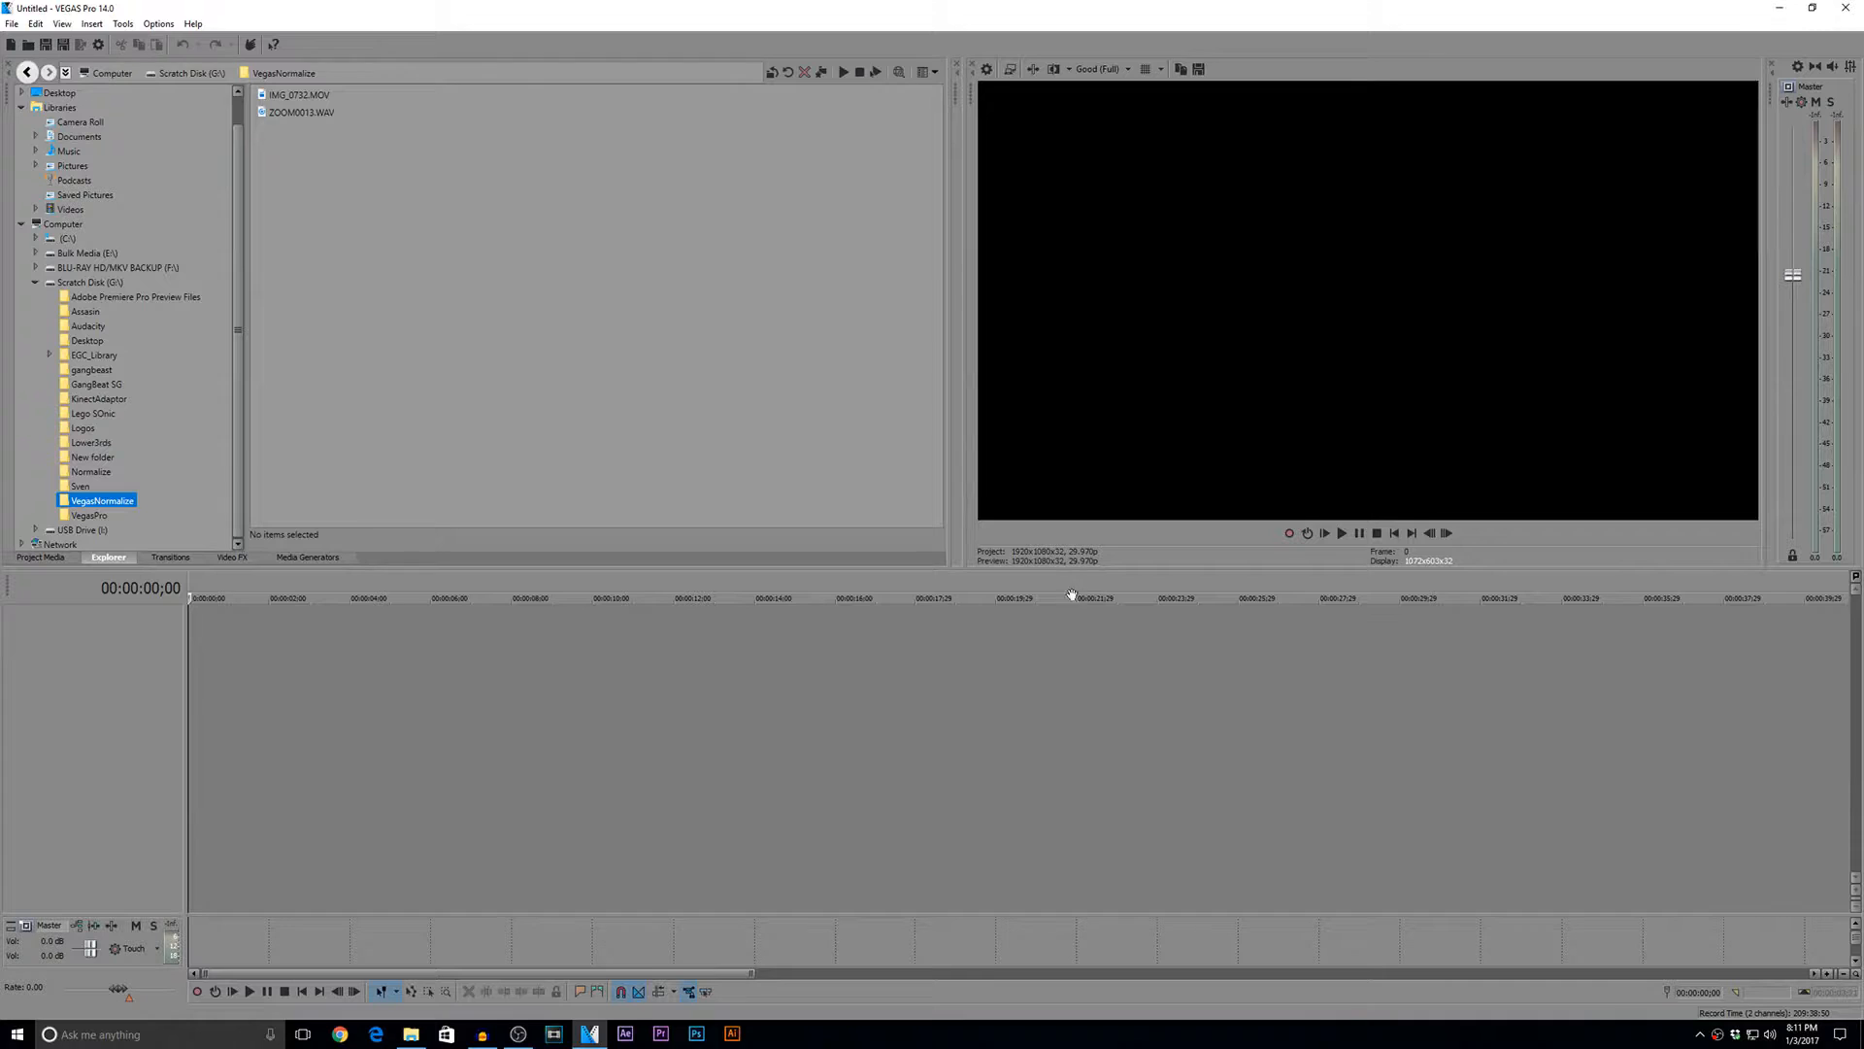
- Add the camera clip IMG_0732.MOV from the Explorer to the timeline
{"action": "left_click", "coordinate": [297, 95]}
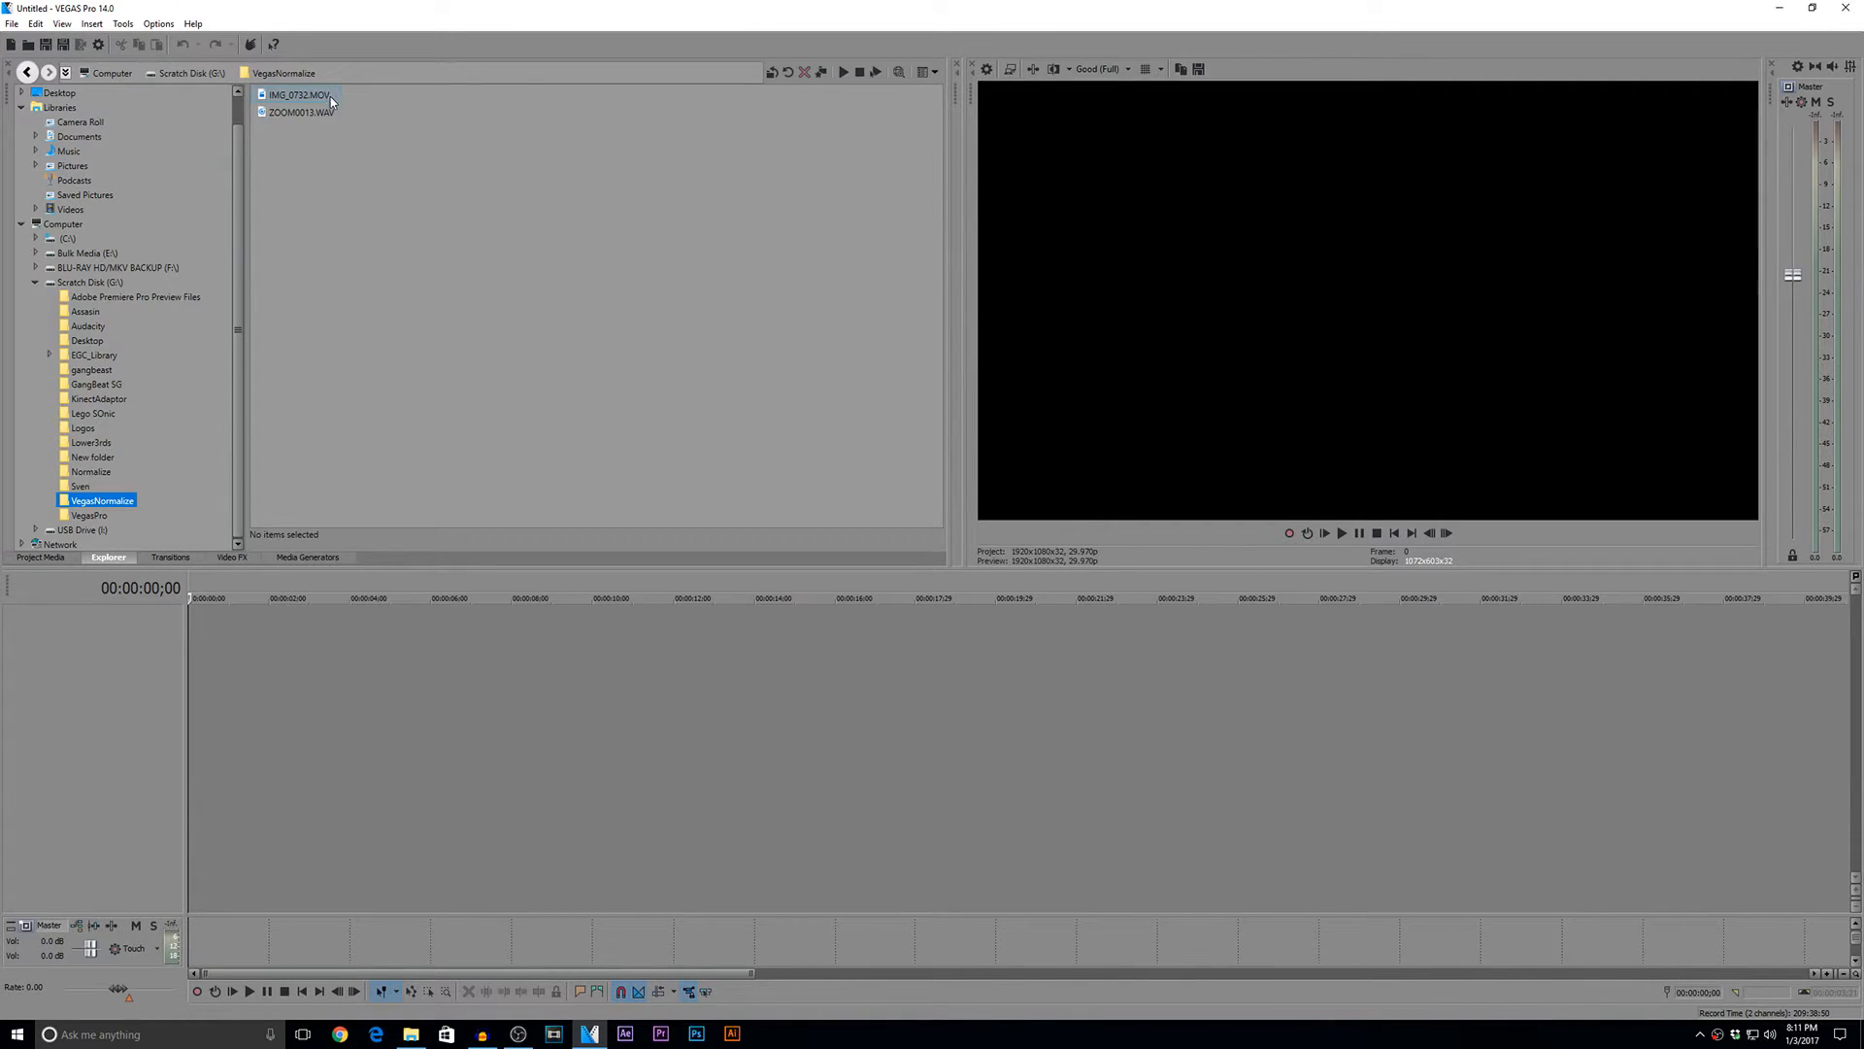
{"action": "left_click", "coordinate": [300, 95]}
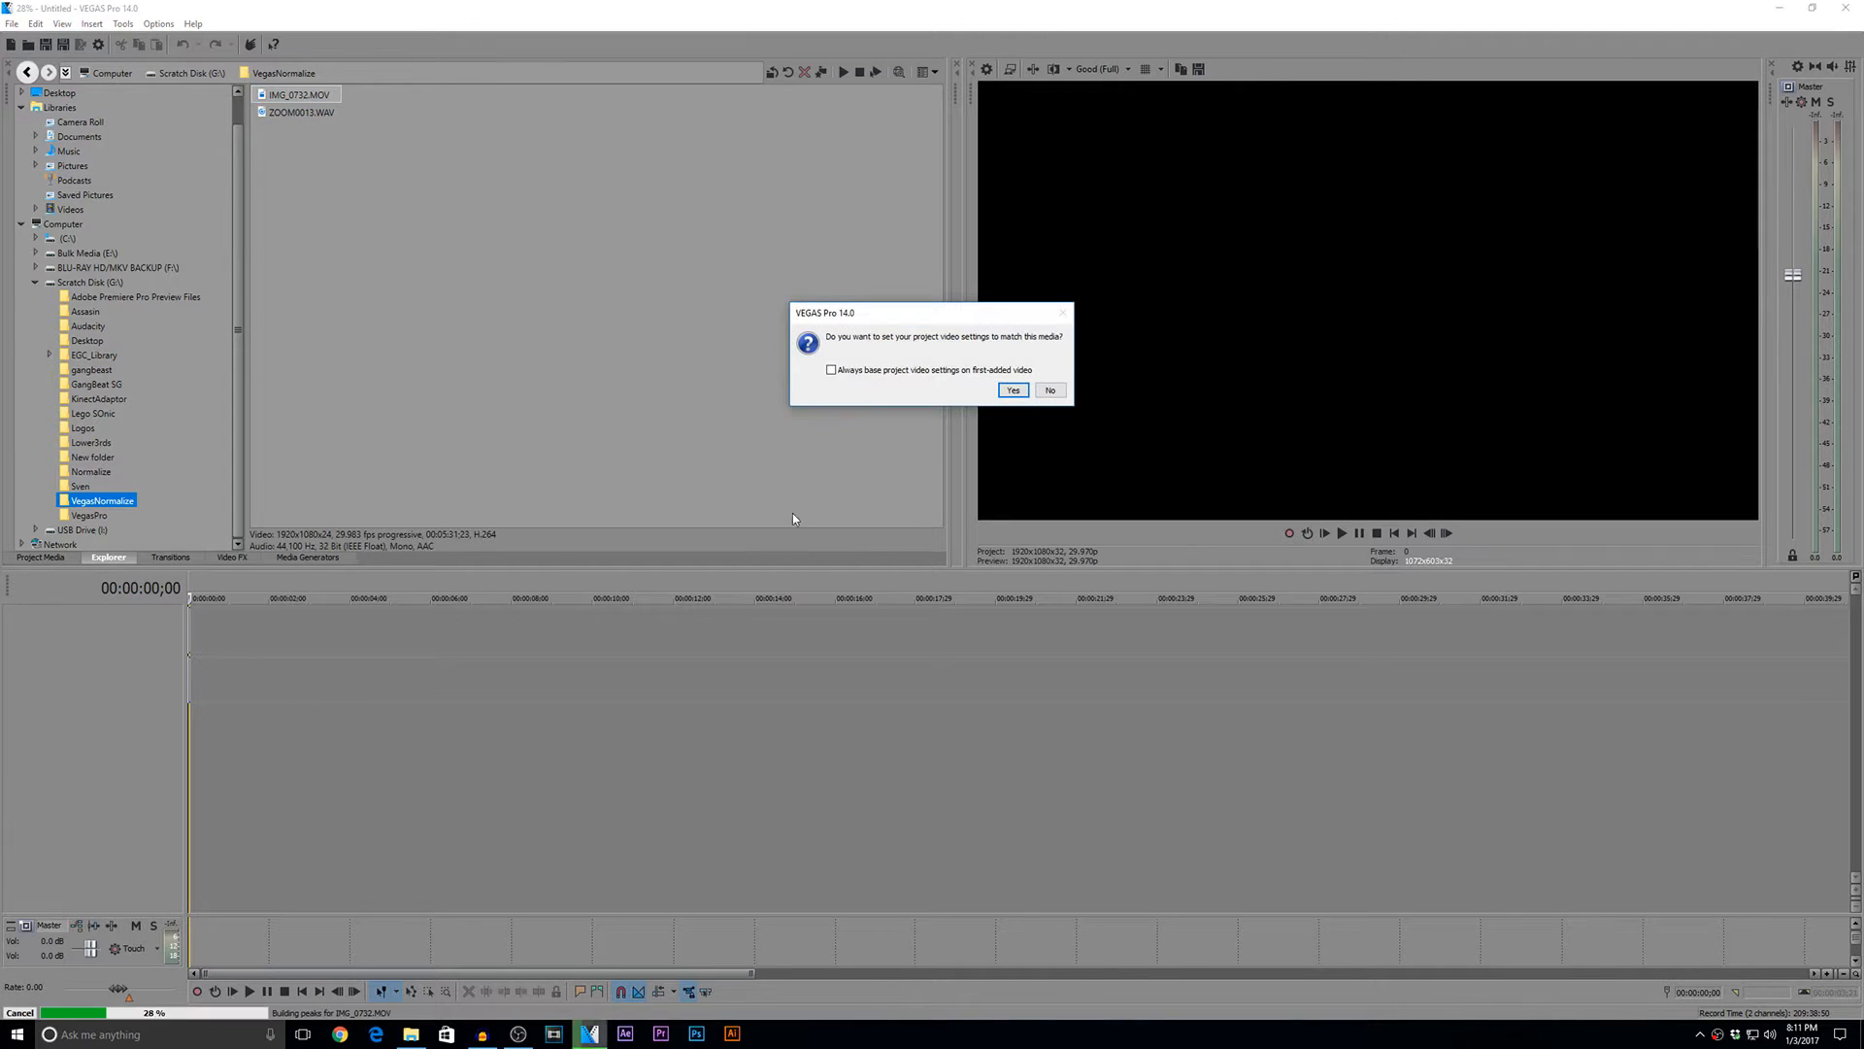
{"action": "left_click", "coordinate": [1011, 390]}
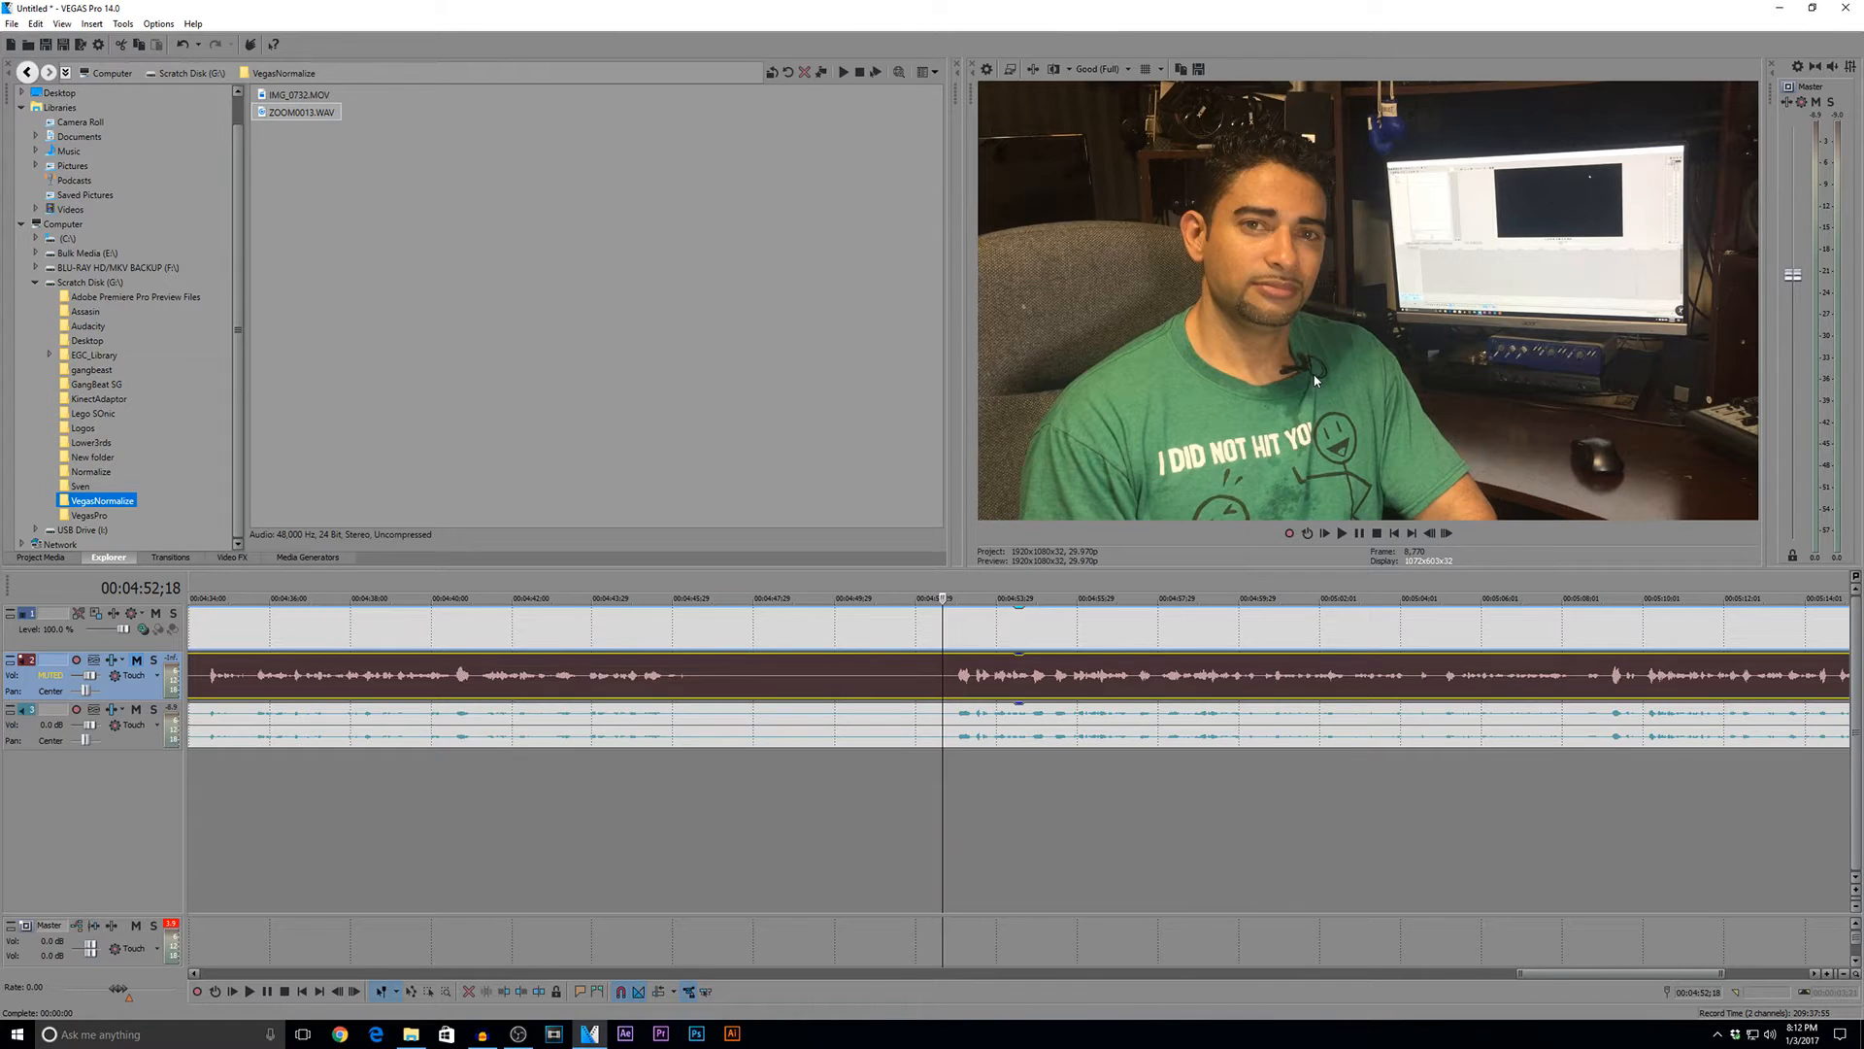
{"action": "mouse_move", "coordinate": [1170, 339]}
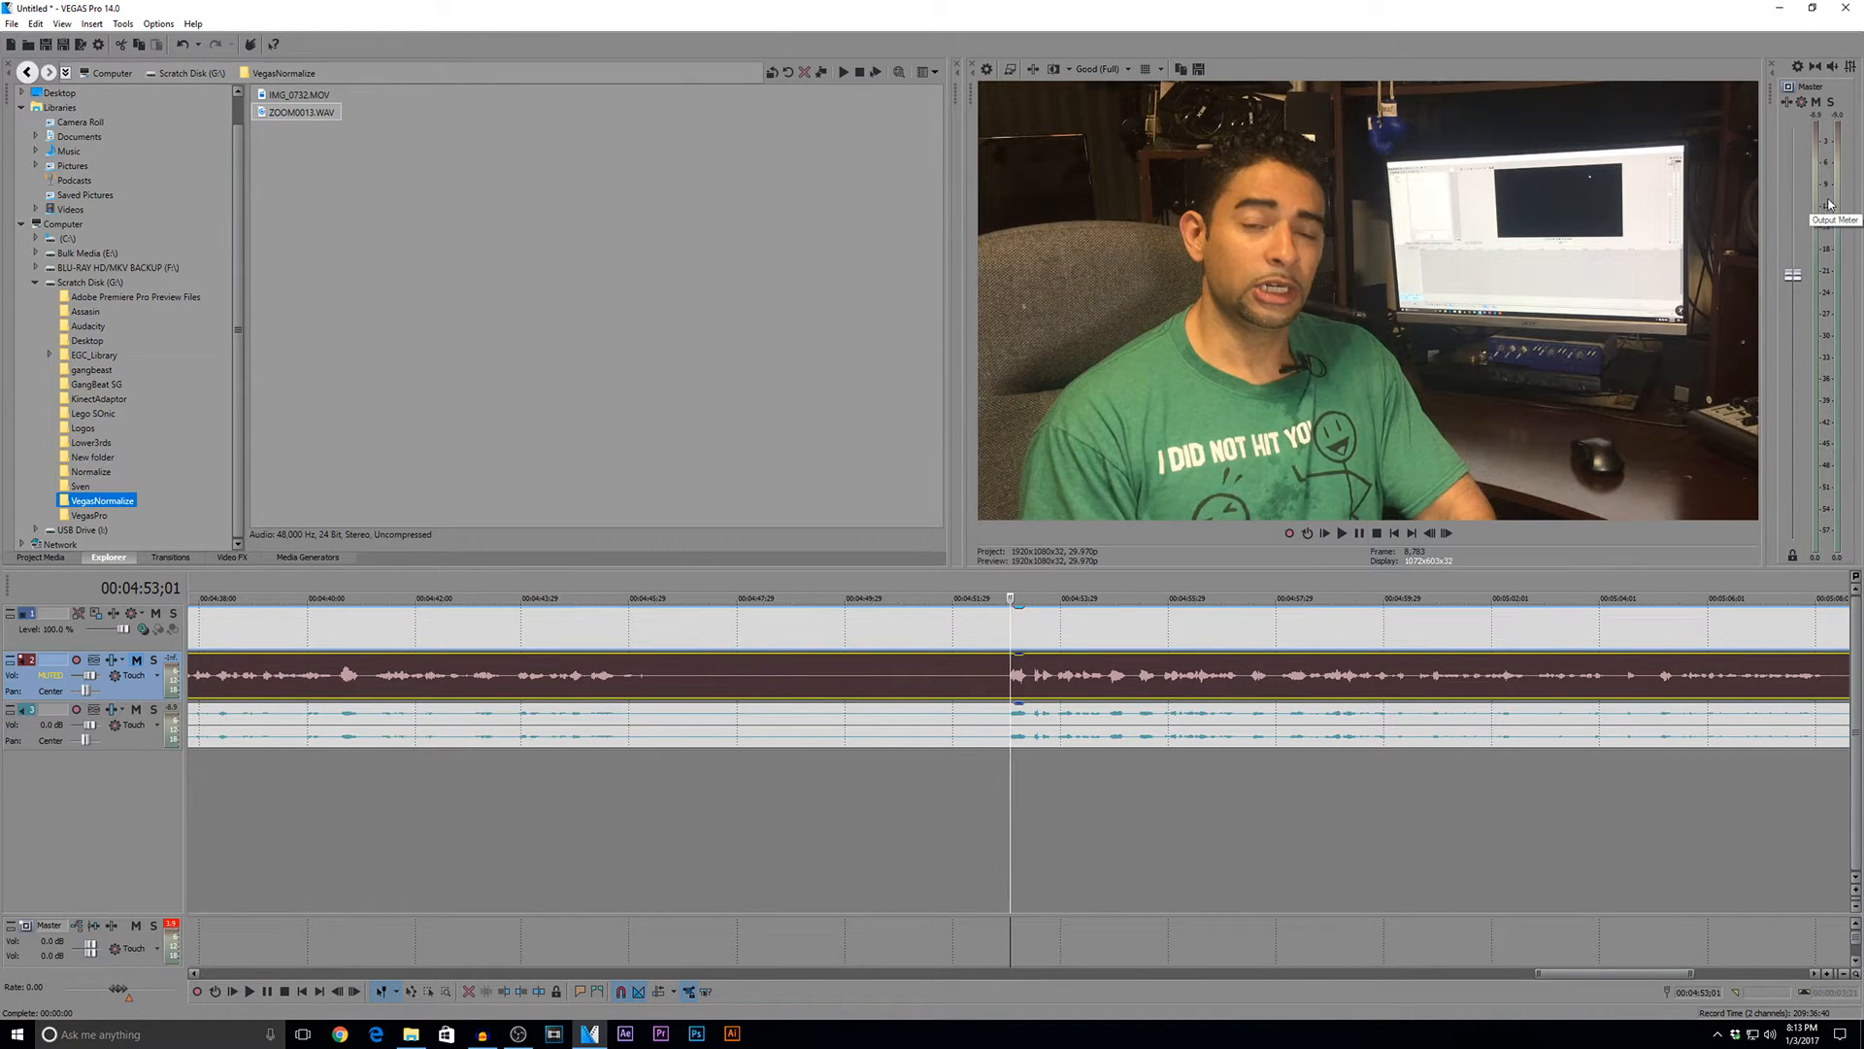
{"action": "left_click", "coordinate": [1341, 533]}
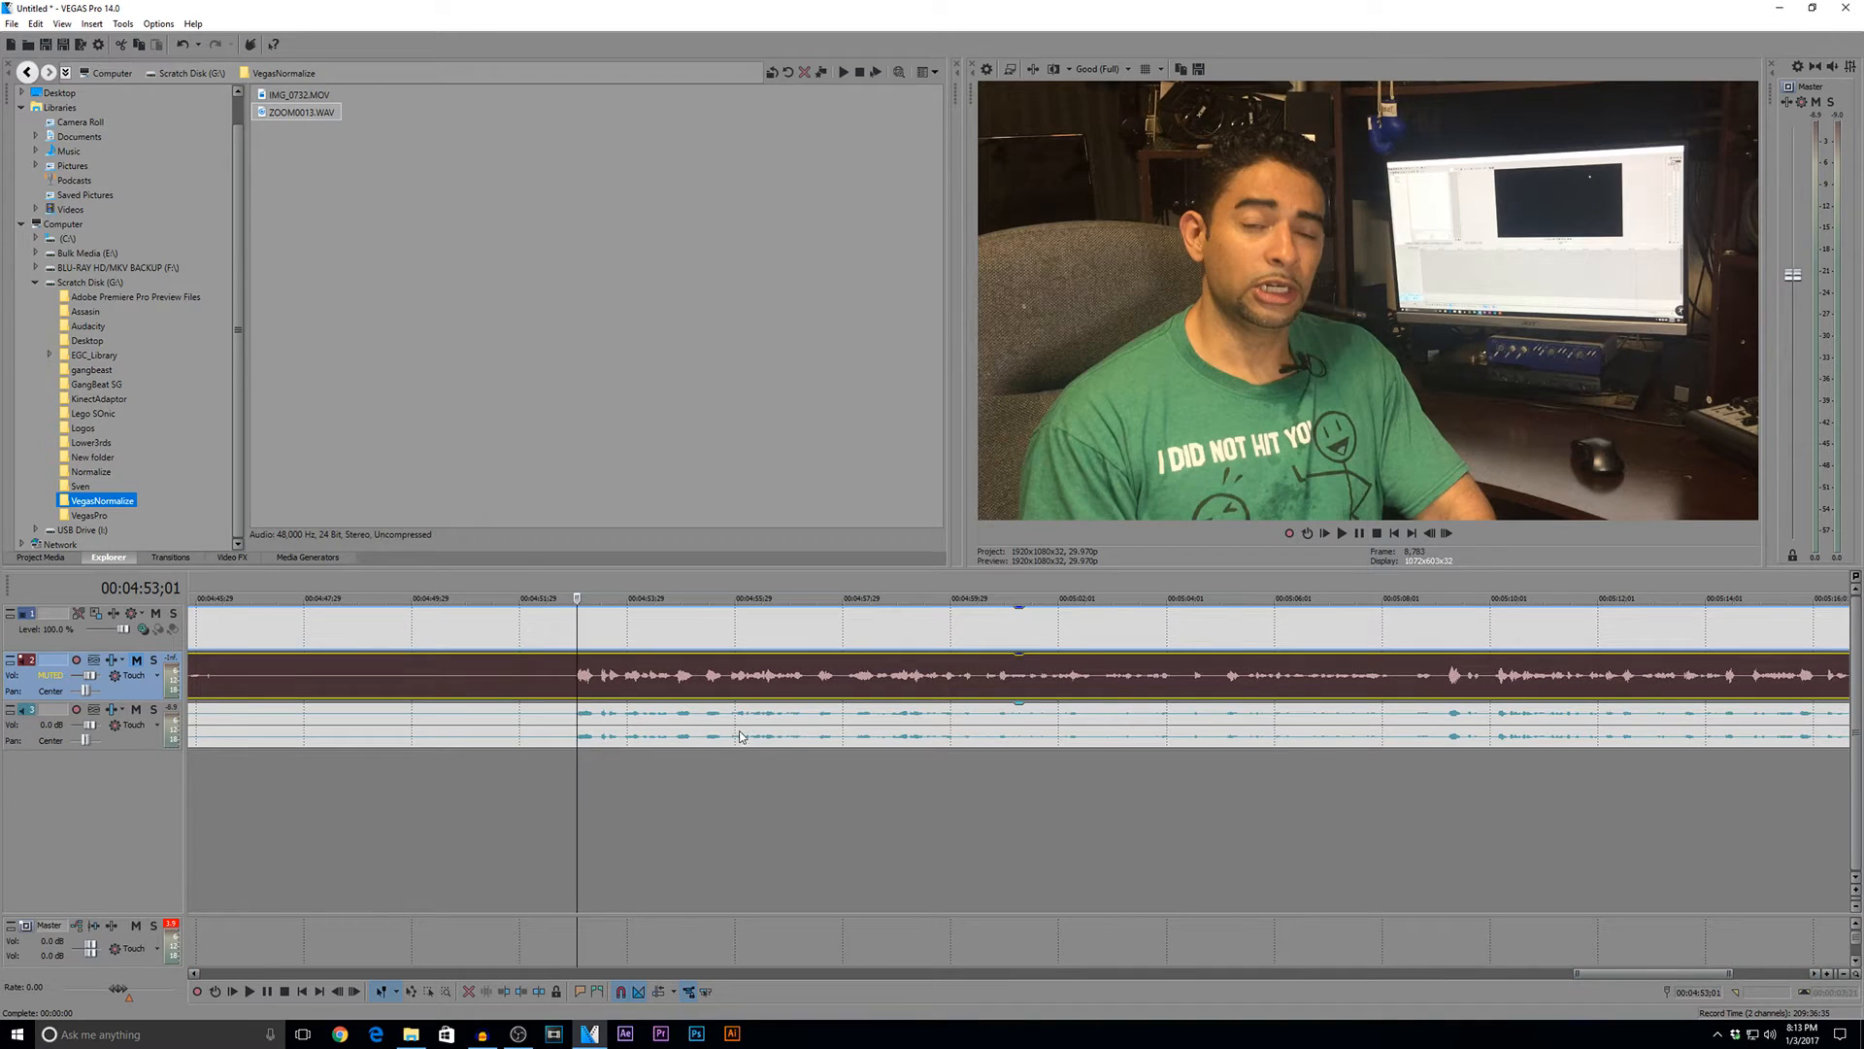
{"action": "mouse_move", "coordinate": [958, 779]}
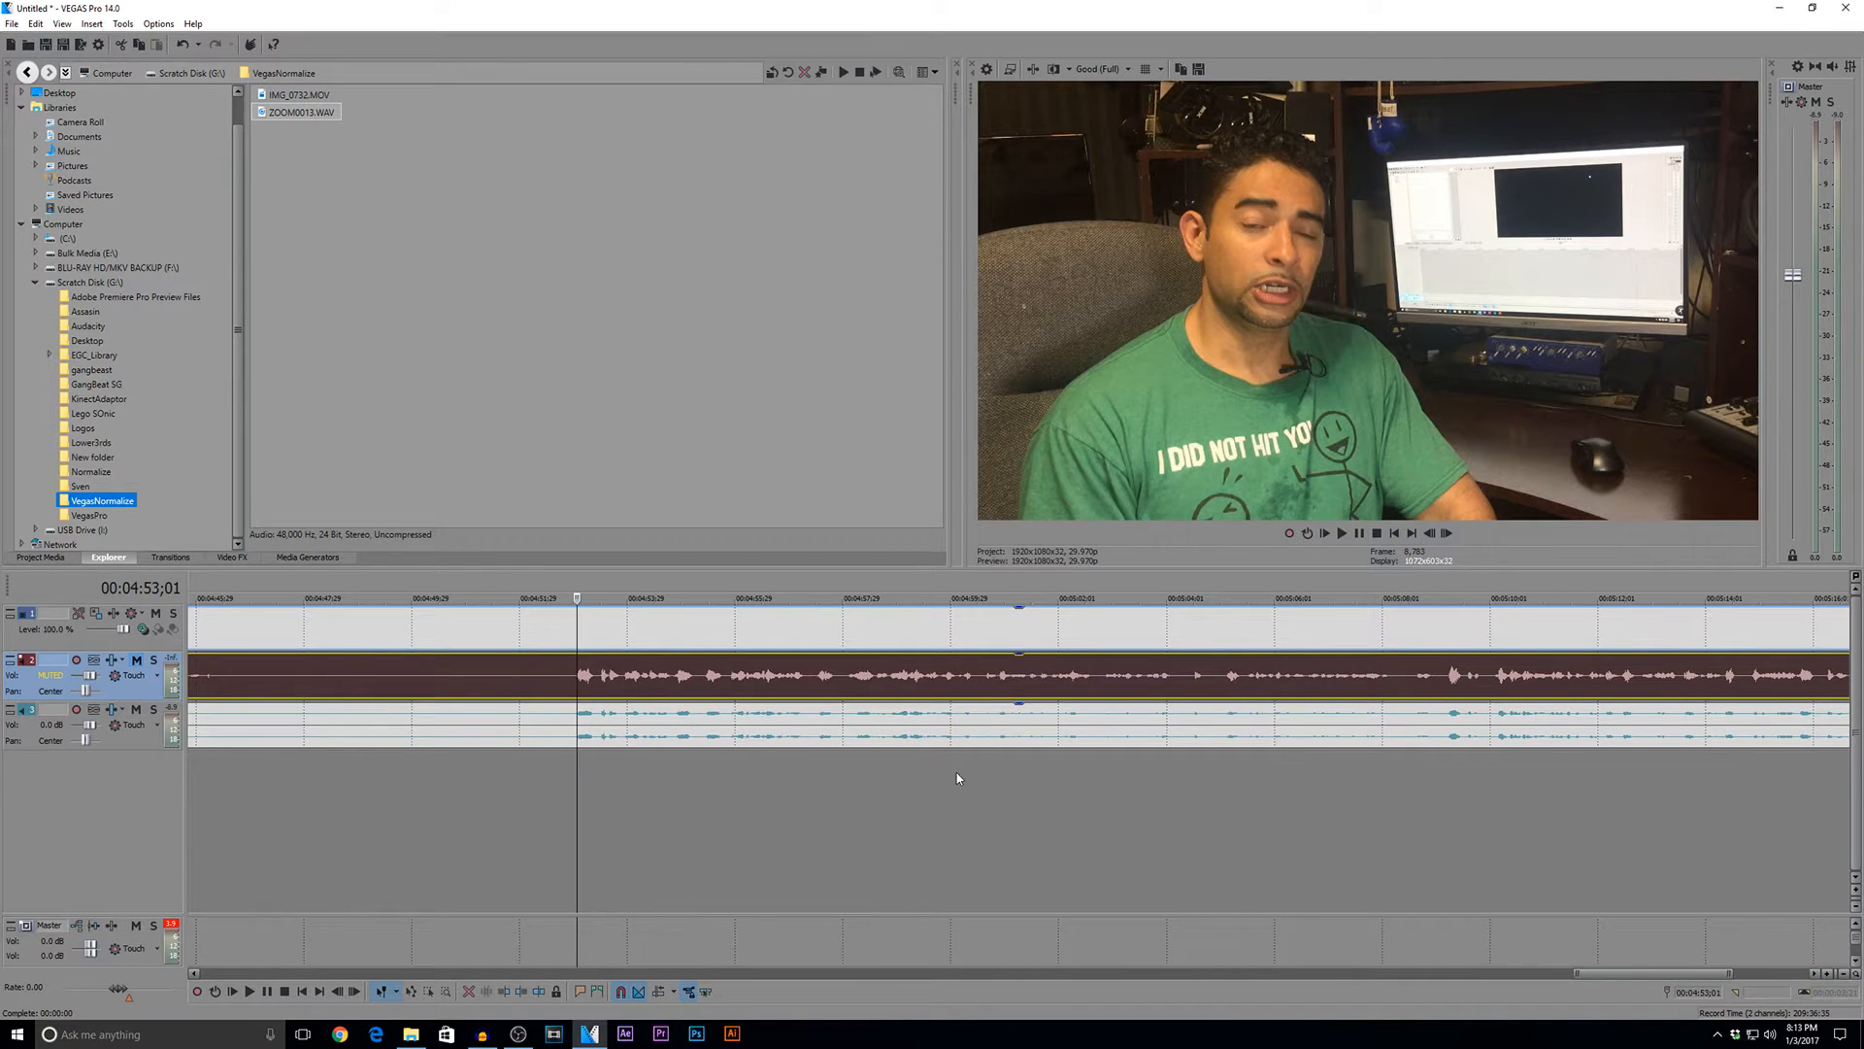
{"action": "left_click", "coordinate": [248, 991]}
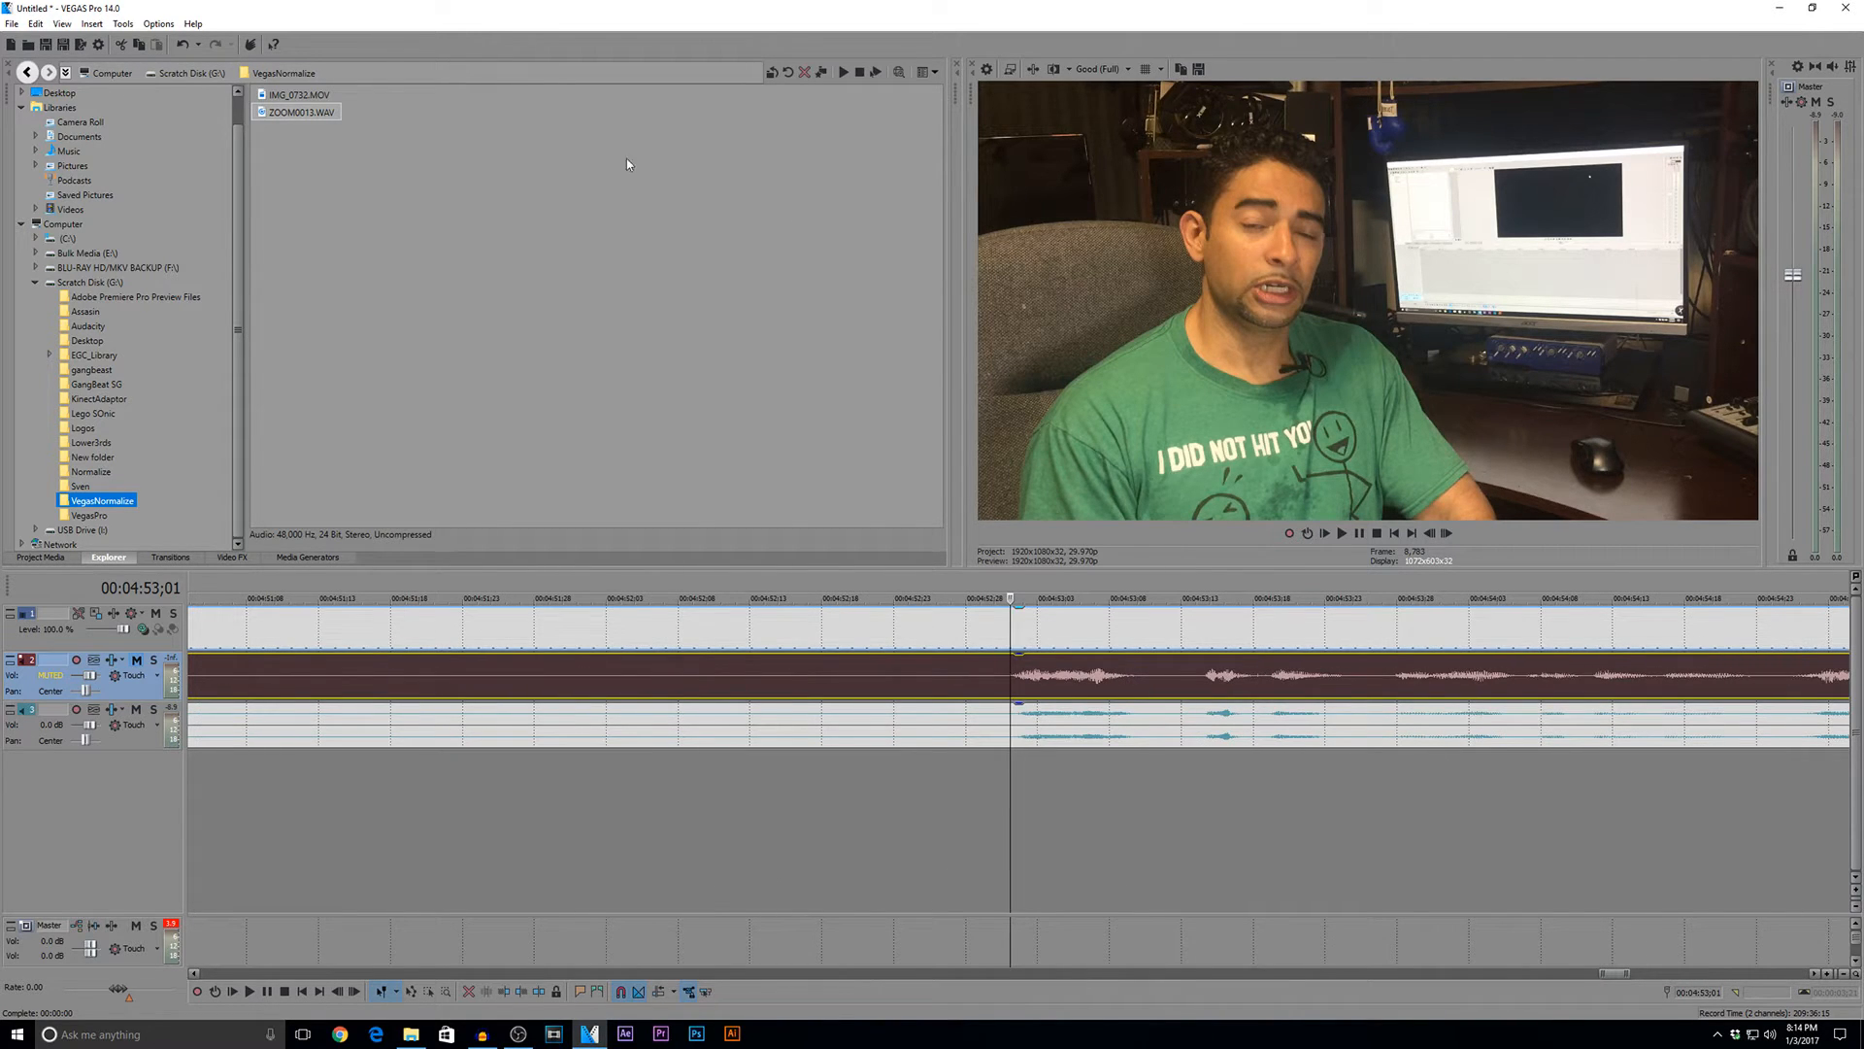
- In Preferences > Audio, set Normalize peak level to -6.0 dB and confirm
{"action": "left_click", "coordinate": [158, 22]}
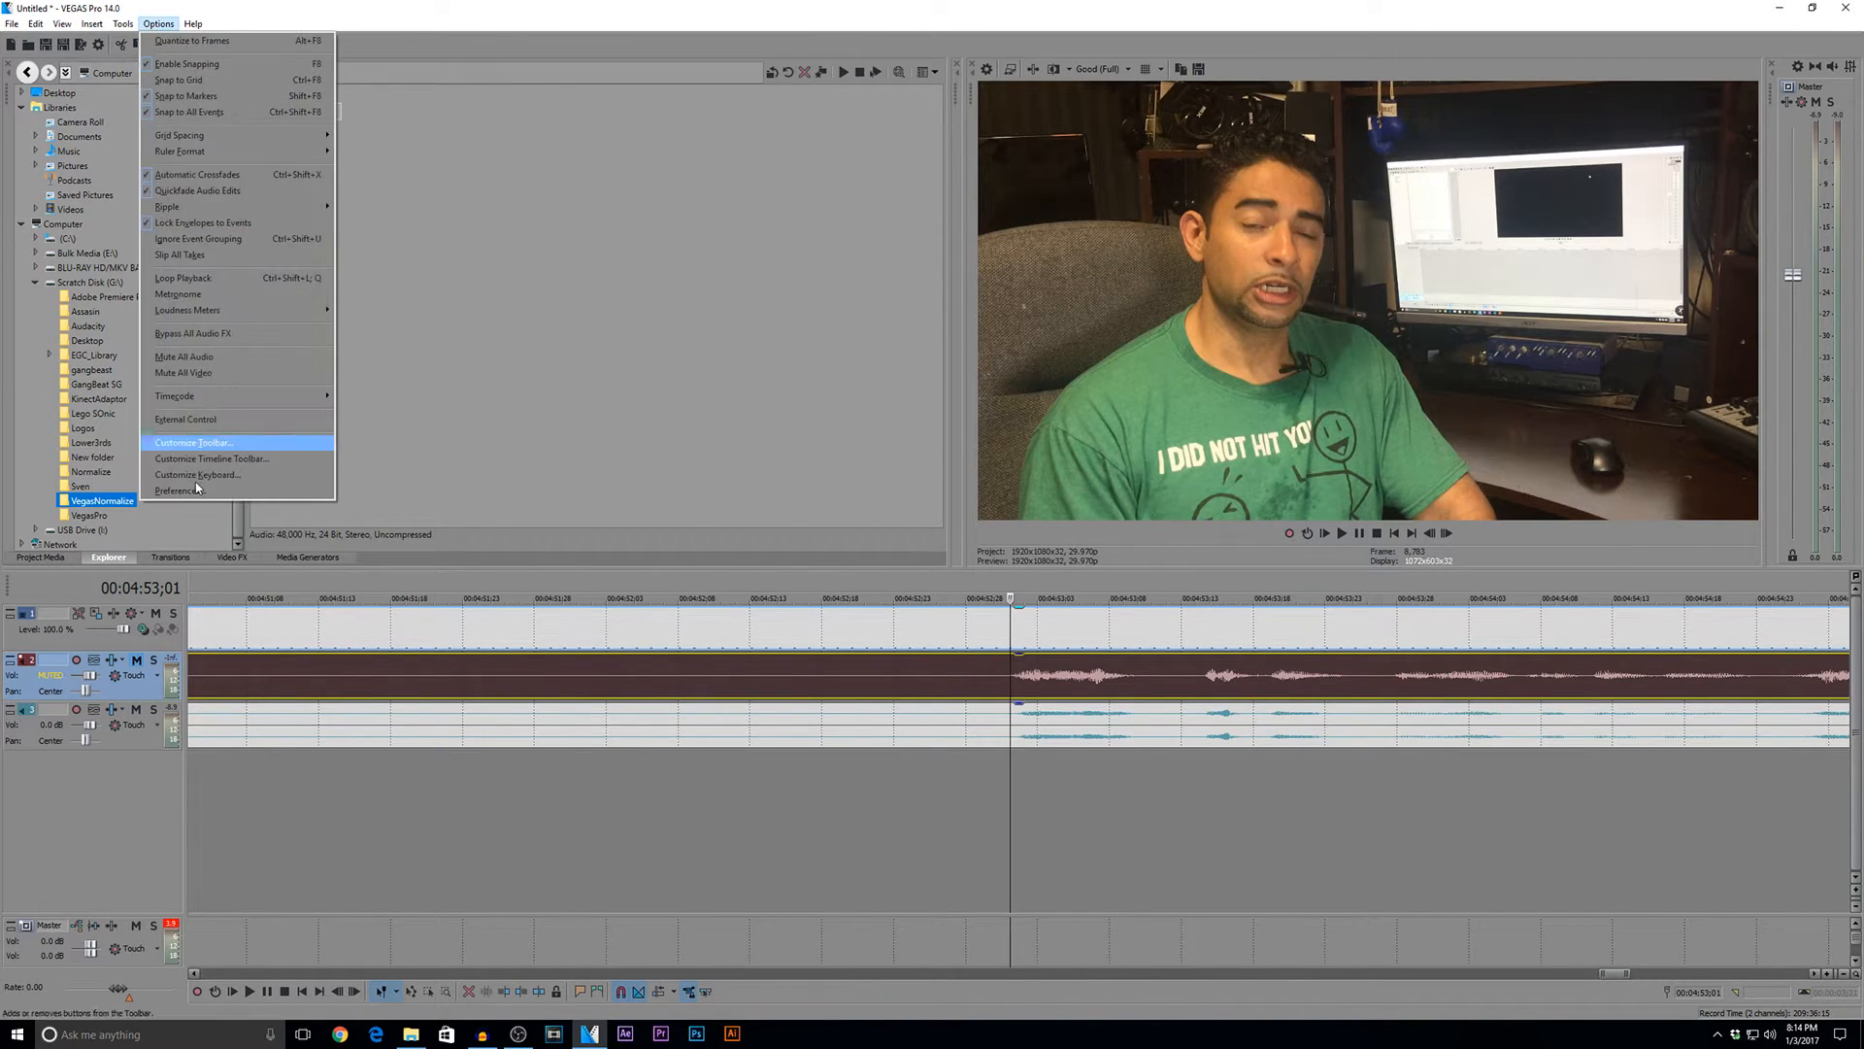
{"action": "left_click", "coordinate": [180, 489]}
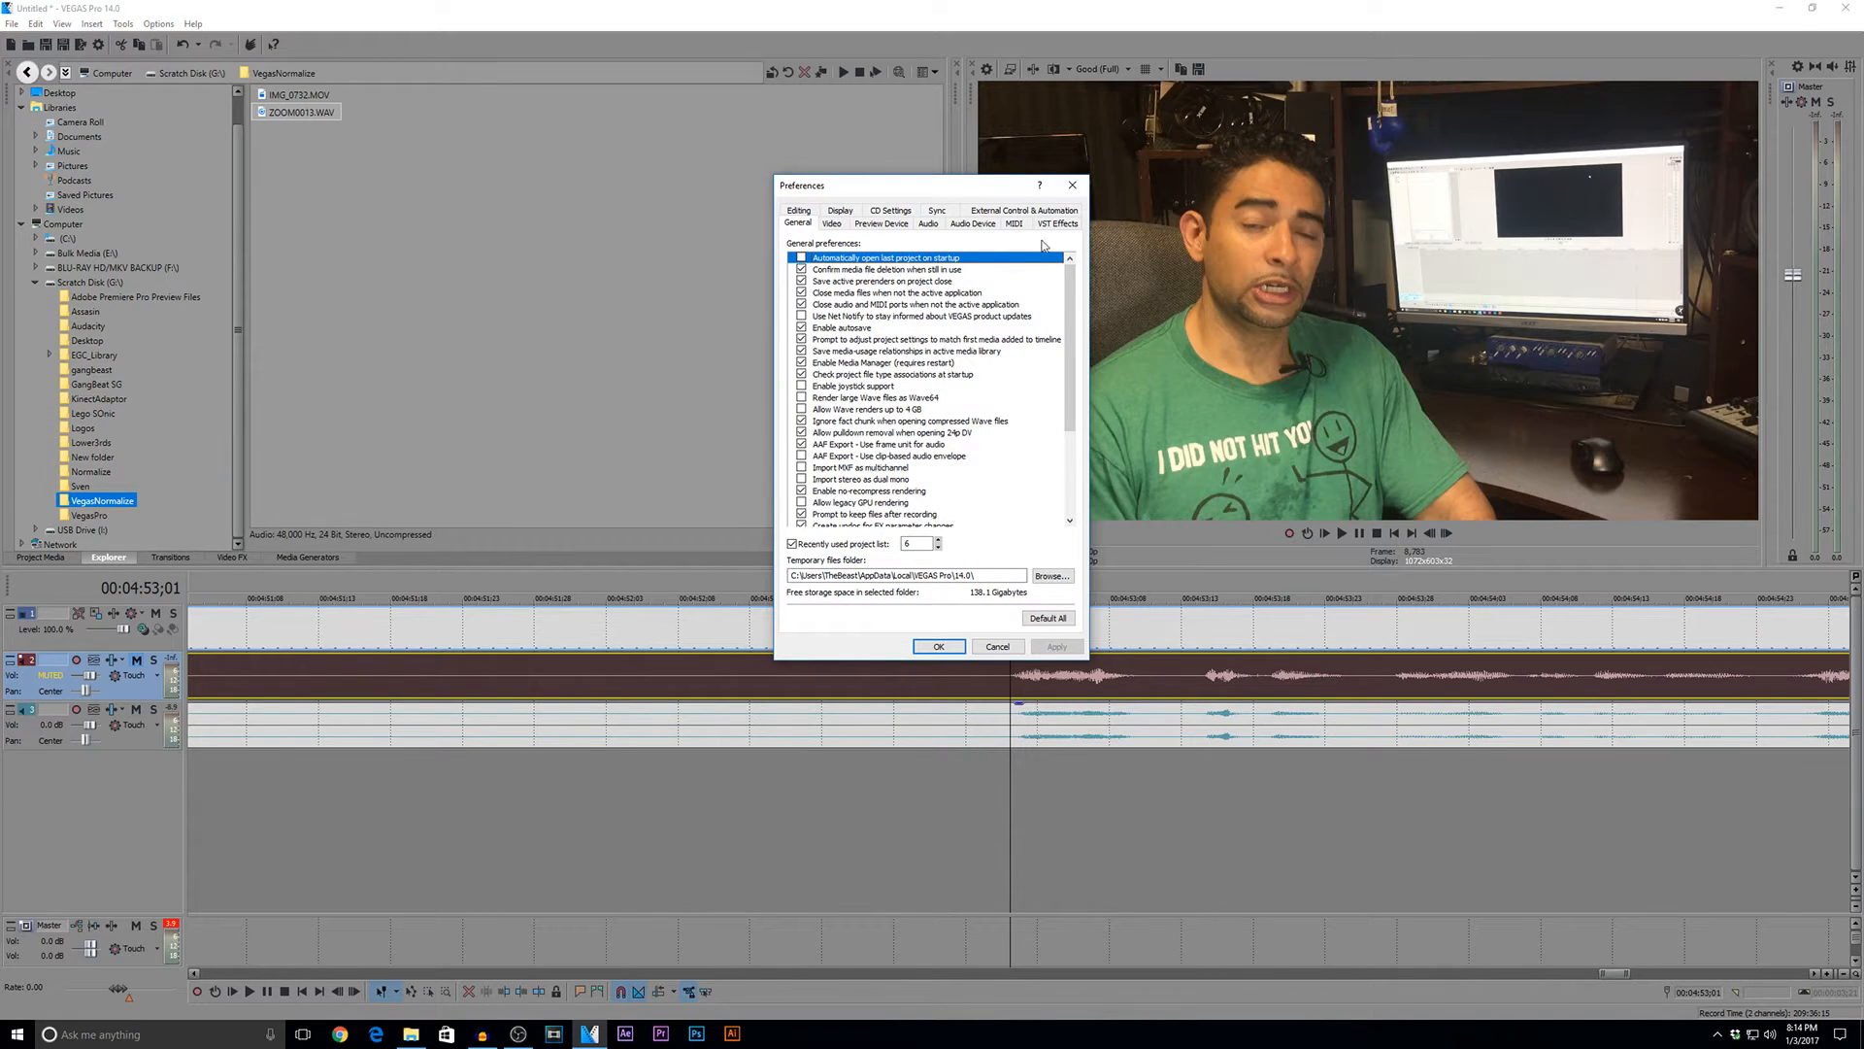
{"action": "left_click", "coordinate": [928, 223]}
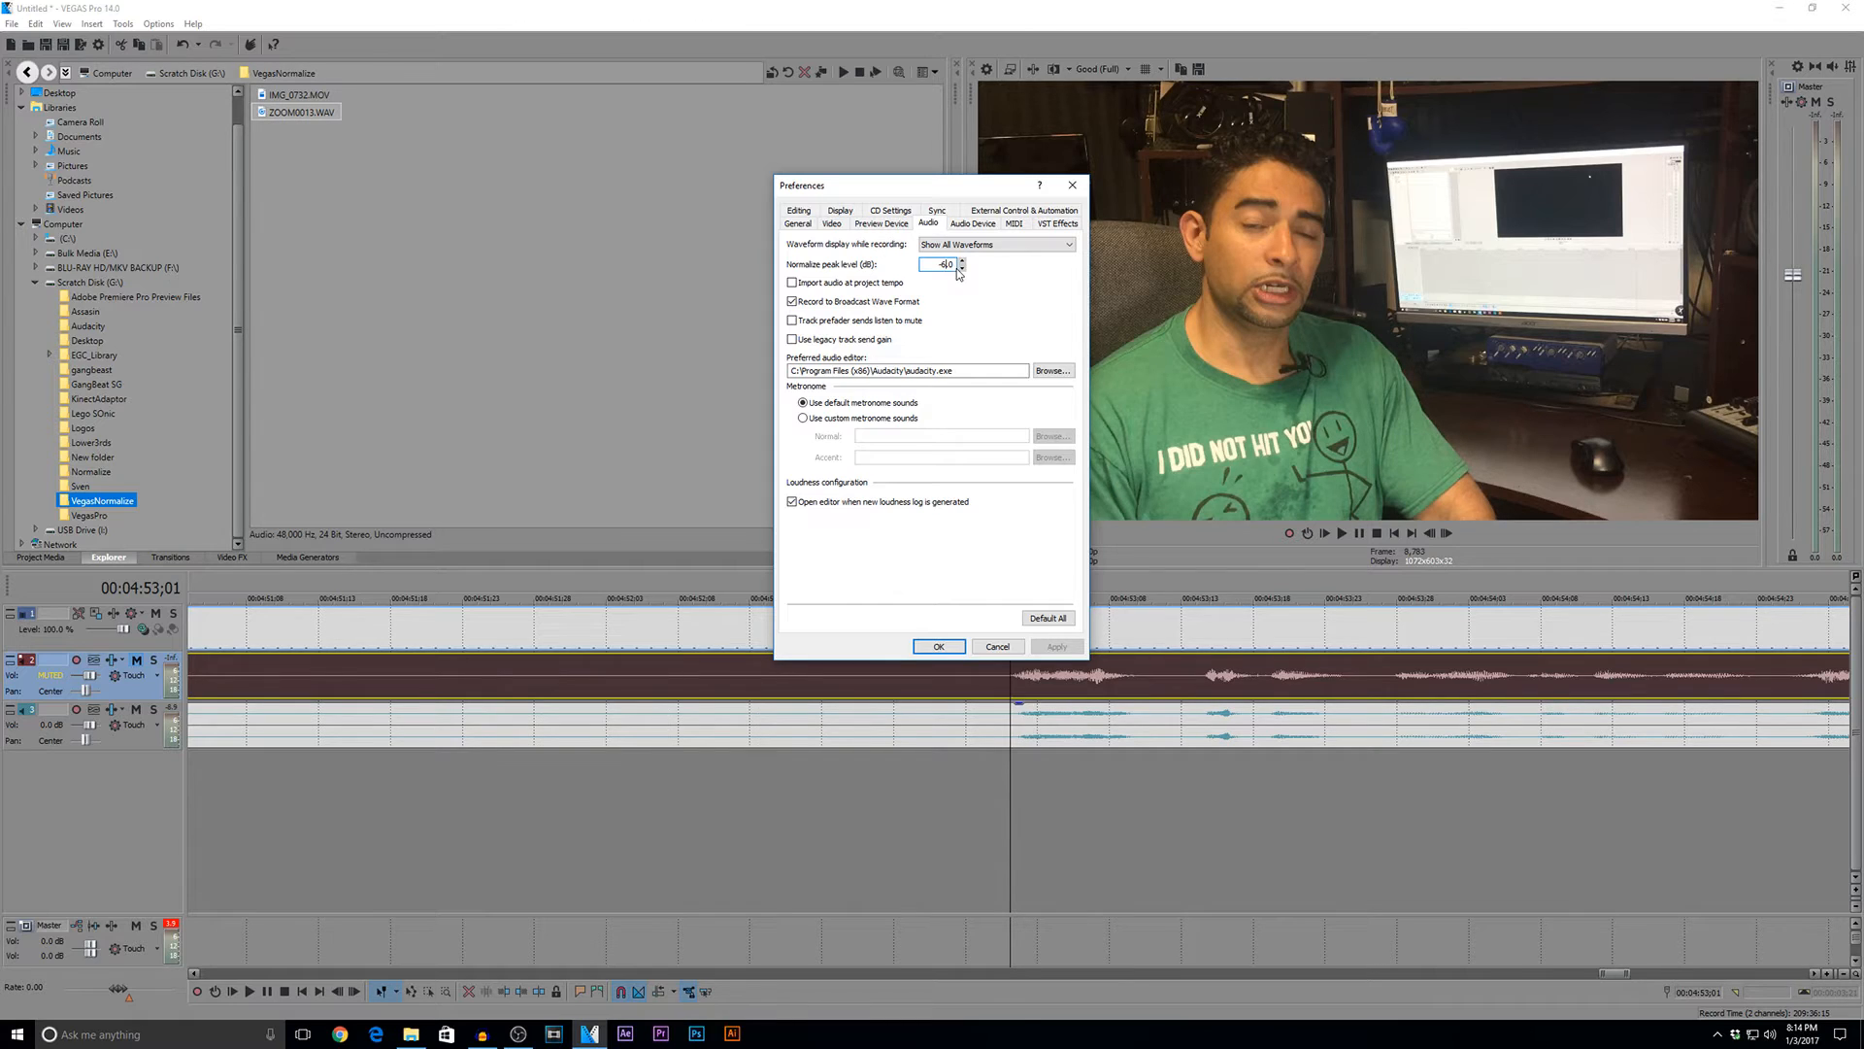
{"action": "mouse_move", "coordinate": [1180, 710]}
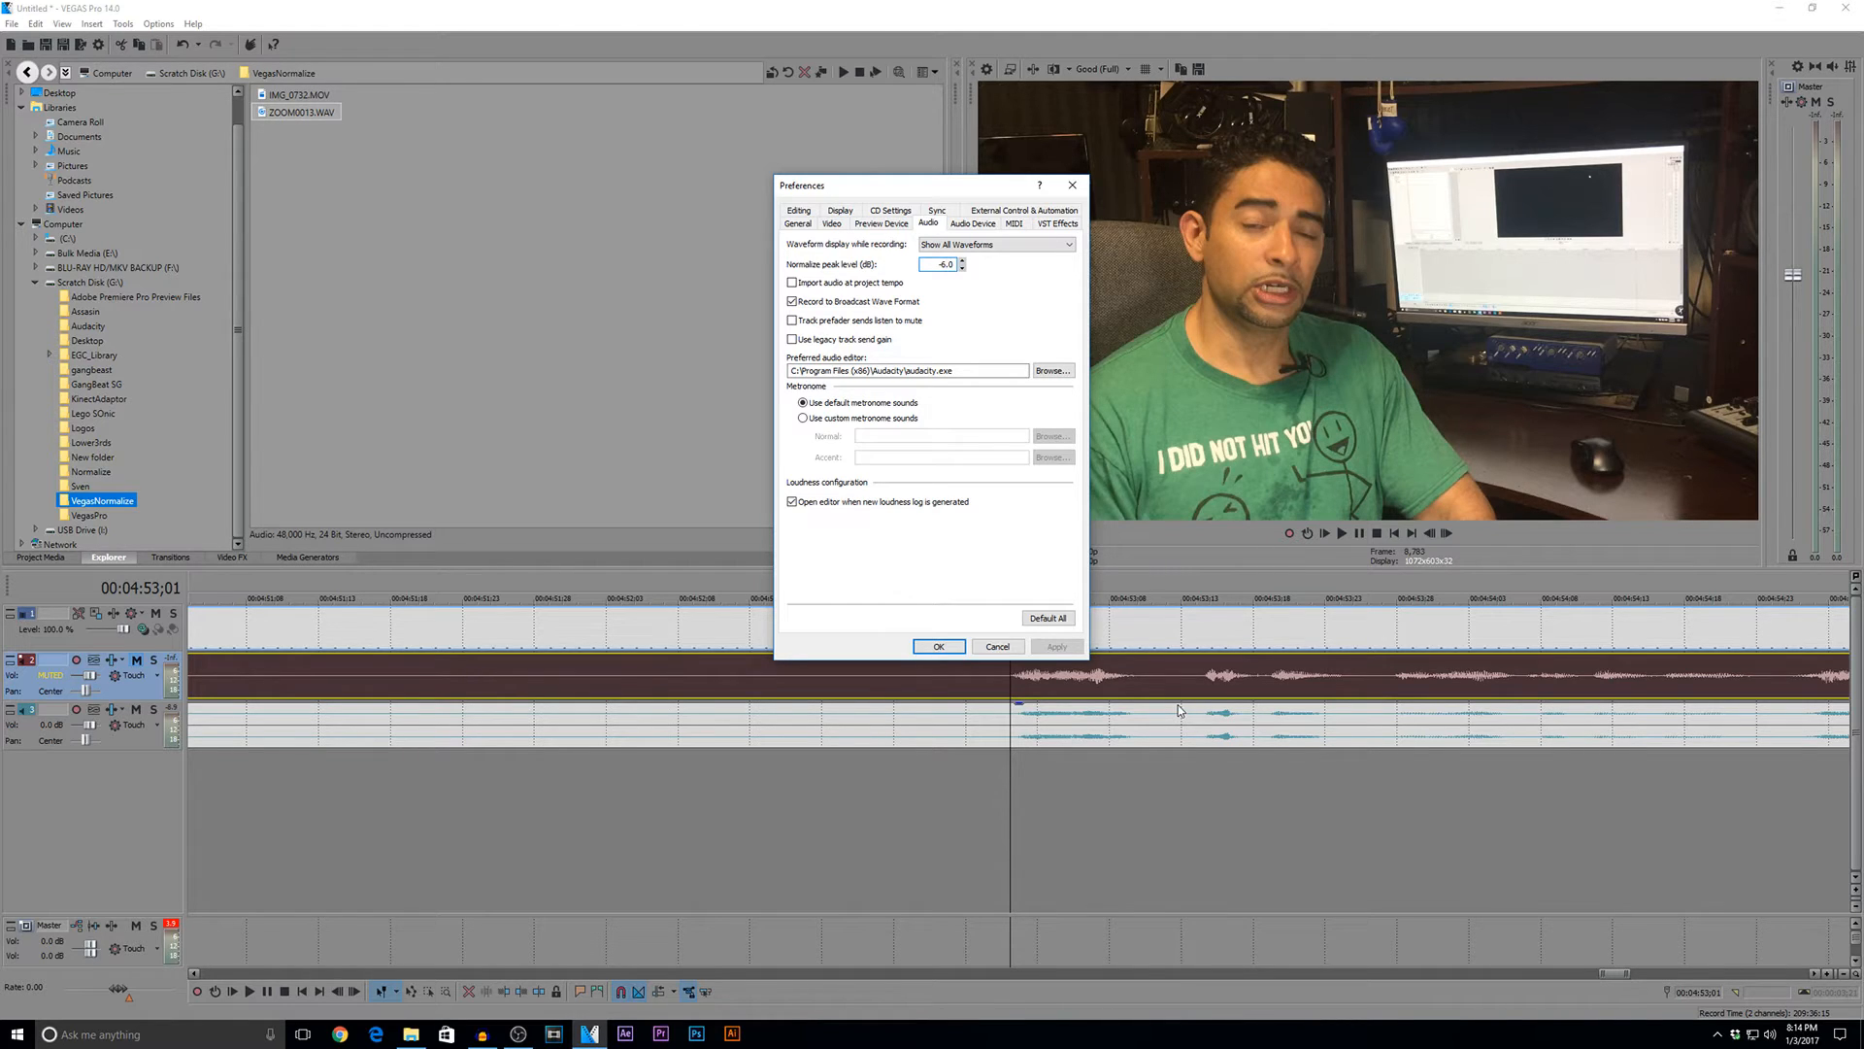
{"action": "mouse_move", "coordinate": [1202, 740]}
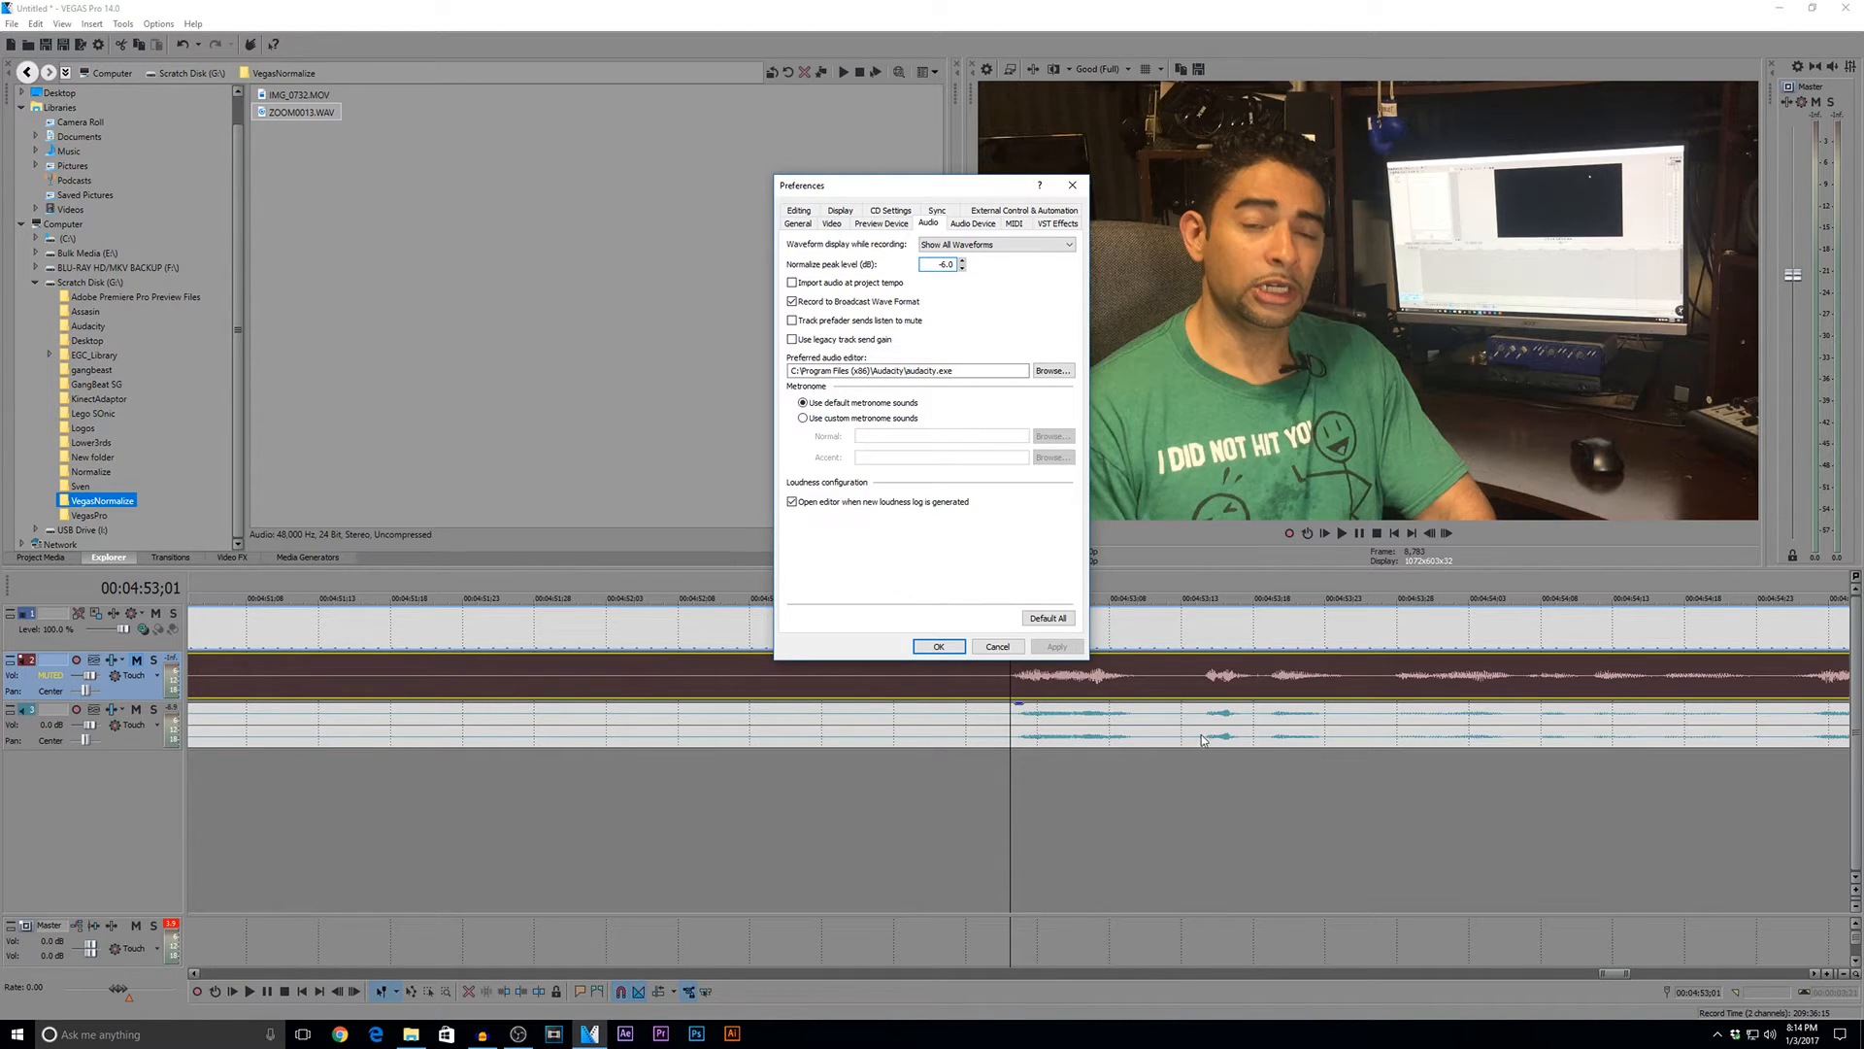
{"action": "left_click", "coordinate": [938, 646]}
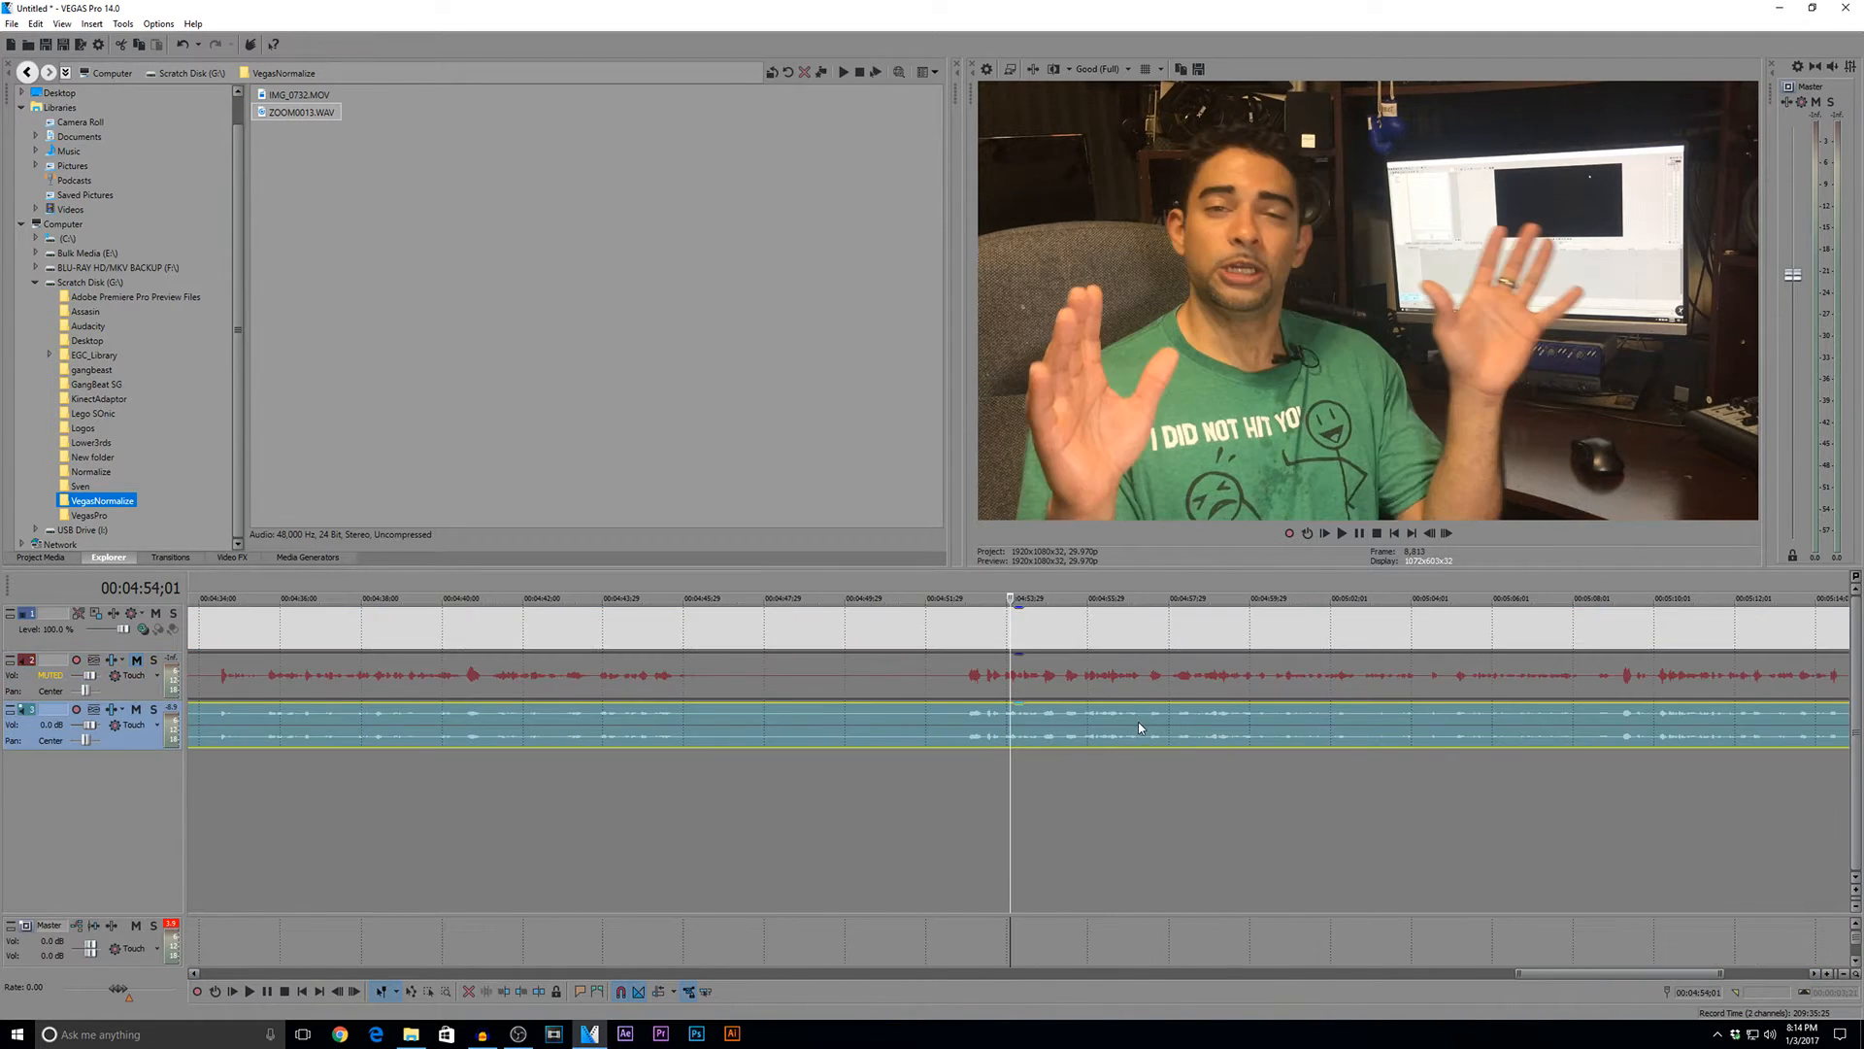
- Reopen Options > Preferences while preparing the ZOOM0013.WAV event's switch options
{"action": "left_click", "coordinate": [157, 23]}
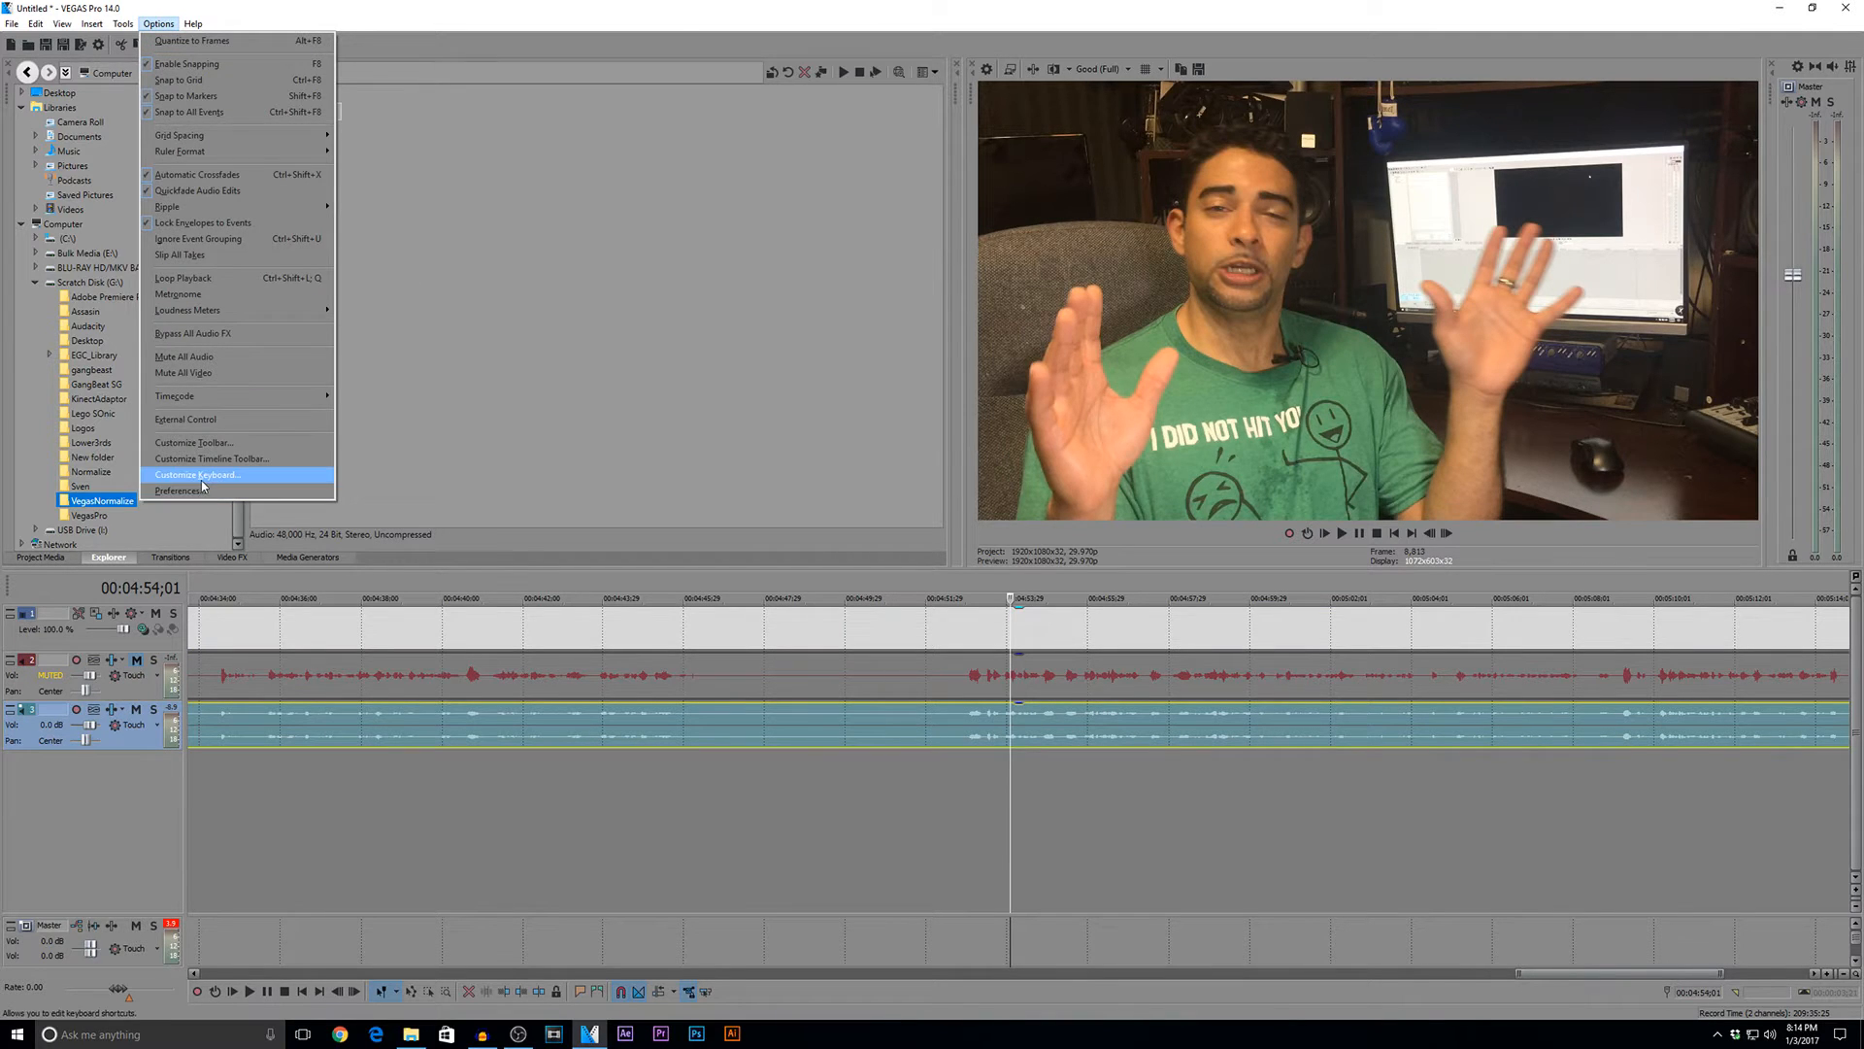
{"action": "left_click", "coordinate": [179, 489]}
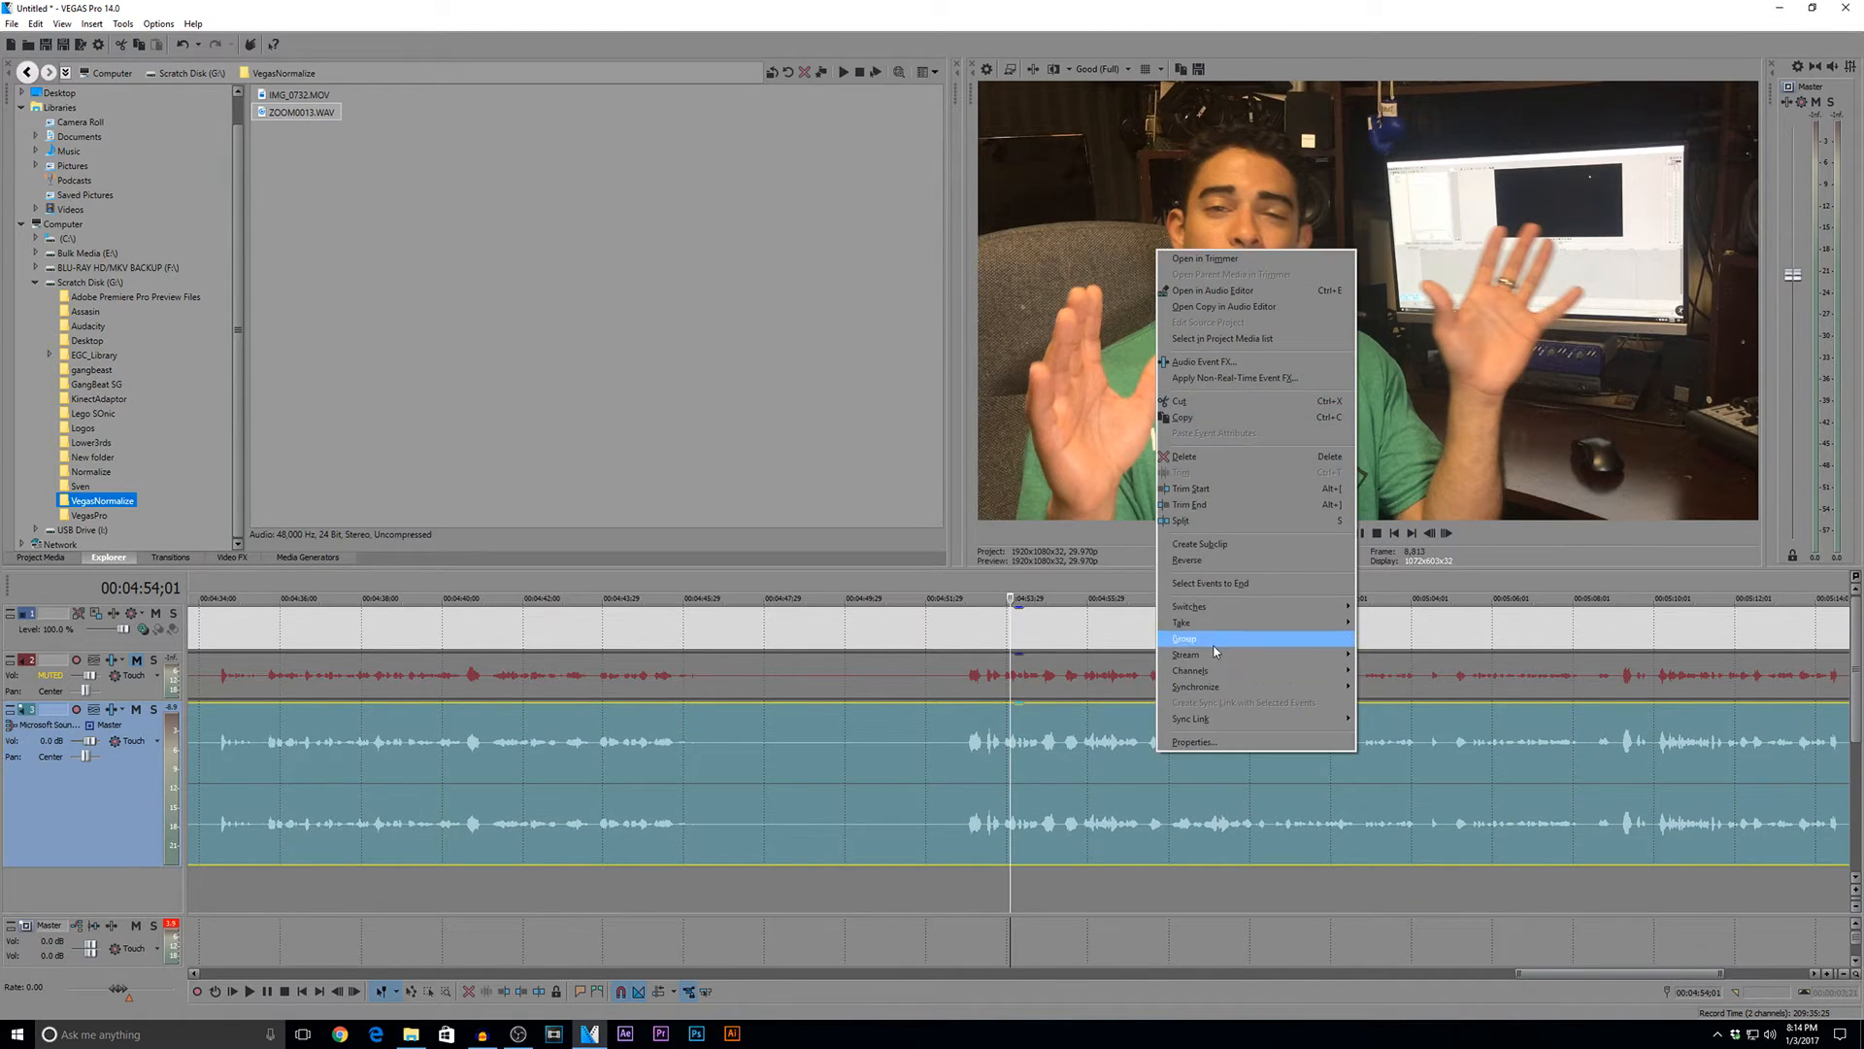
{"action": "mouse_move", "coordinate": [1187, 606]}
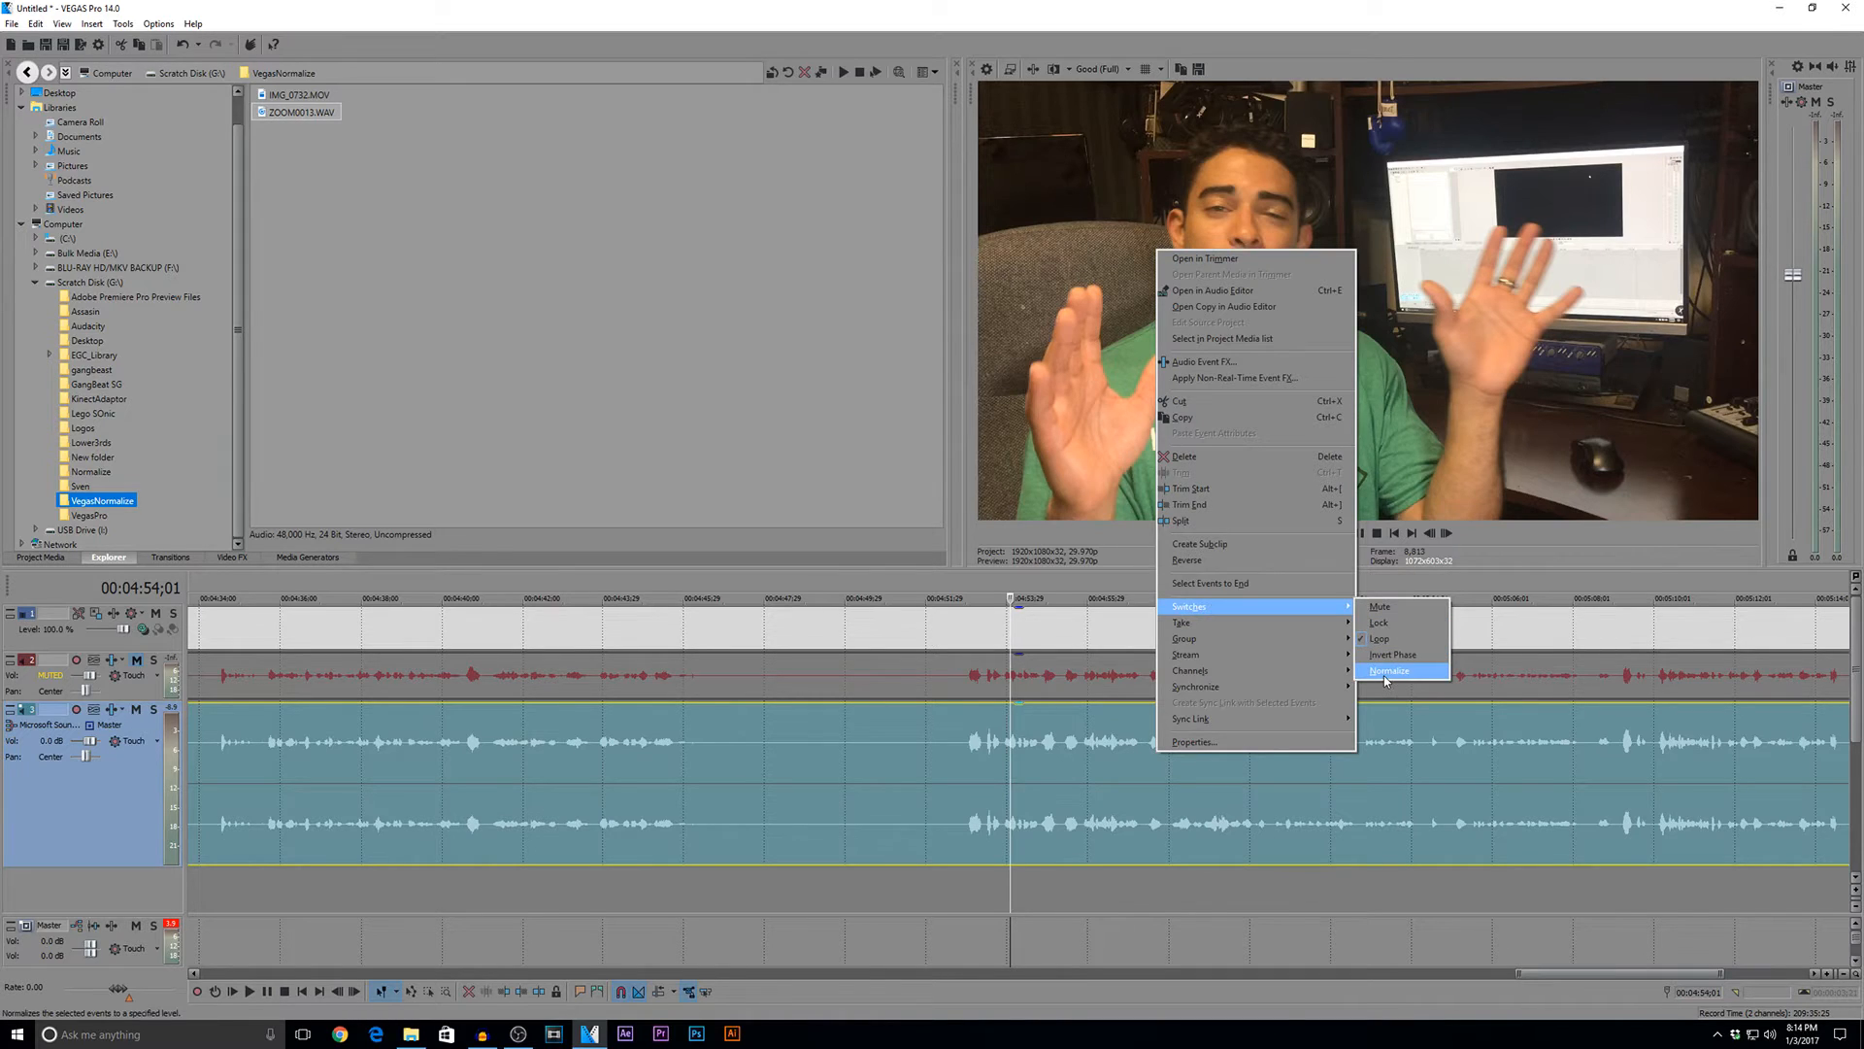
- Apply the Normalize switch to the ZOOM0013.WAV lavalier event
{"action": "left_click", "coordinate": [1389, 671]}
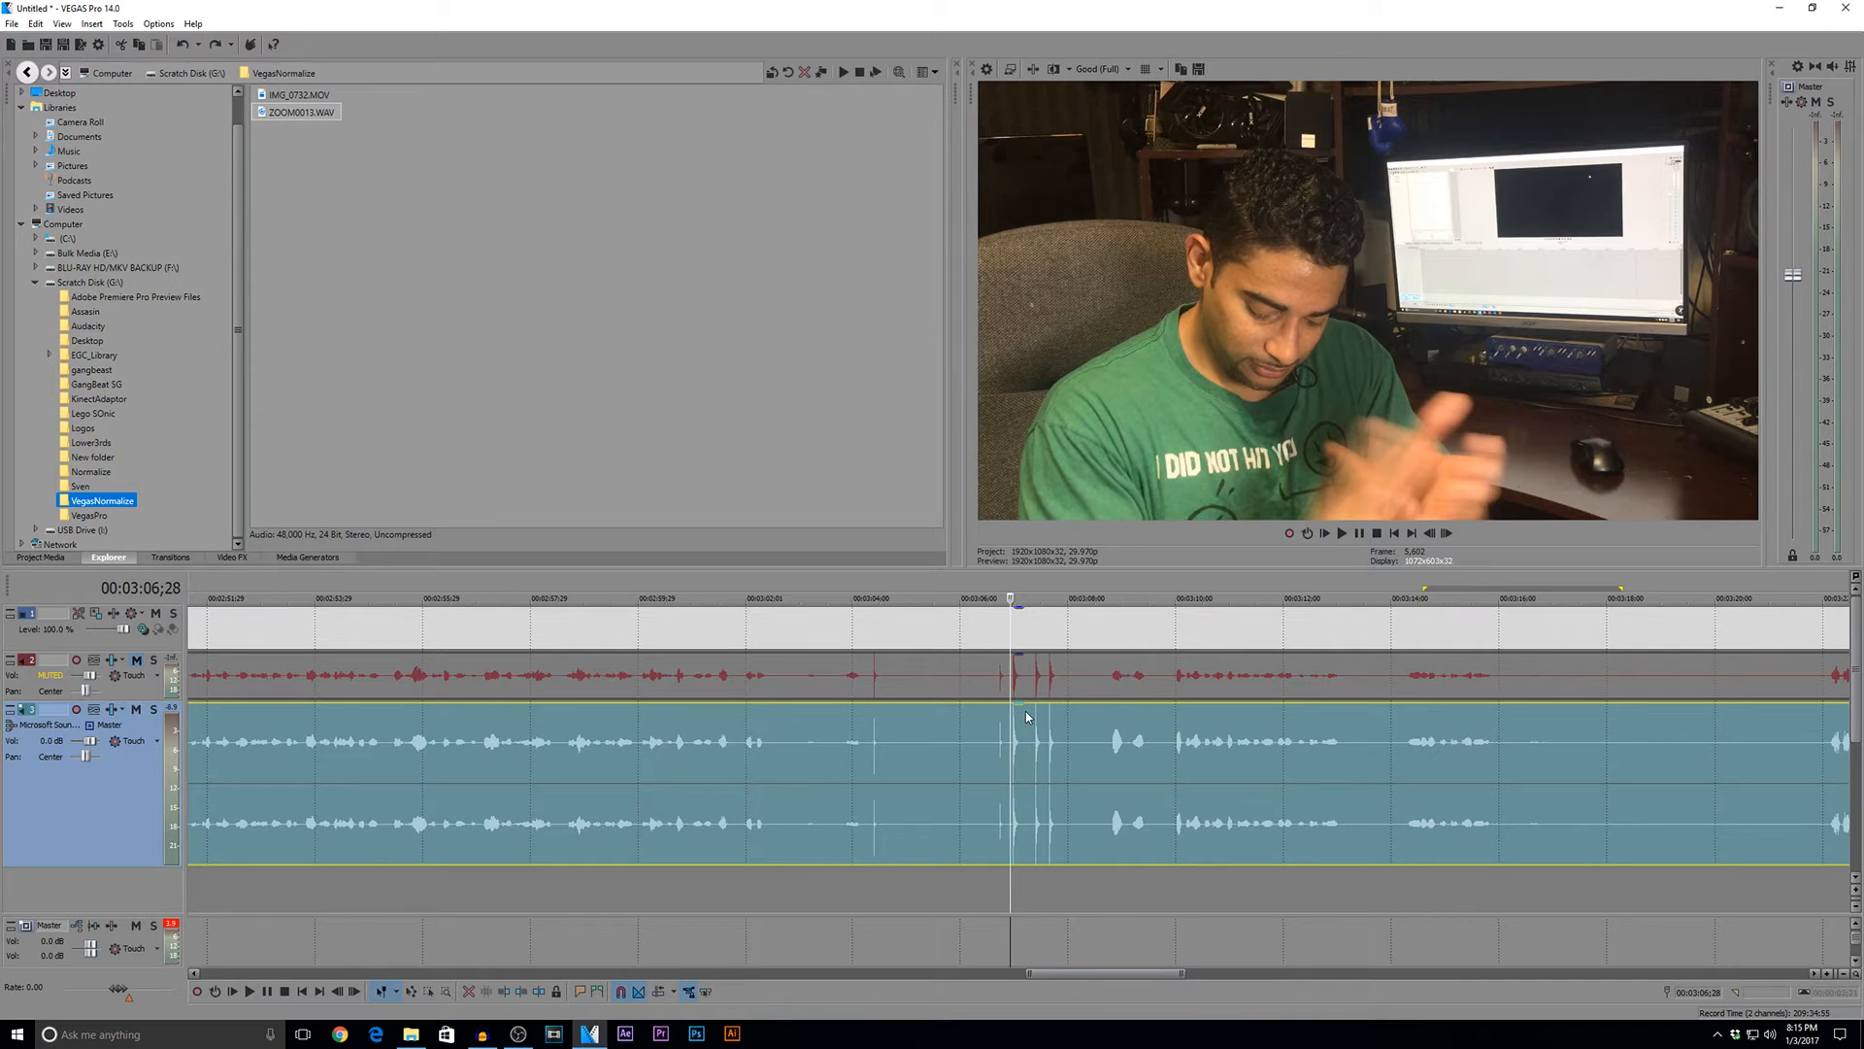
{"action": "mouse_move", "coordinate": [1017, 779]}
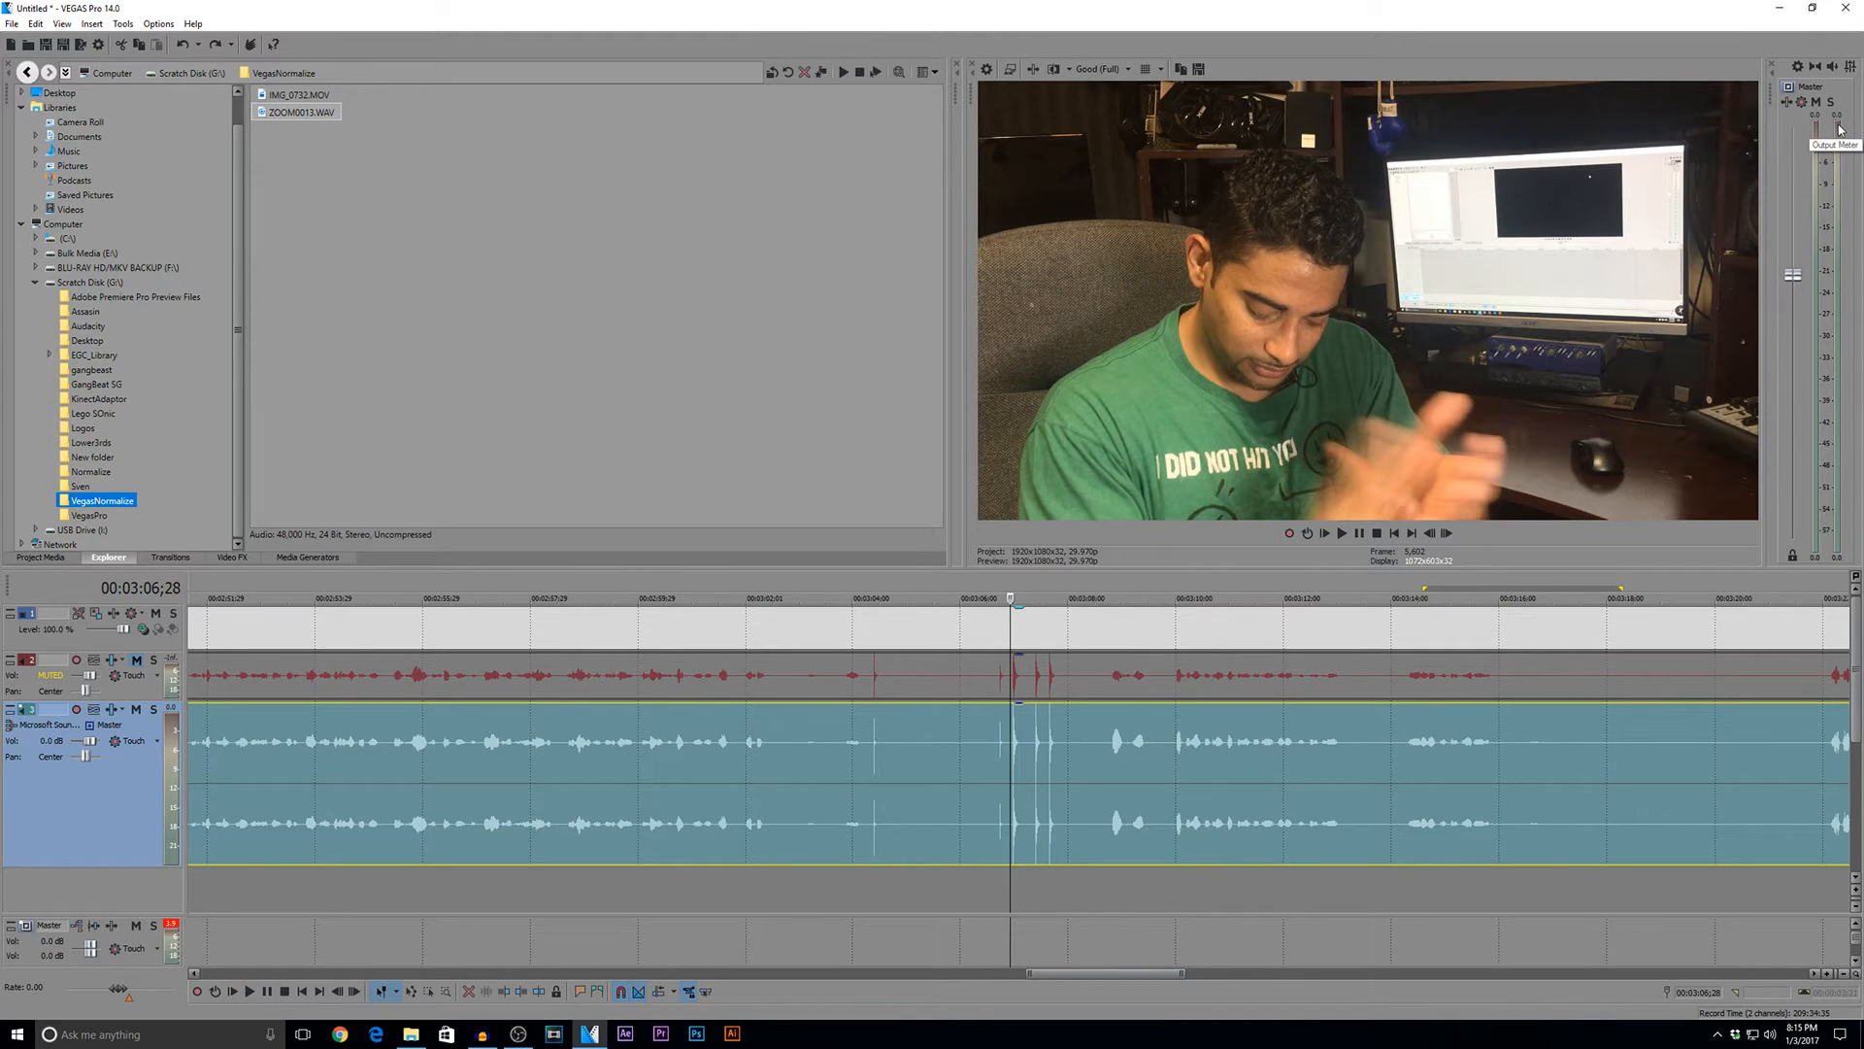
{"action": "mouse_move", "coordinate": [1121, 868]}
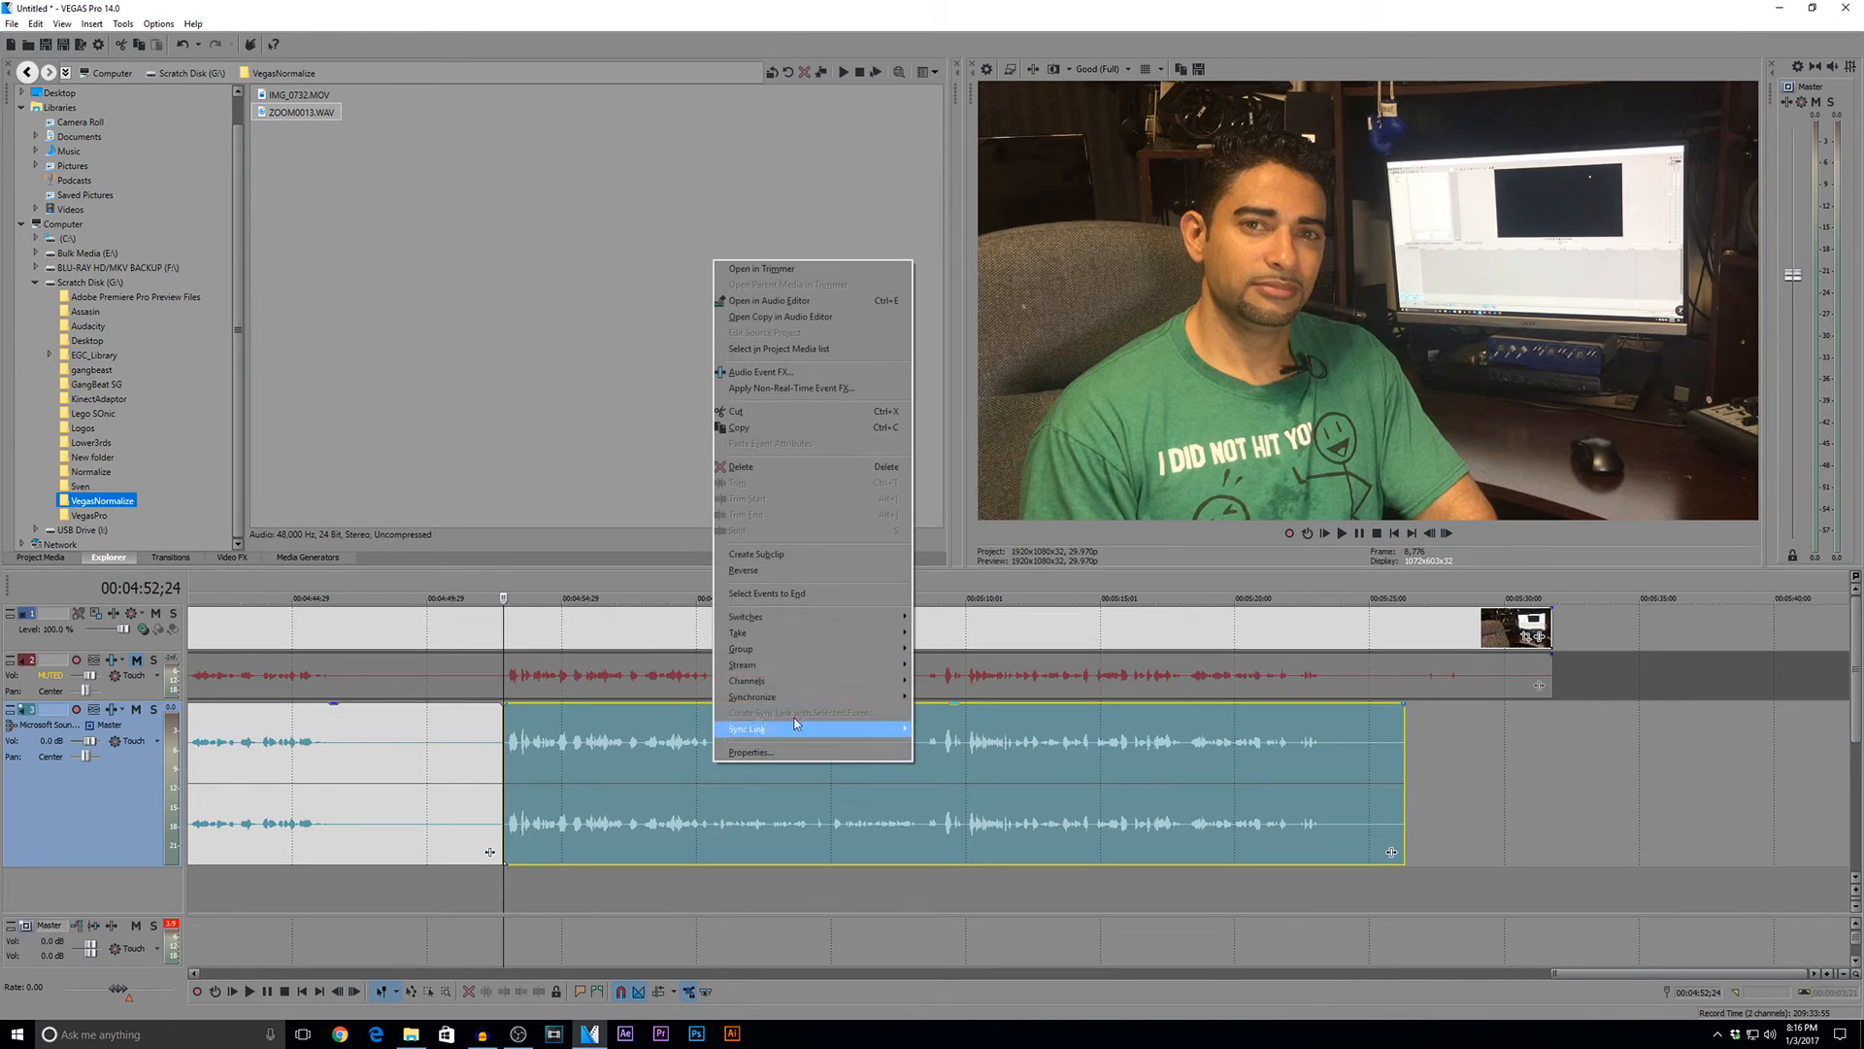
{"action": "mouse_move", "coordinate": [746, 615]}
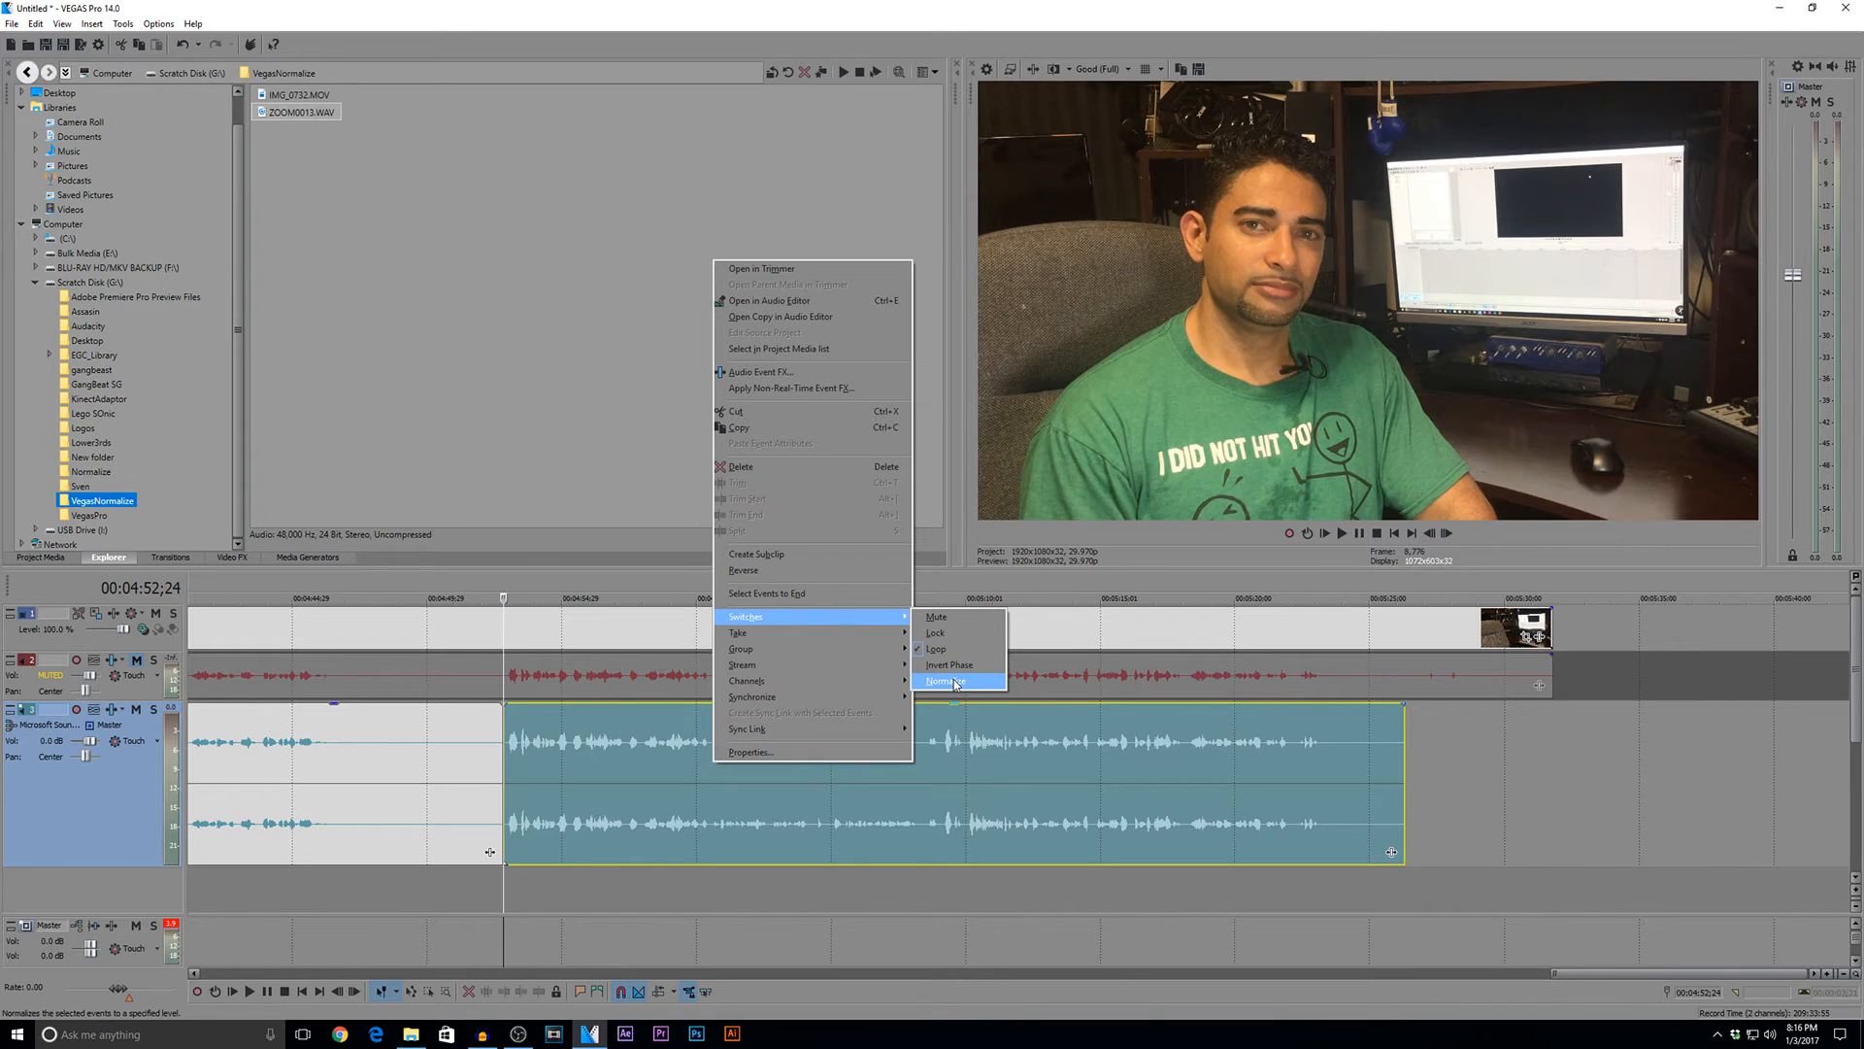
- Turn on Normalize for the split section of the lavalier ZOOM0013.WAV clip
{"action": "left_click", "coordinate": [941, 679]}
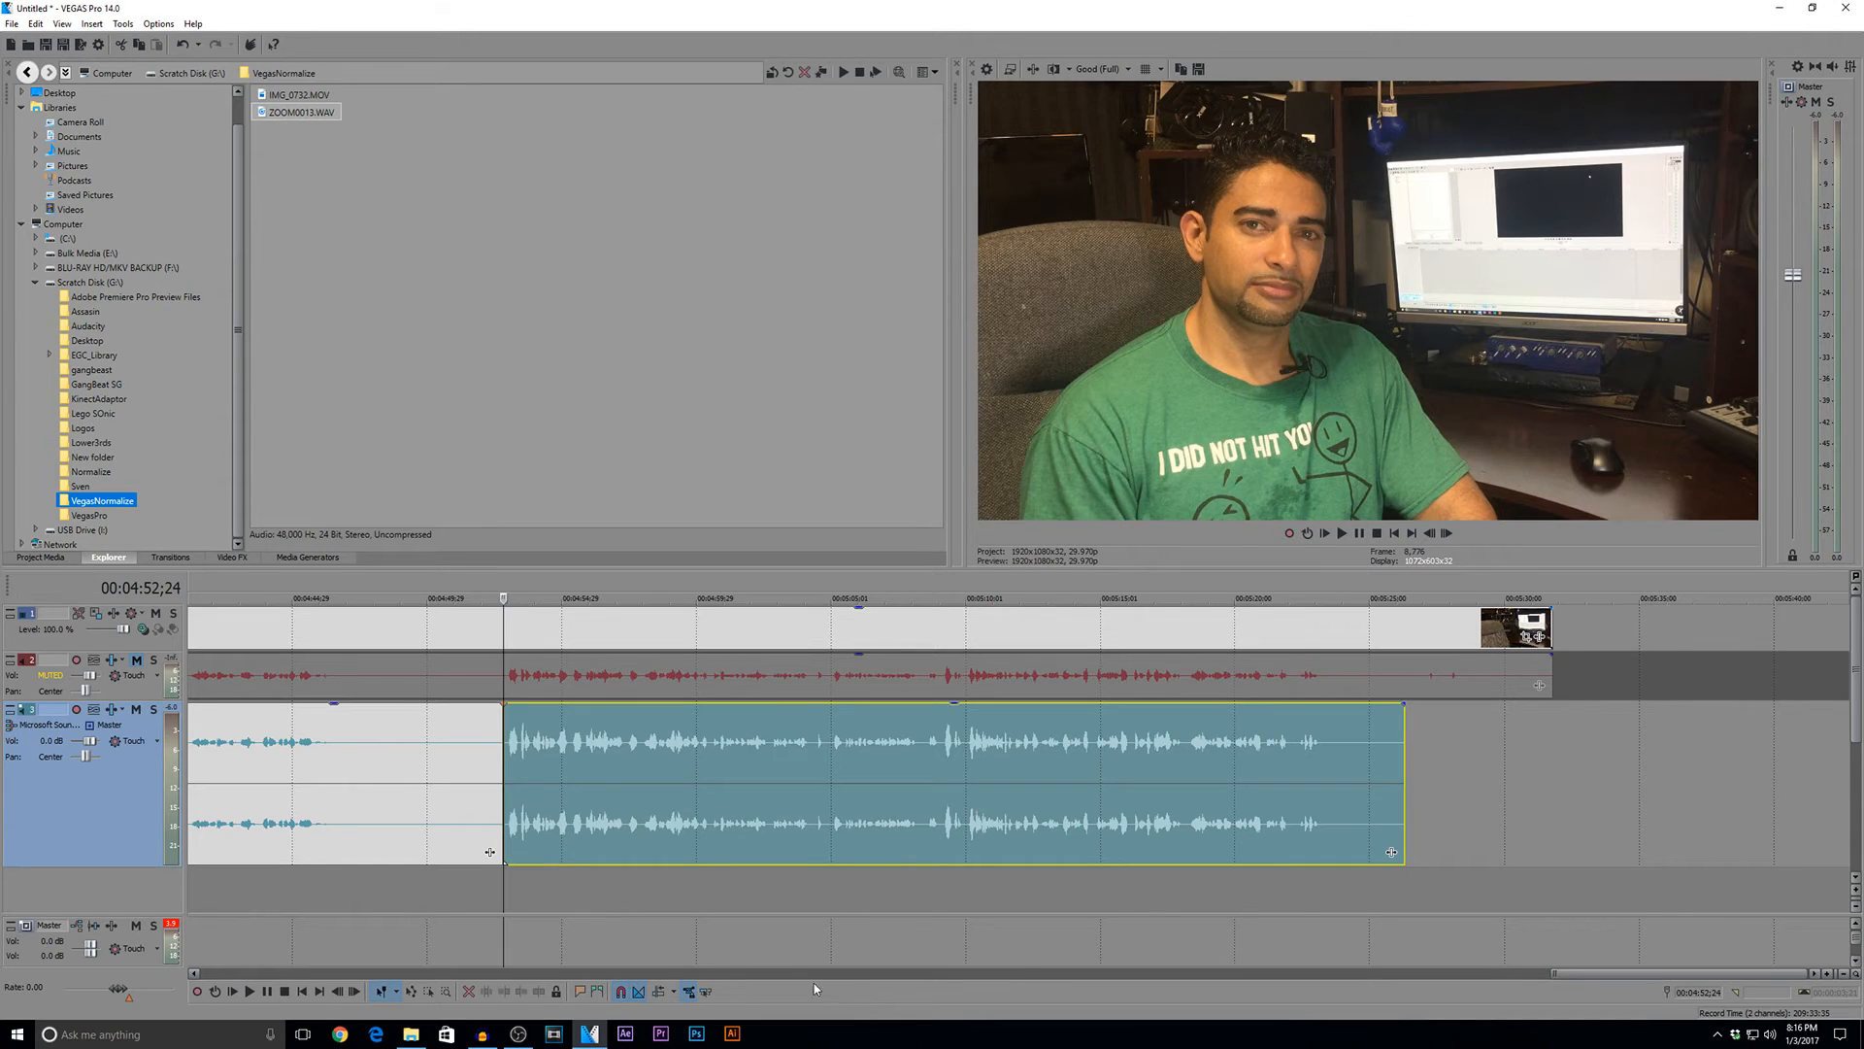
{"action": "left_click", "coordinate": [249, 990]}
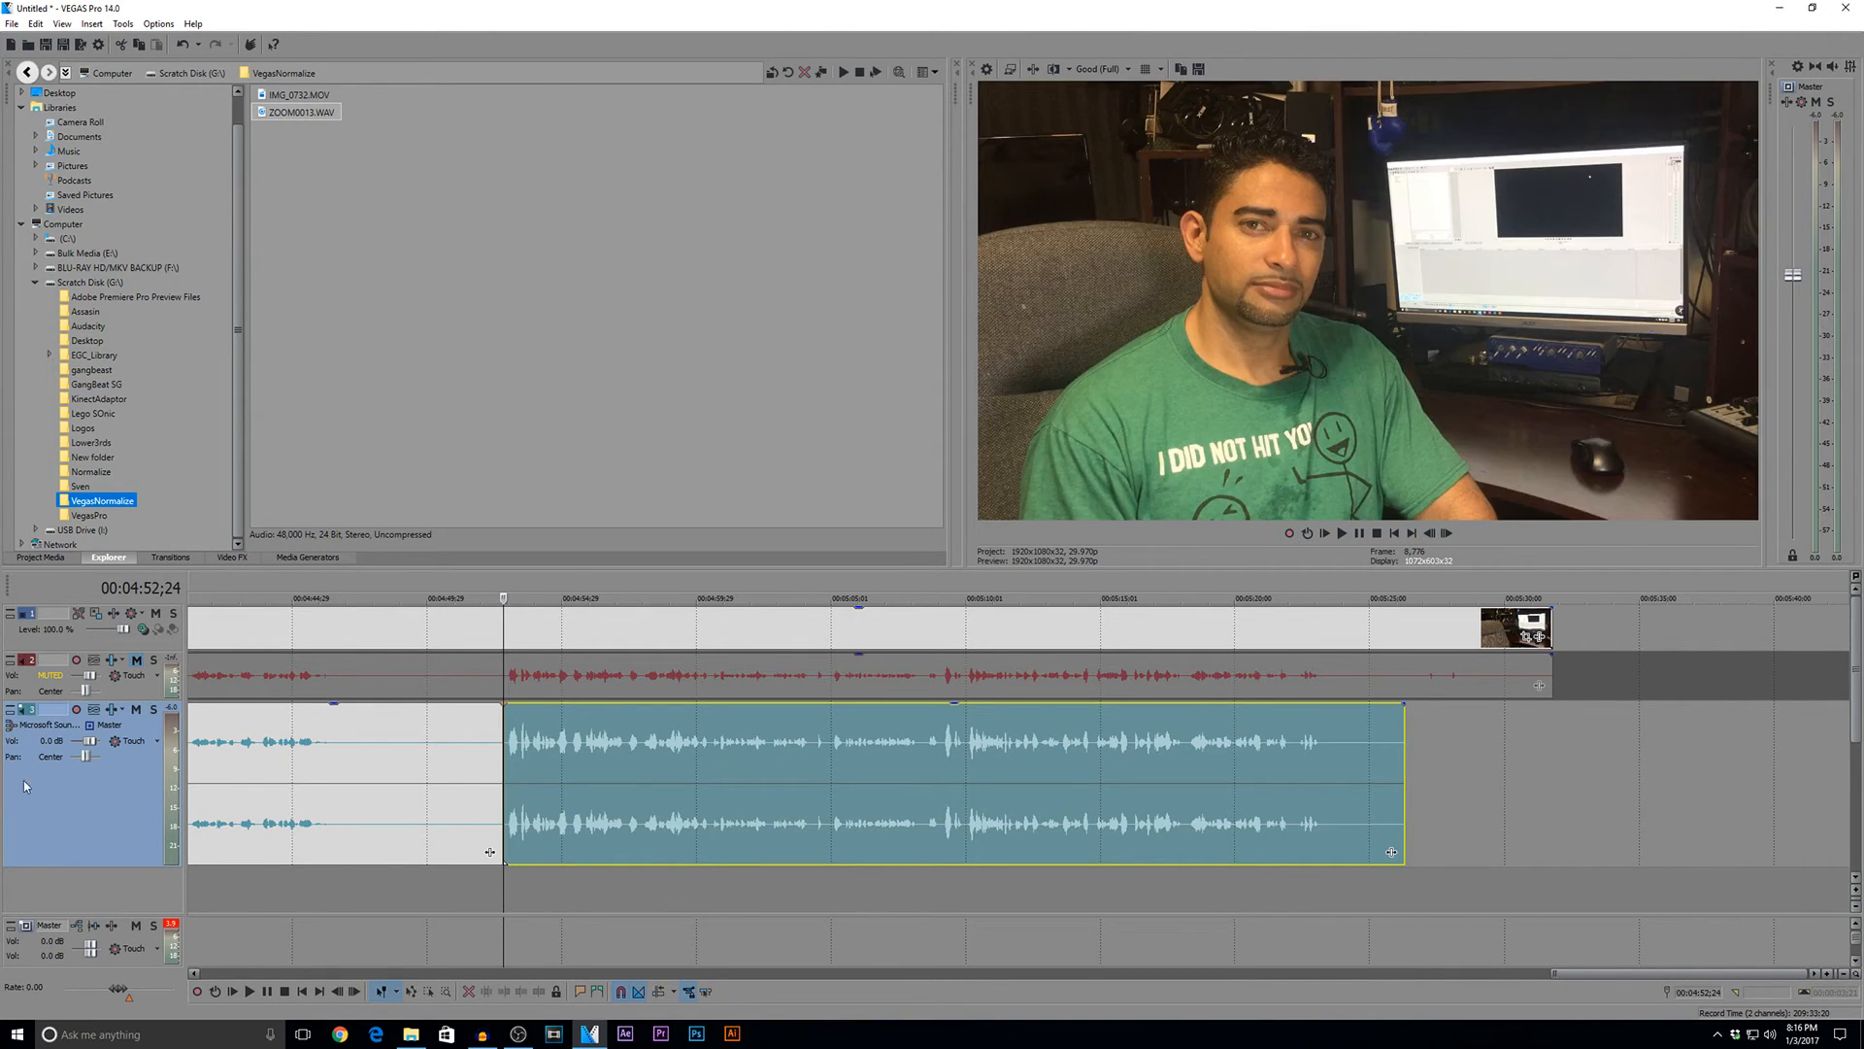
{"action": "mouse_move", "coordinate": [90, 741]}
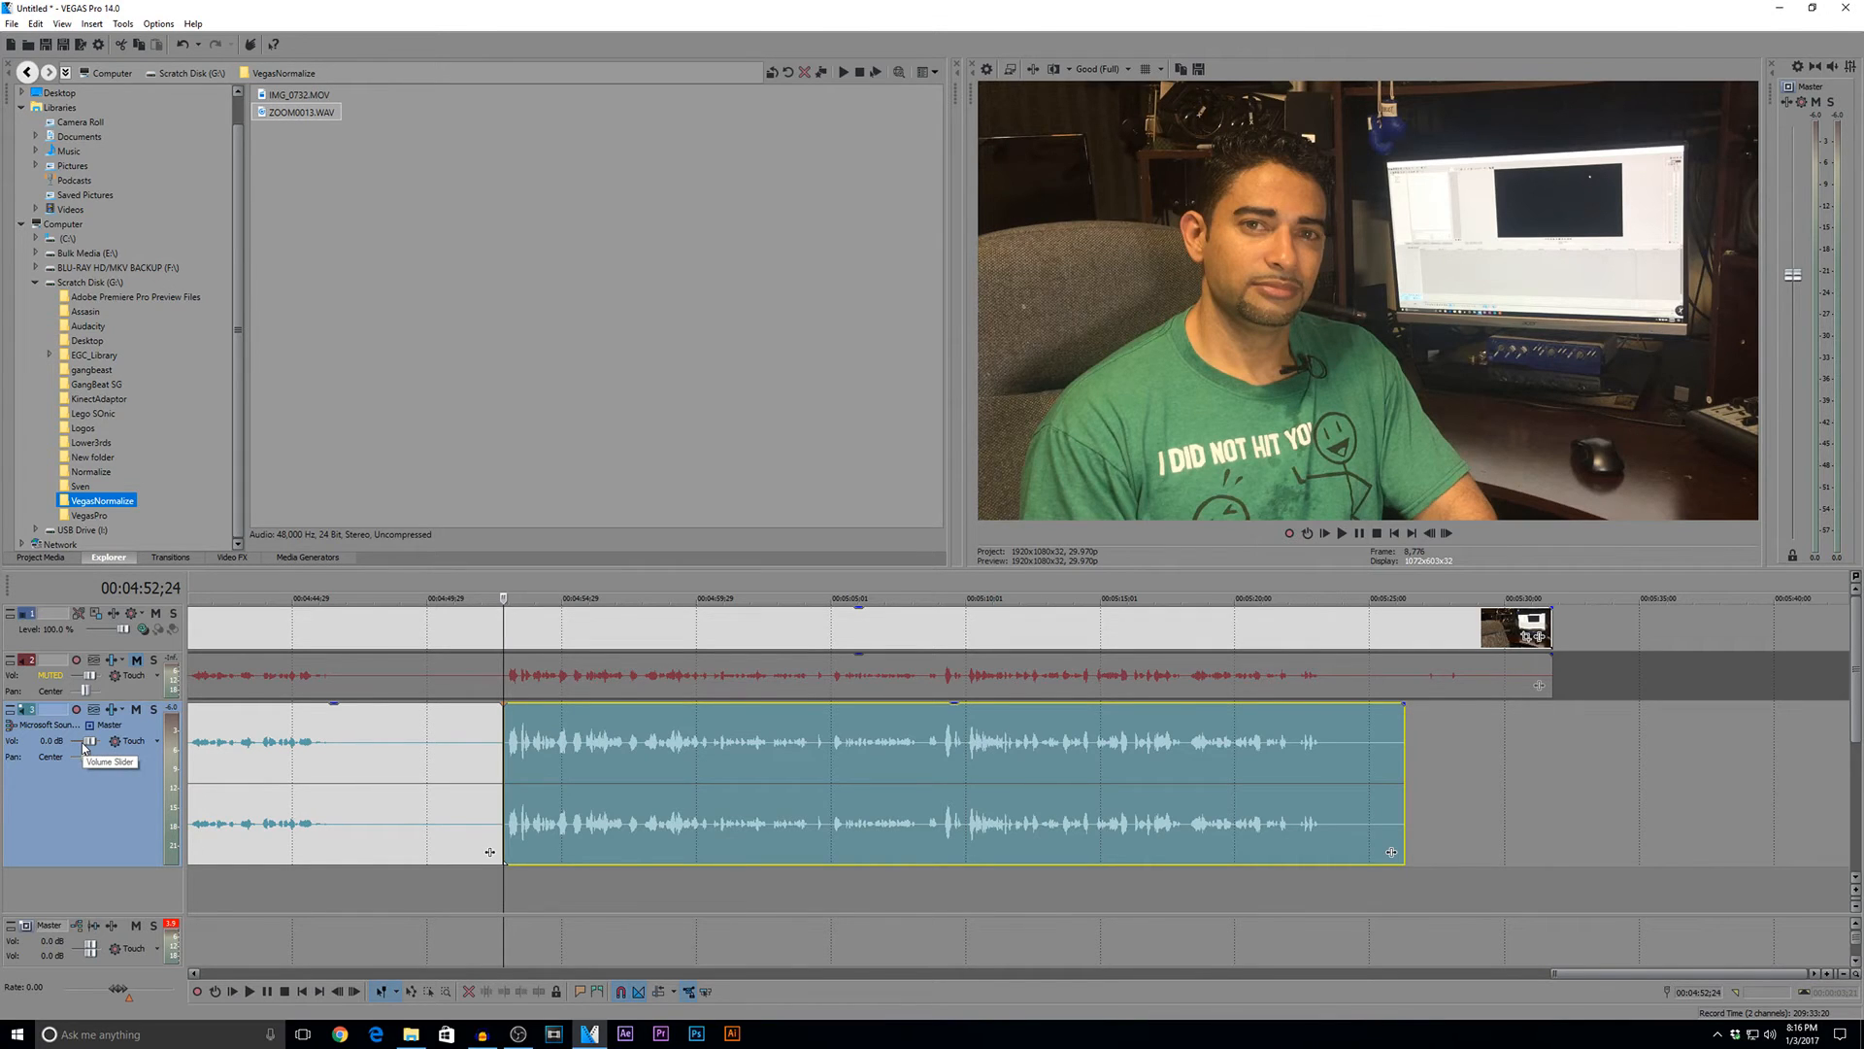
{"action": "mouse_move", "coordinate": [387, 6]}
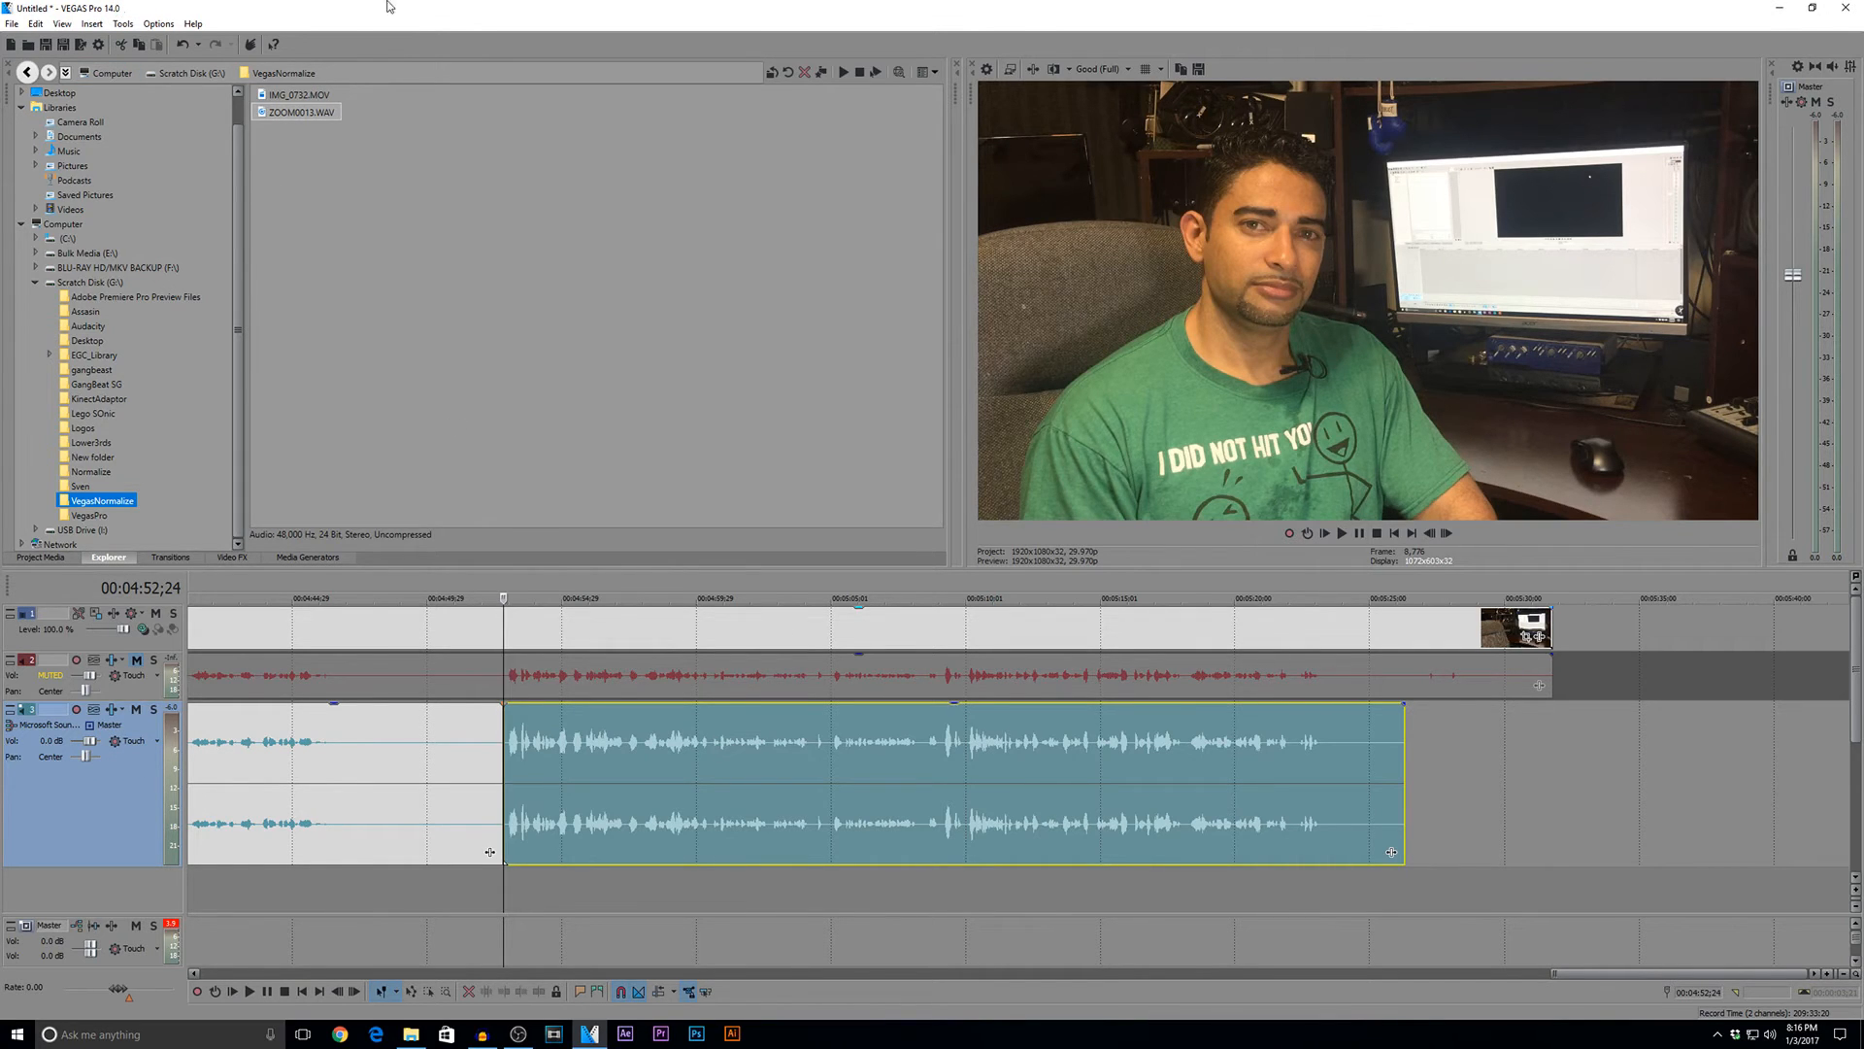
- Recheck the -6.0 dB Normalize peak level in Preferences > Audio and close
{"action": "left_click", "coordinate": [157, 23]}
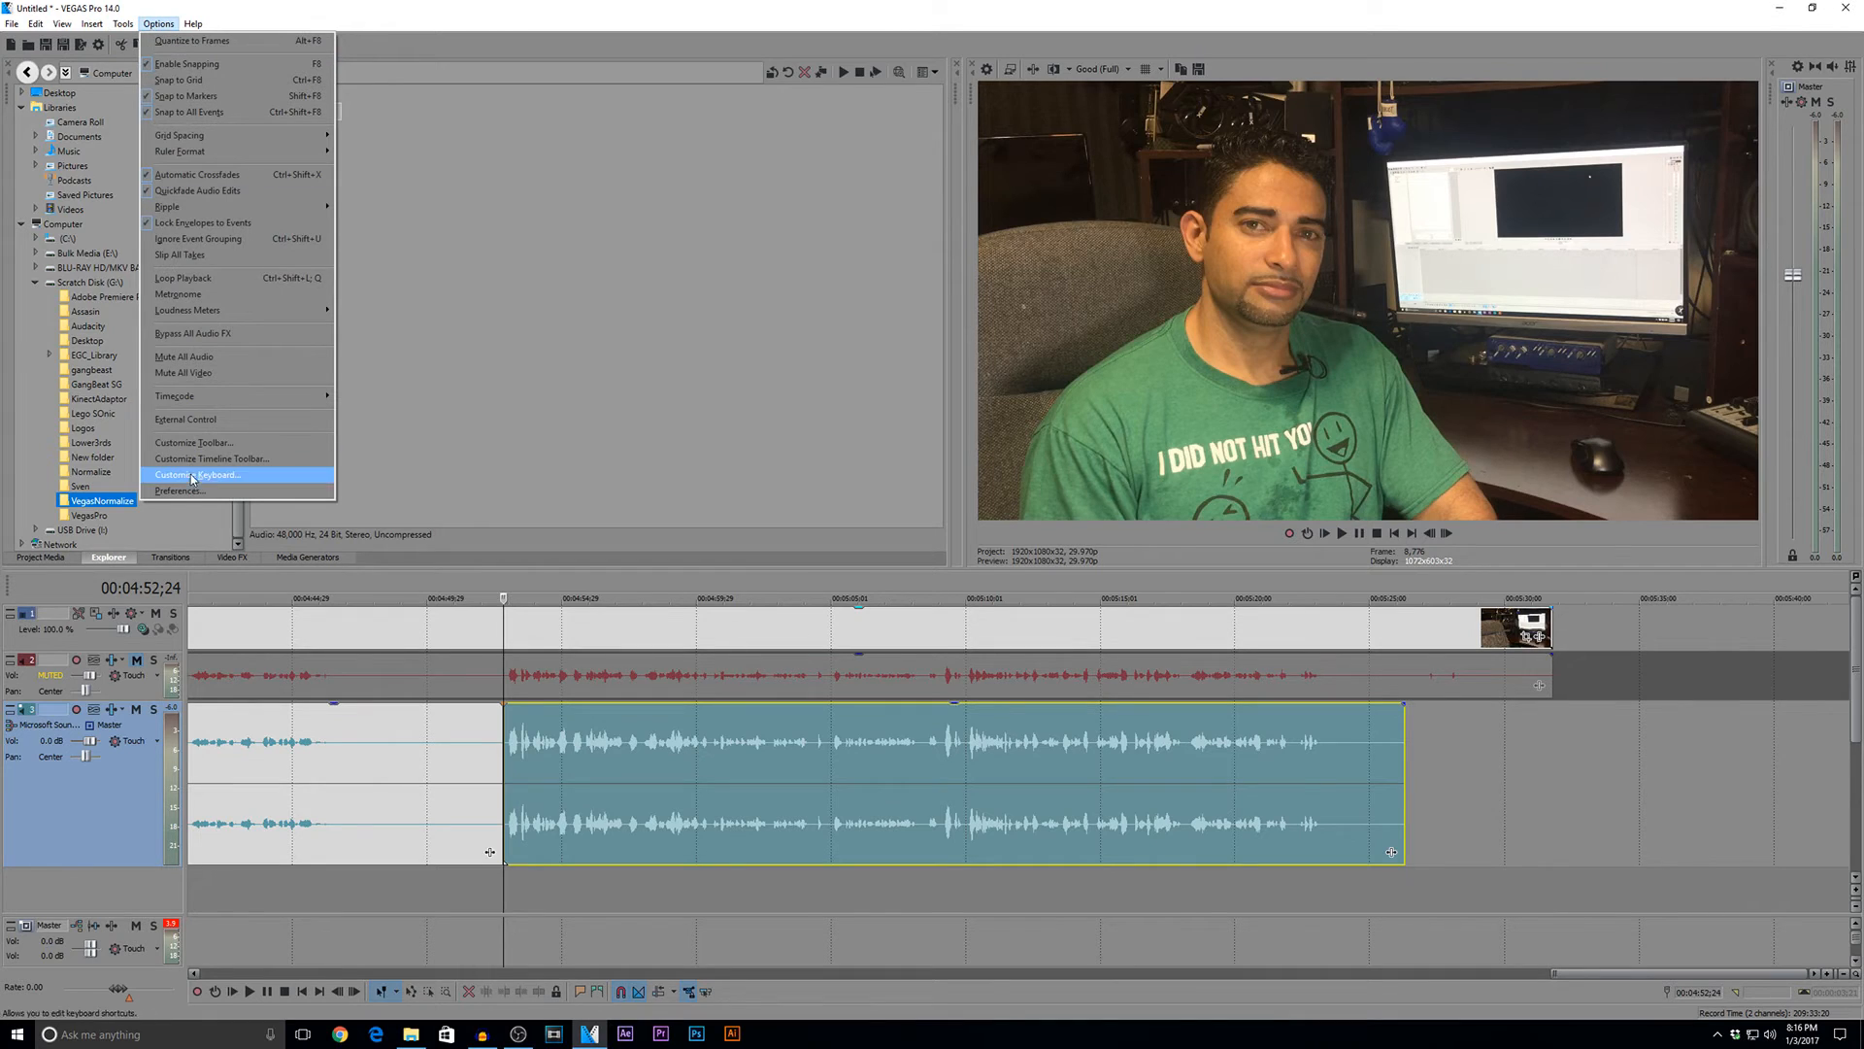
{"action": "left_click", "coordinate": [179, 489]}
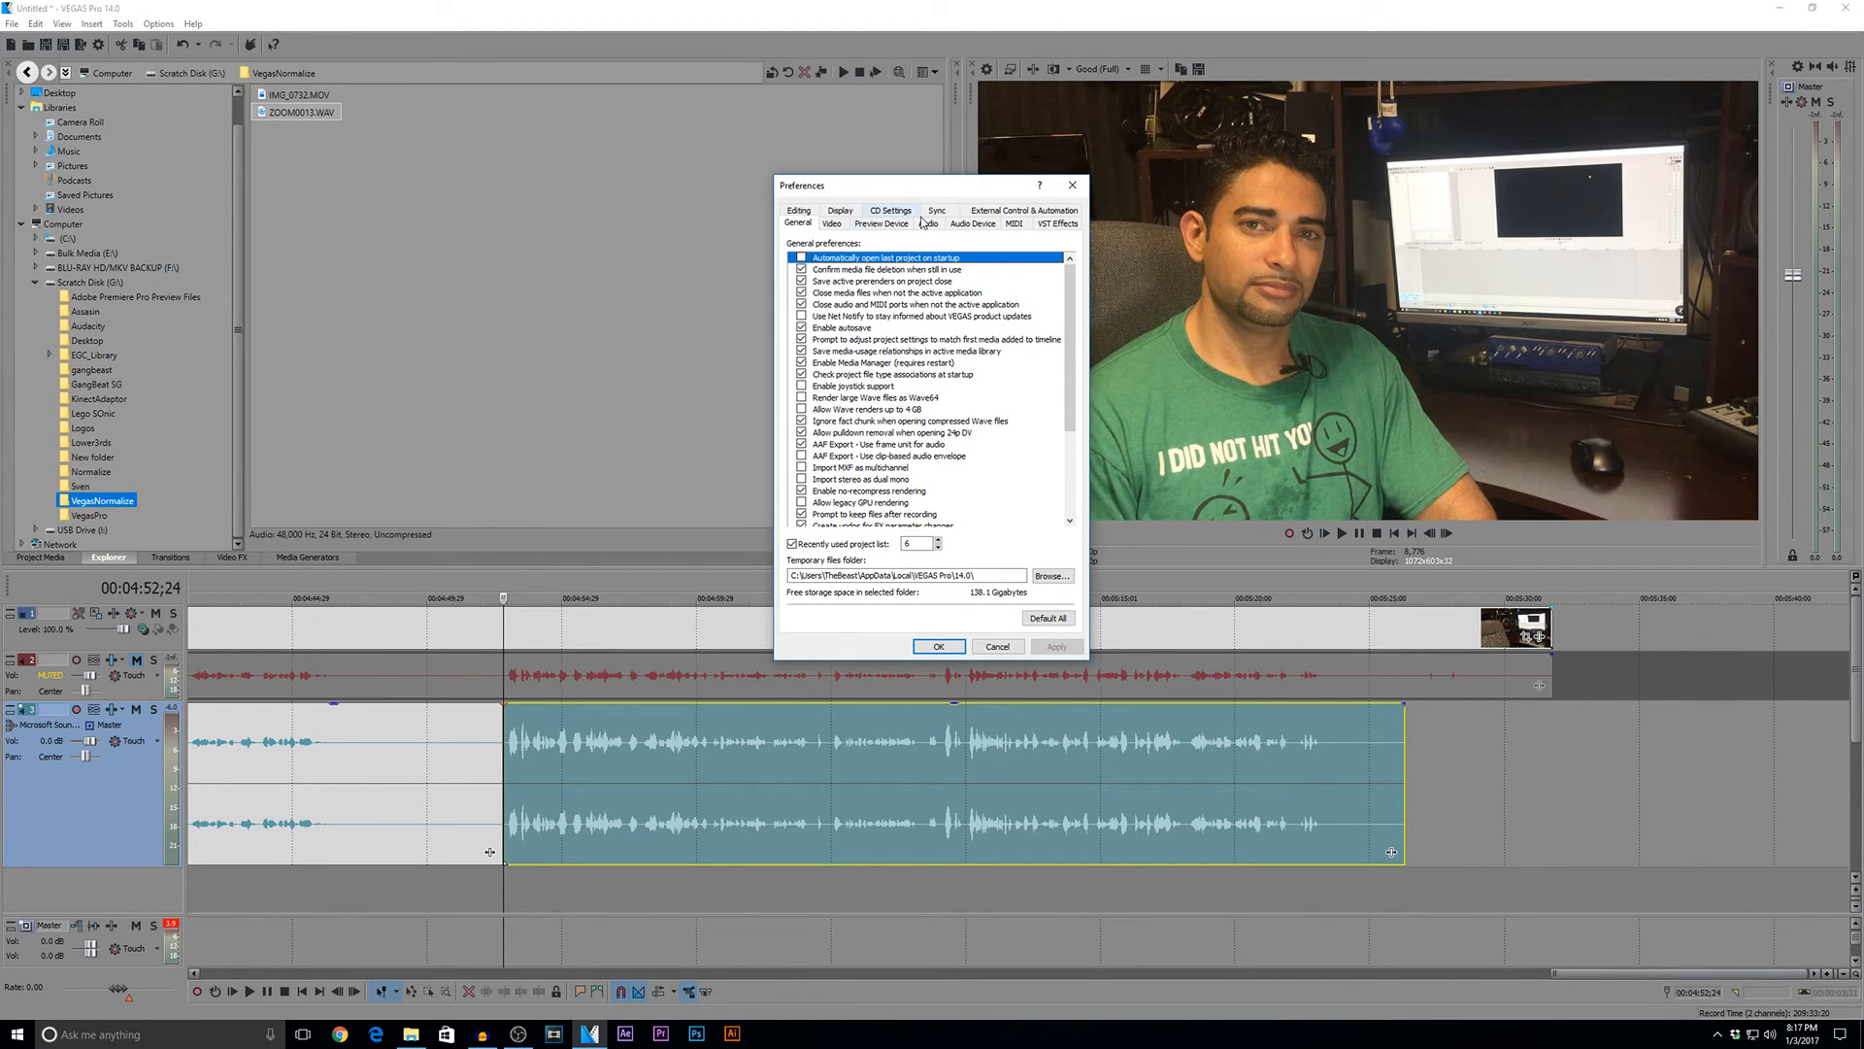
{"action": "left_click", "coordinate": [926, 223]}
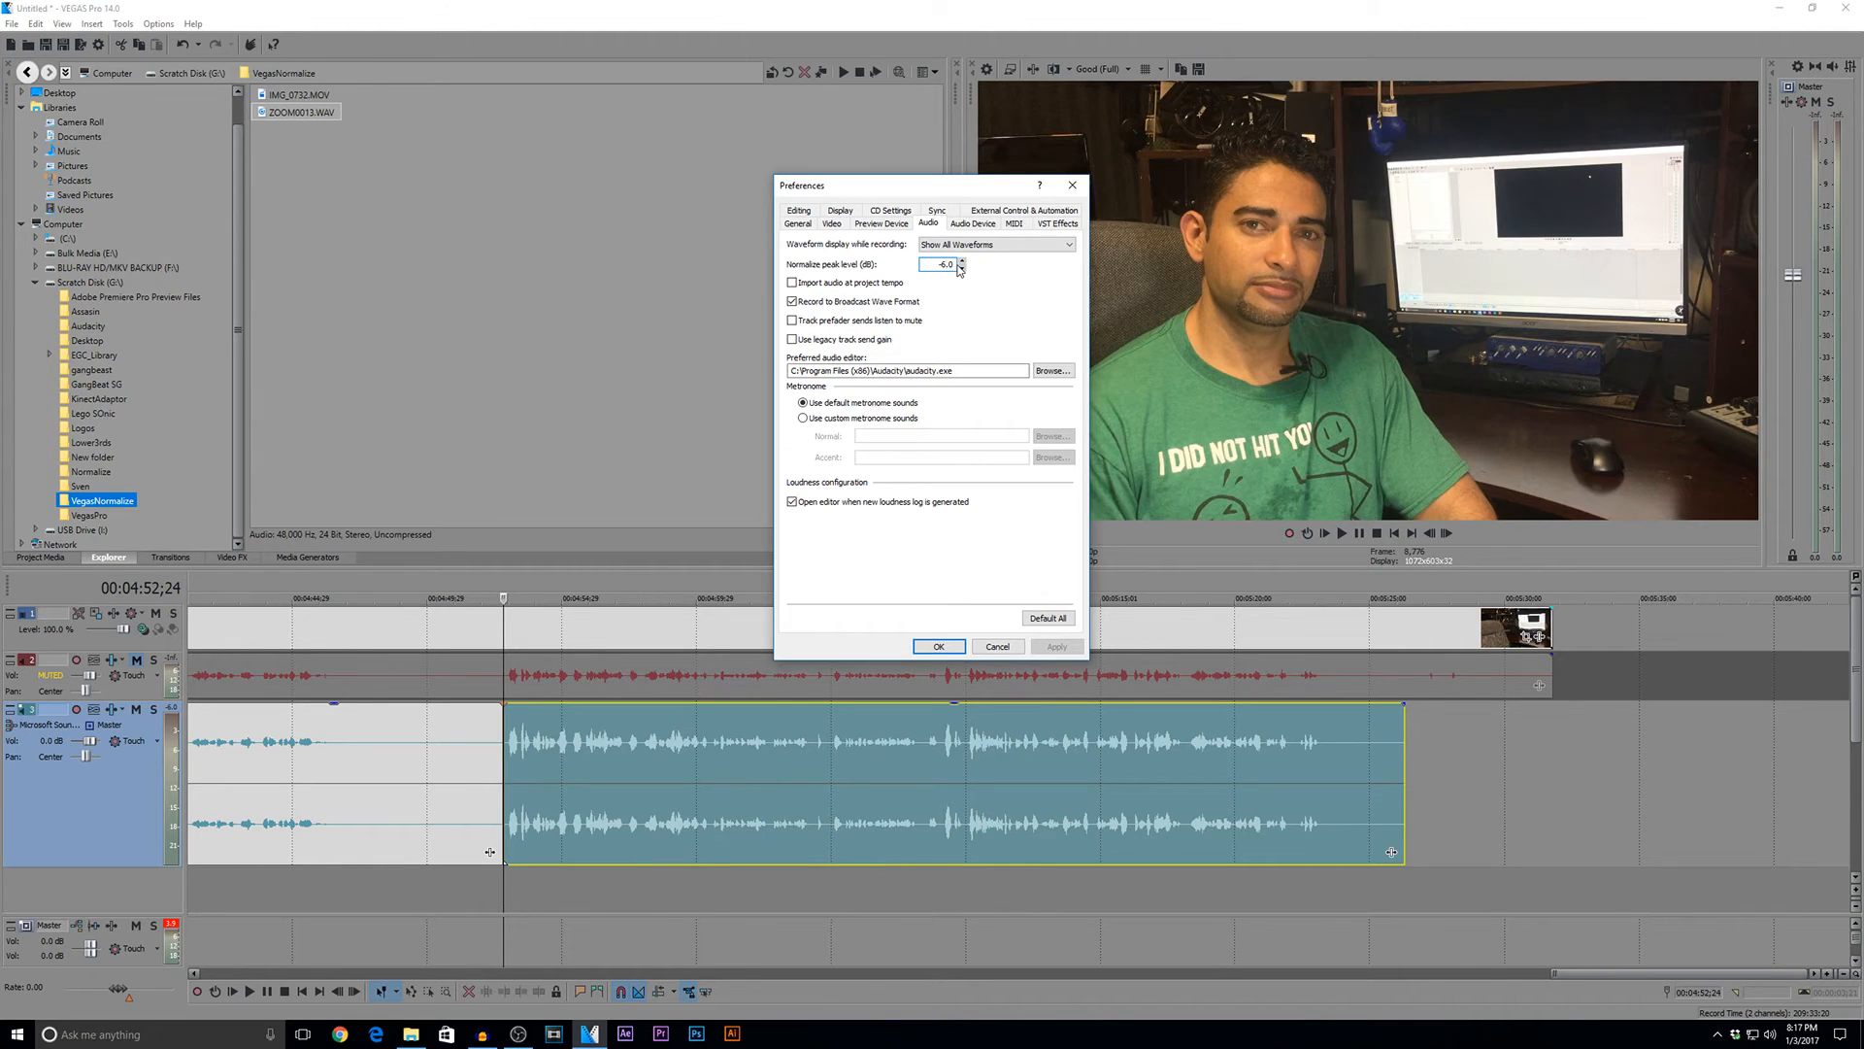
{"action": "left_click", "coordinate": [938, 646]}
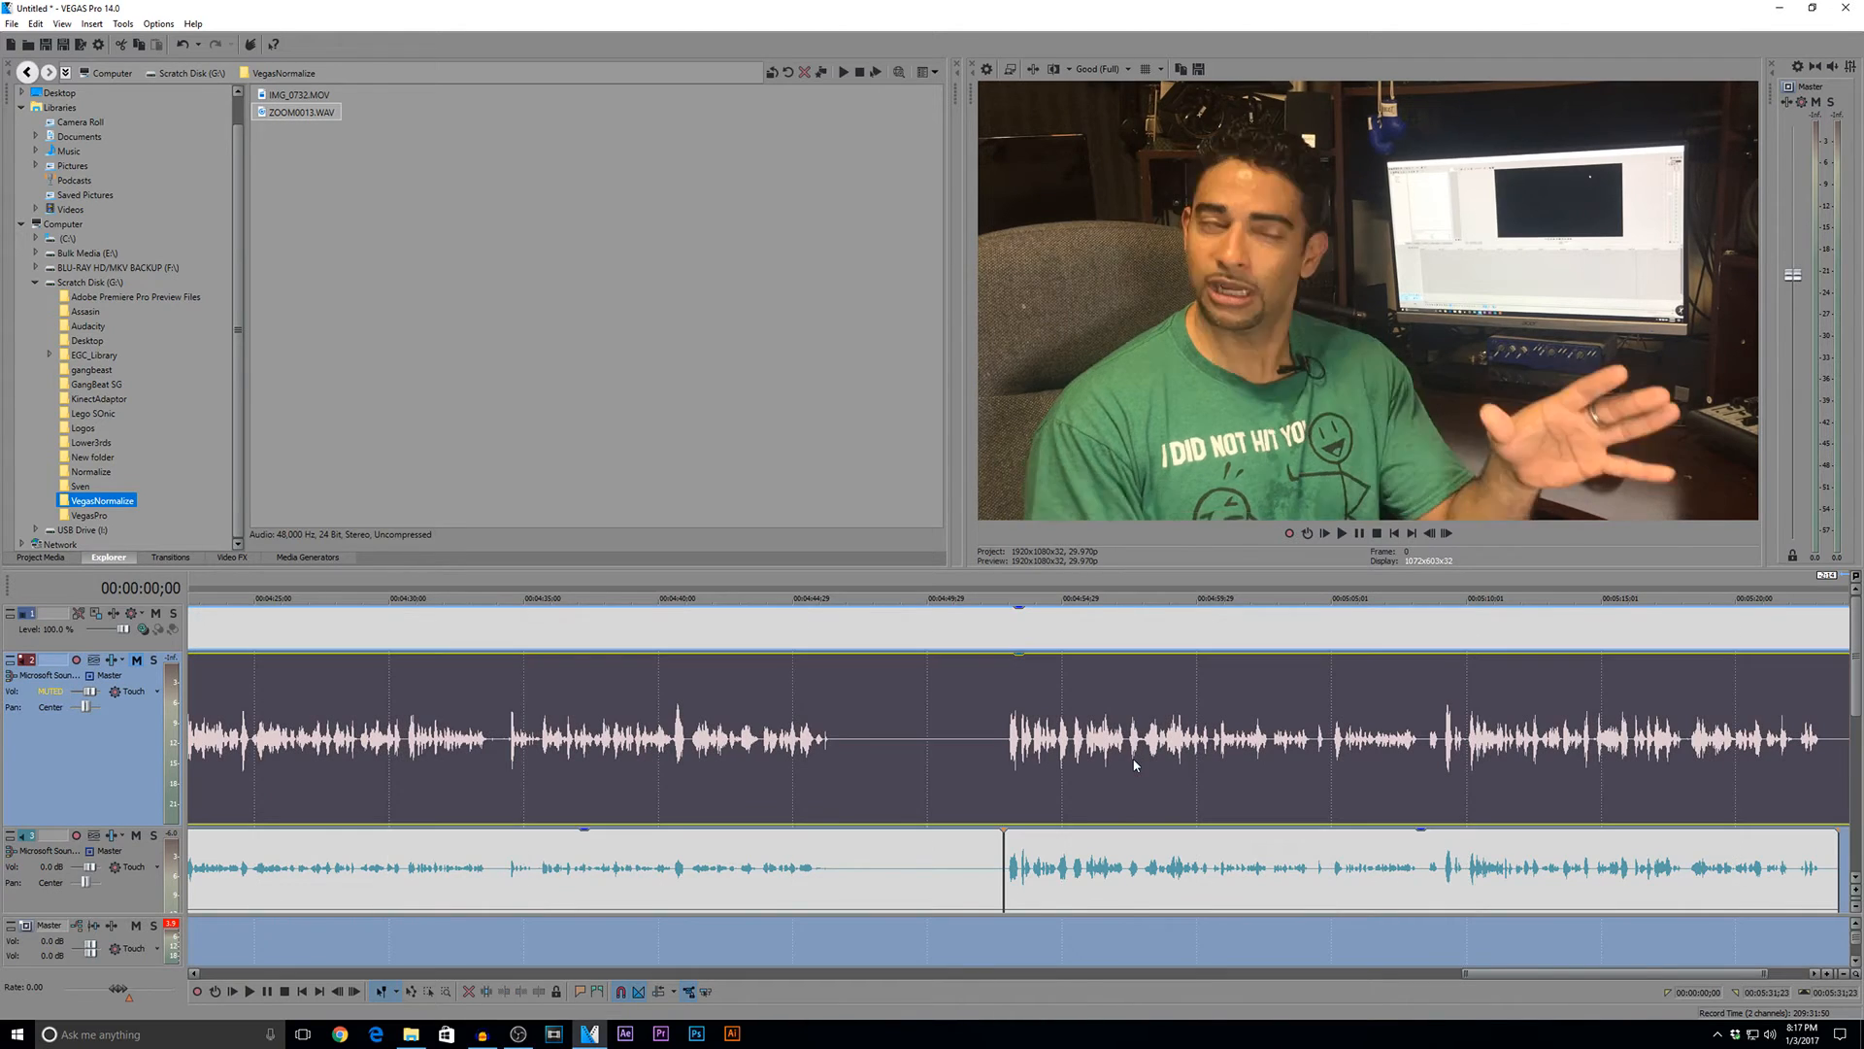
- Select the later camera scratch clip and set Normalize peak level to 0.0 dB
{"action": "left_click", "coordinate": [1005, 725]}
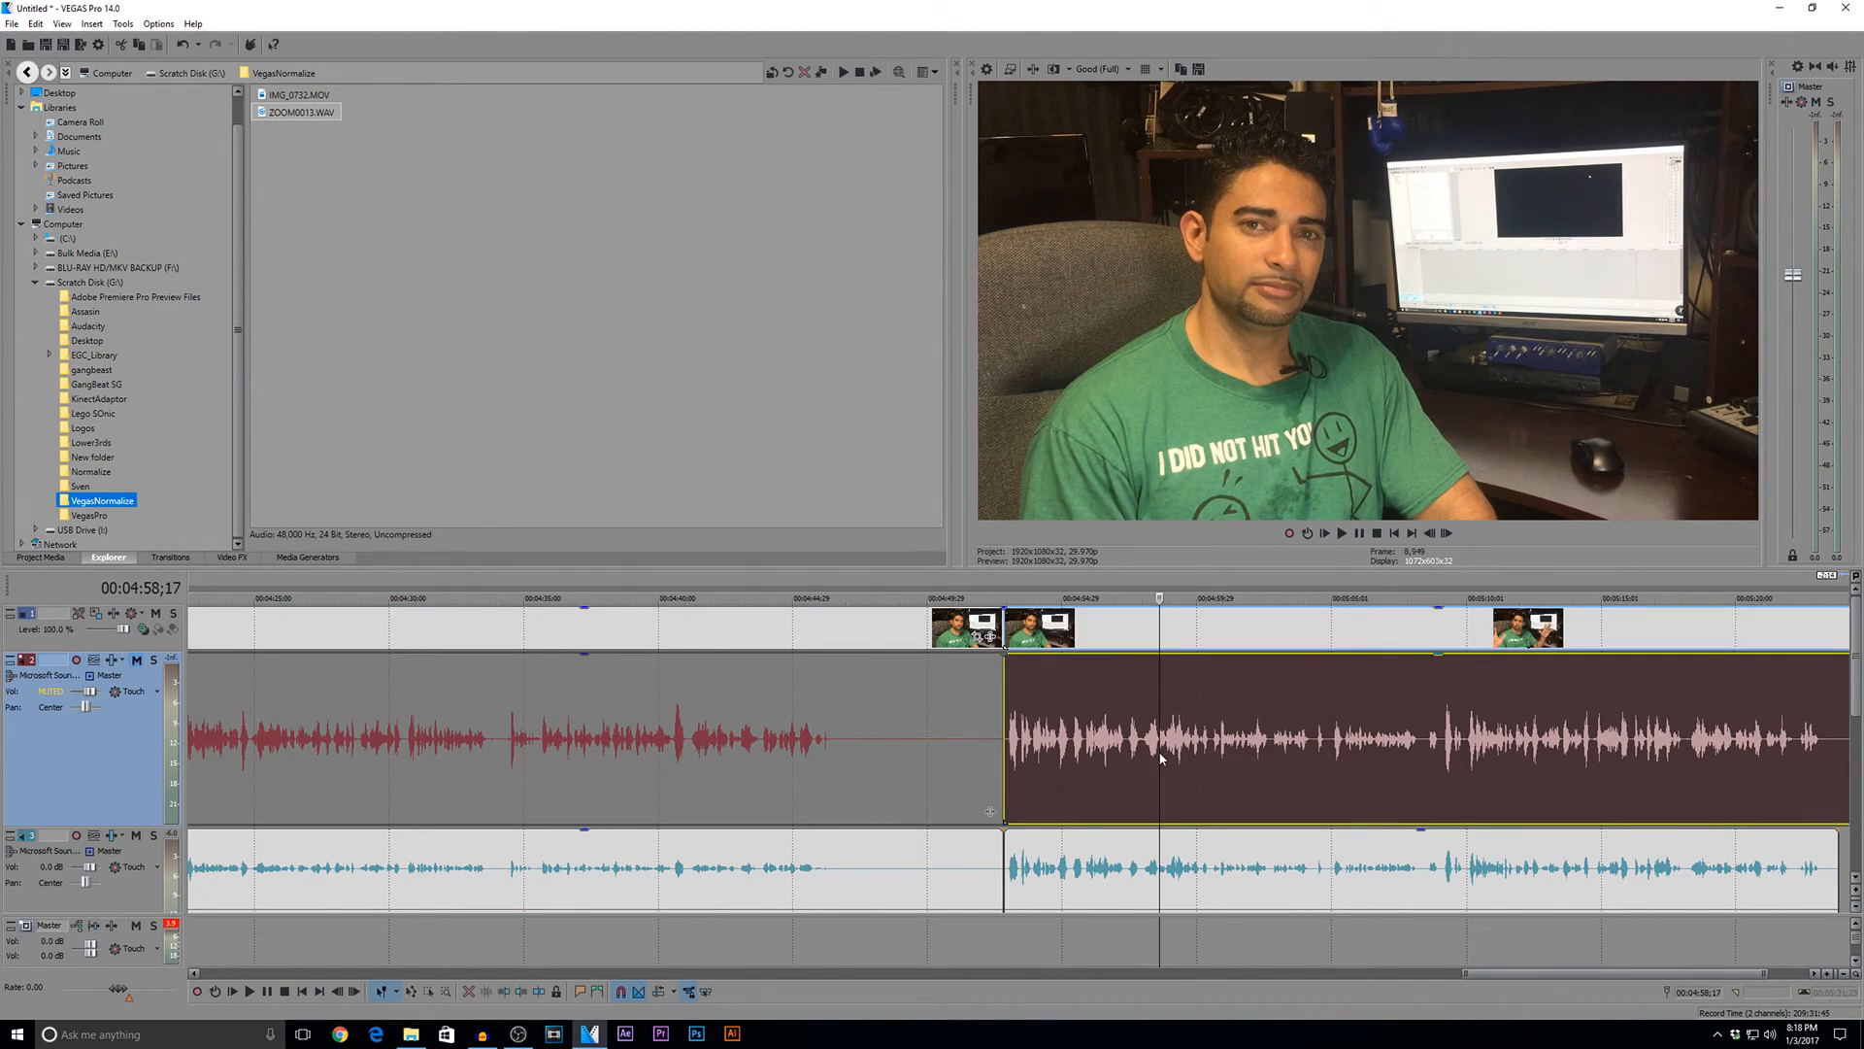
{"action": "left_click", "coordinate": [157, 22]}
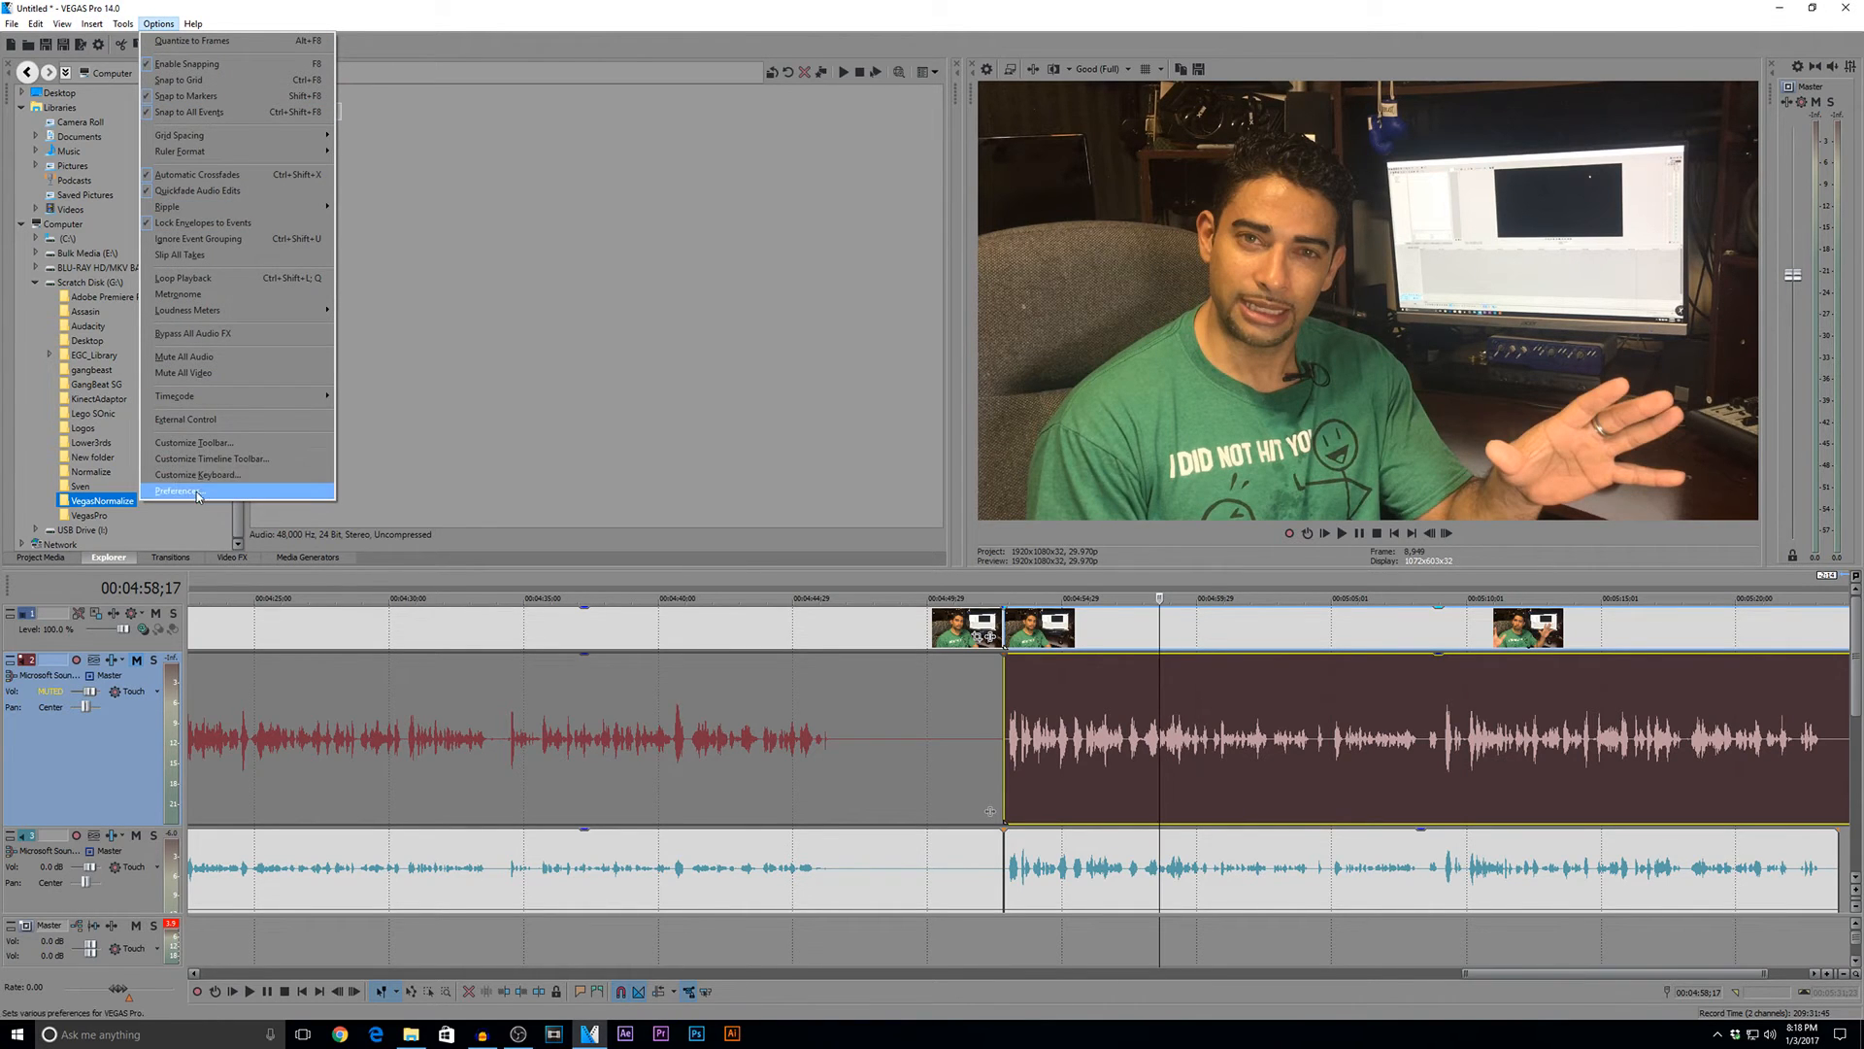
{"action": "left_click", "coordinate": [174, 491]}
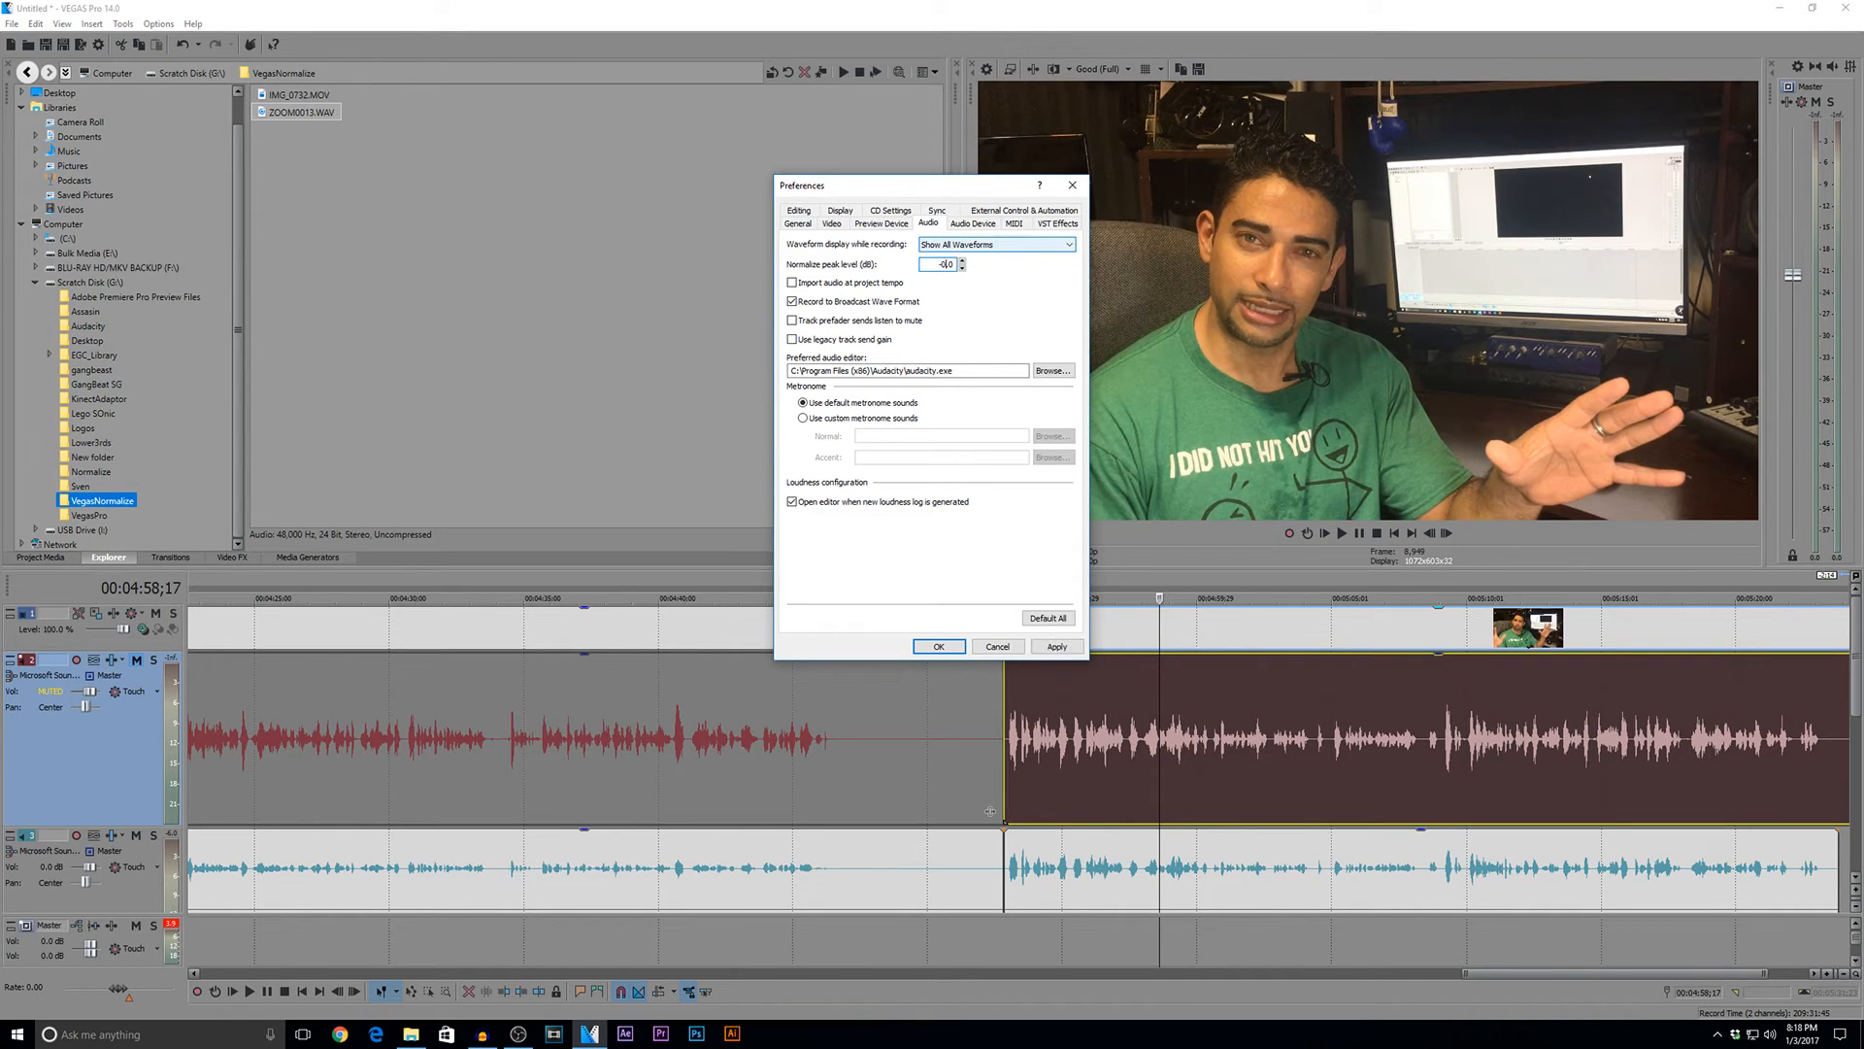
{"action": "triple_click", "coordinate": [939, 265]}
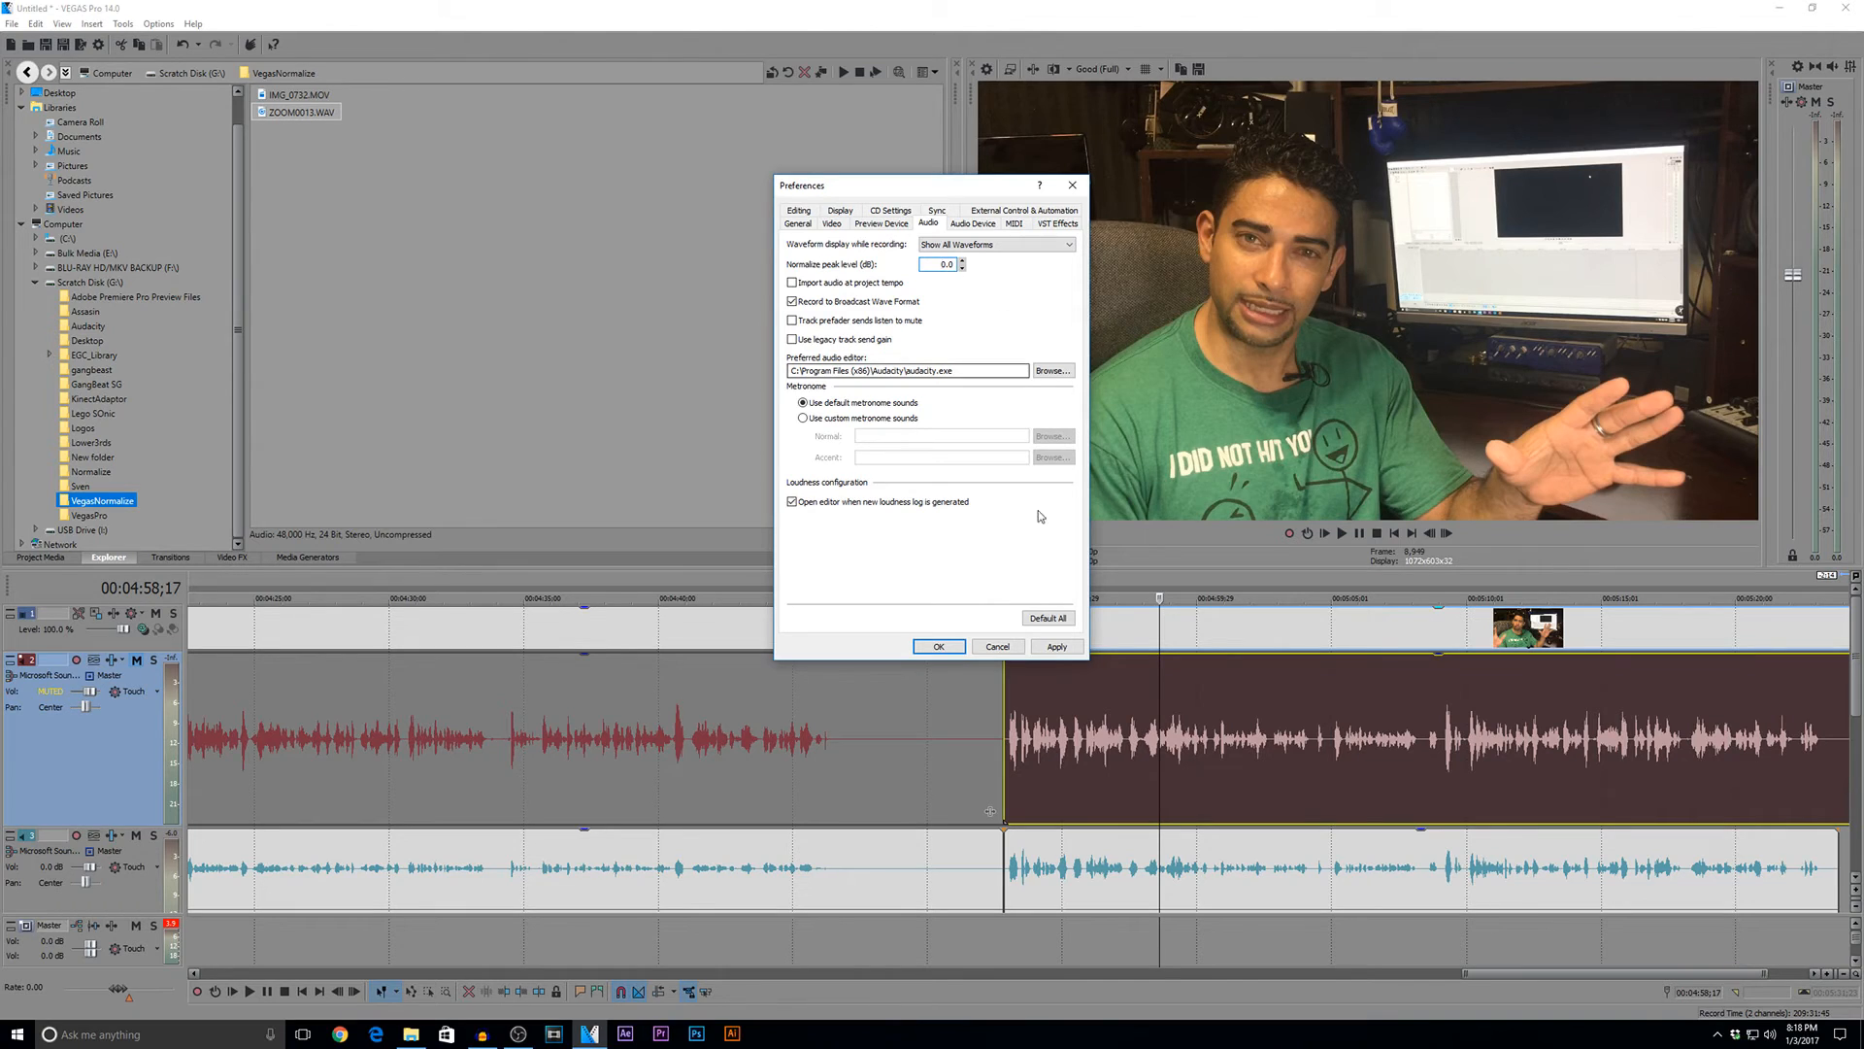
{"action": "left_click", "coordinate": [938, 646]}
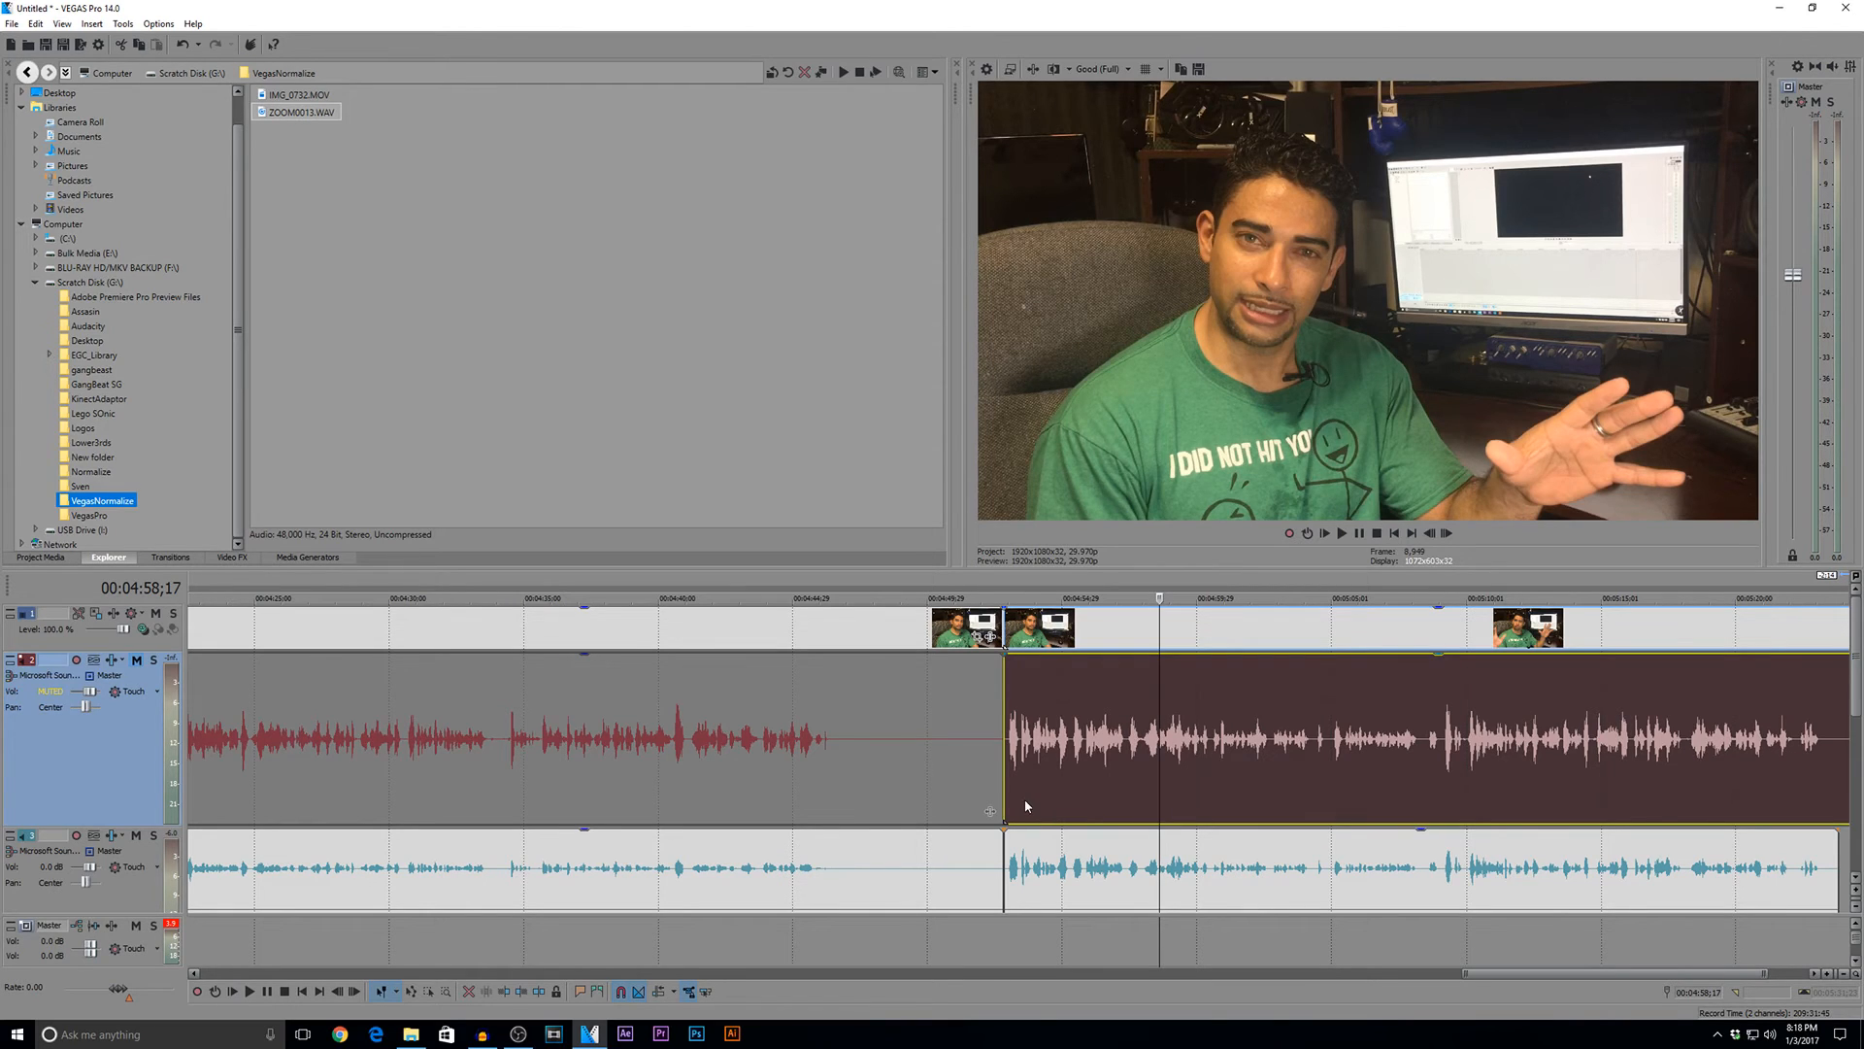
{"action": "mouse_move", "coordinate": [1130, 747]}
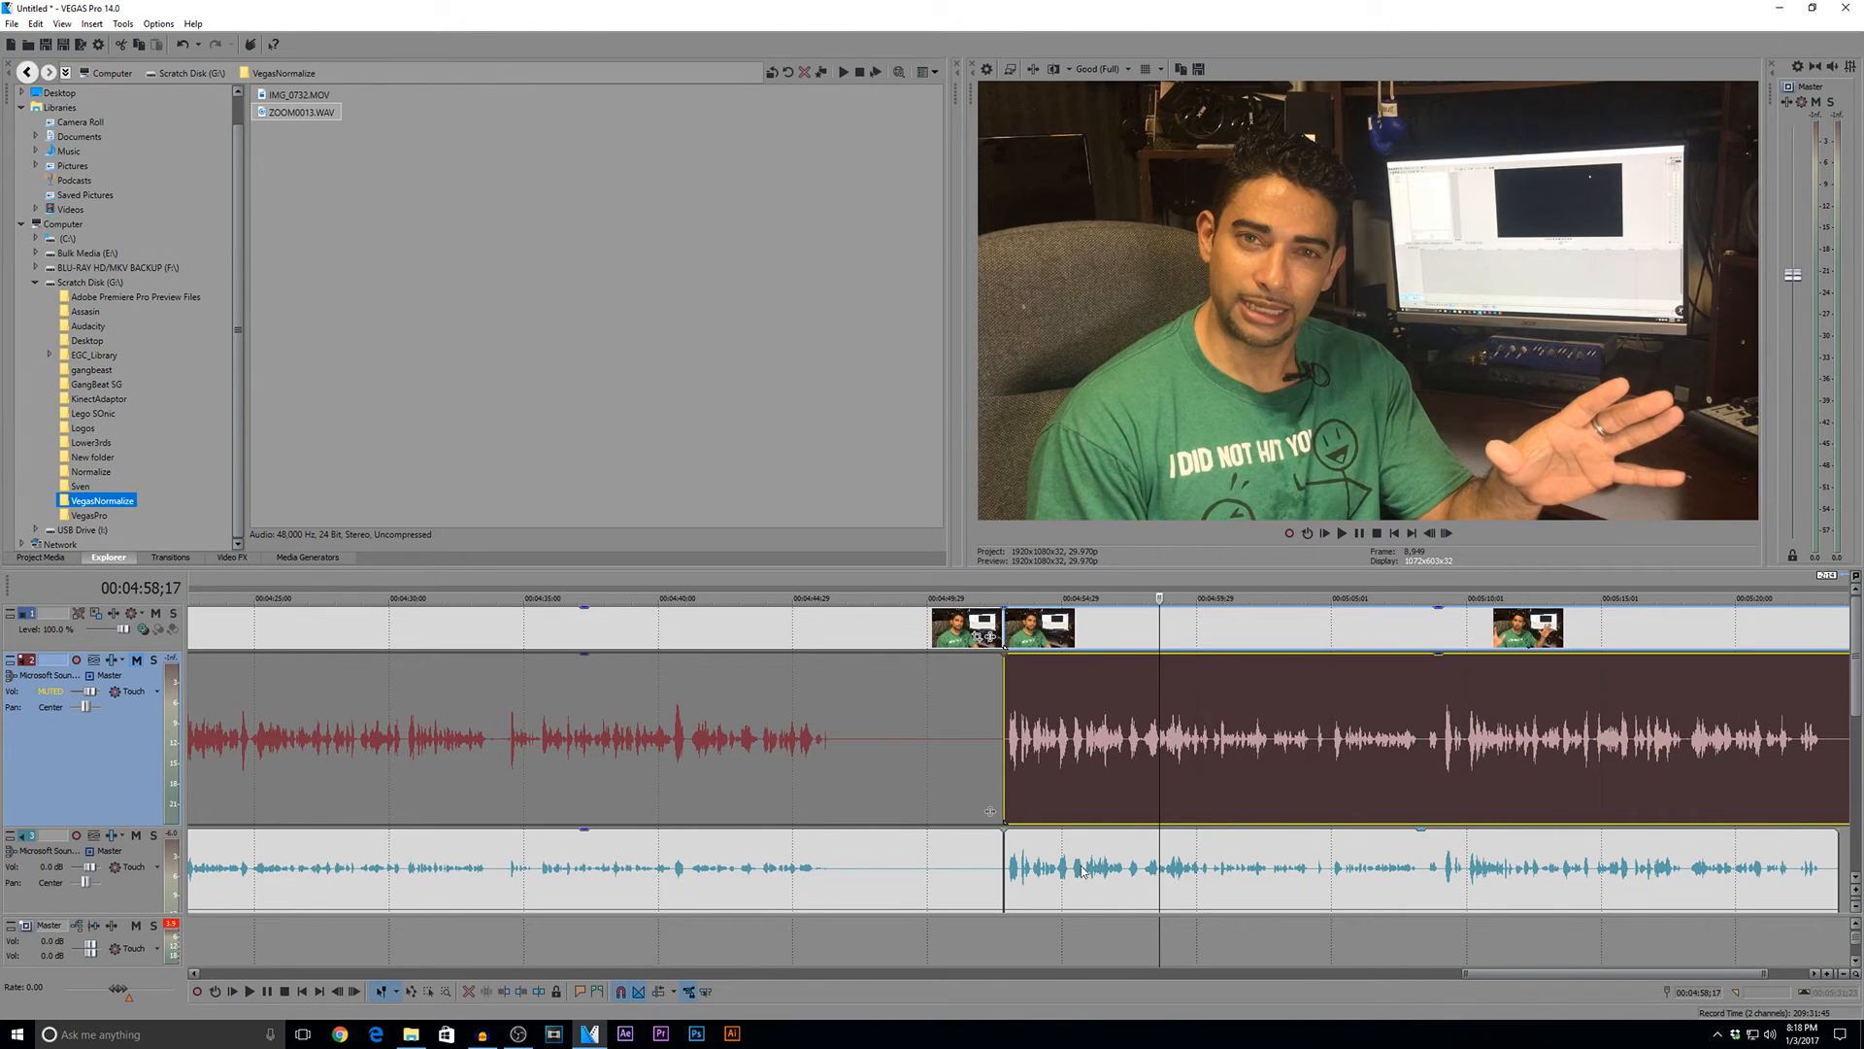
{"action": "mouse_move", "coordinate": [1672, 710]}
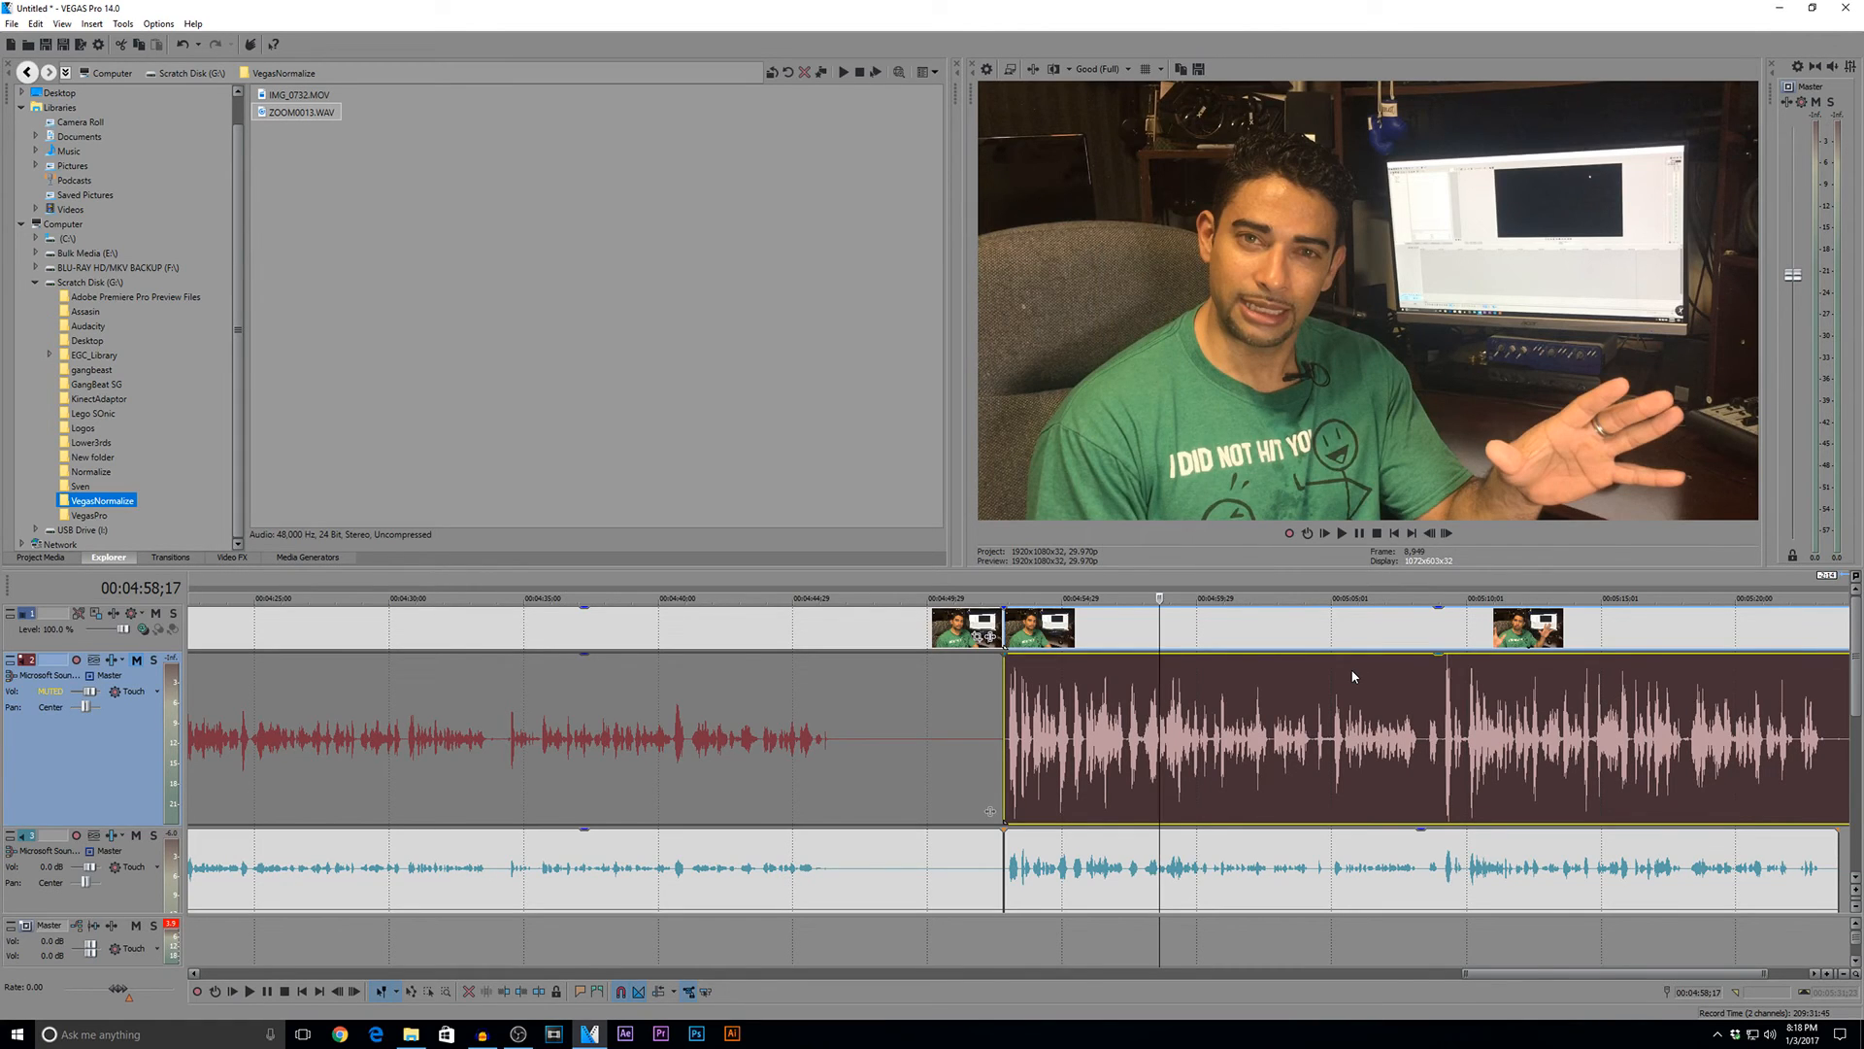
{"action": "mouse_move", "coordinate": [609, 756]}
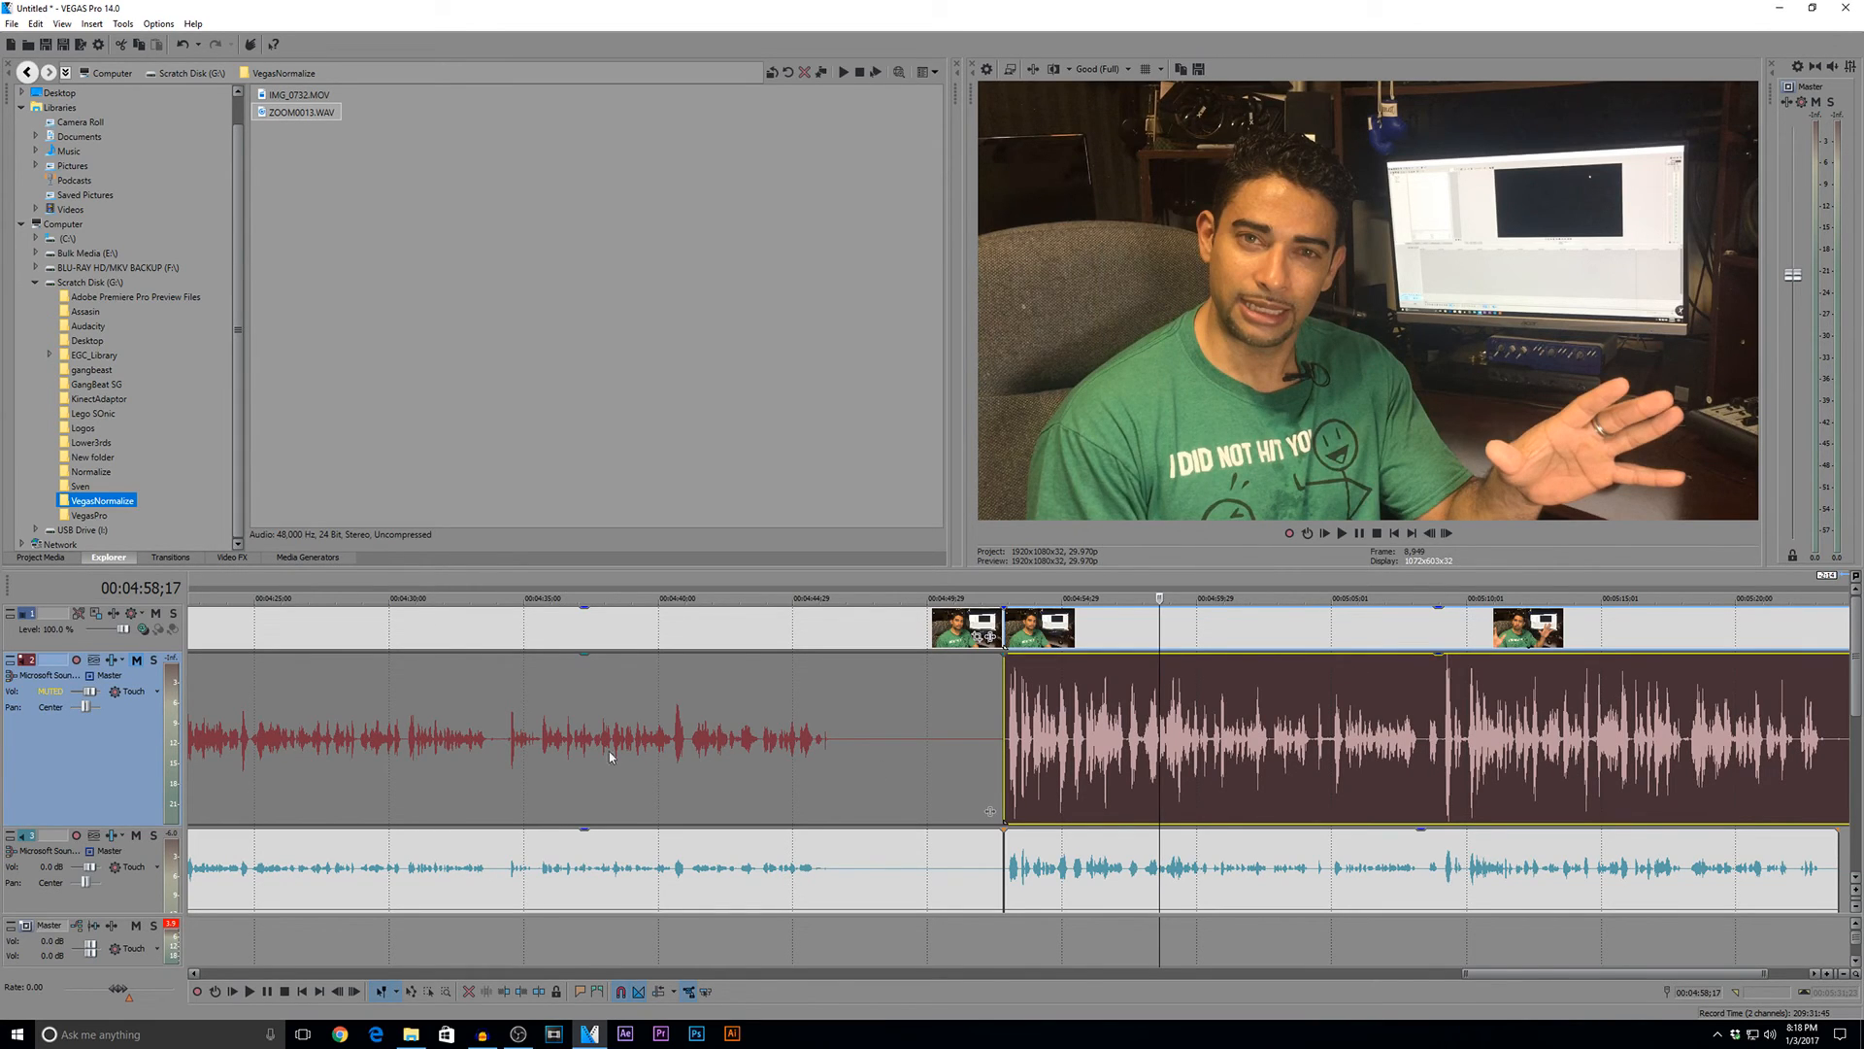